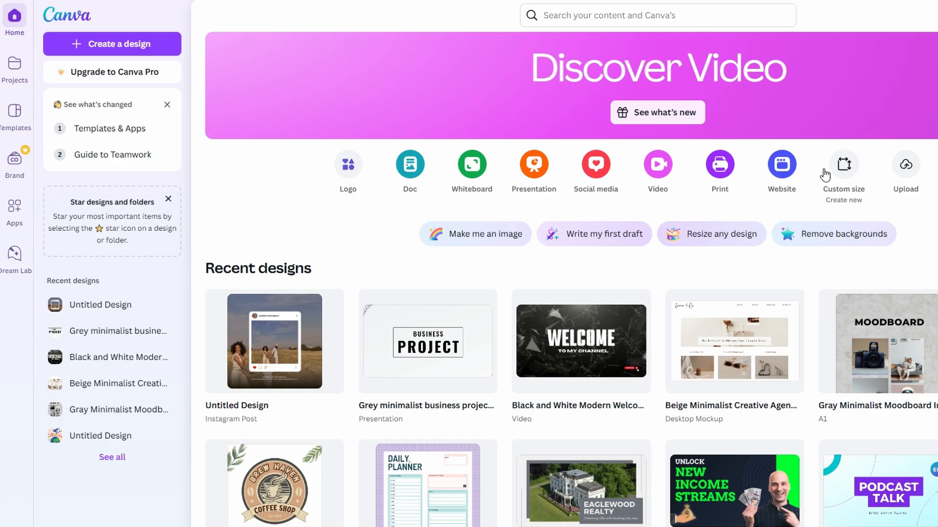
Scroll down through Etsy's wall art search results to review popular prints
{"action": "scroll", "scroll_direction": "down", "scroll_amount": 3}
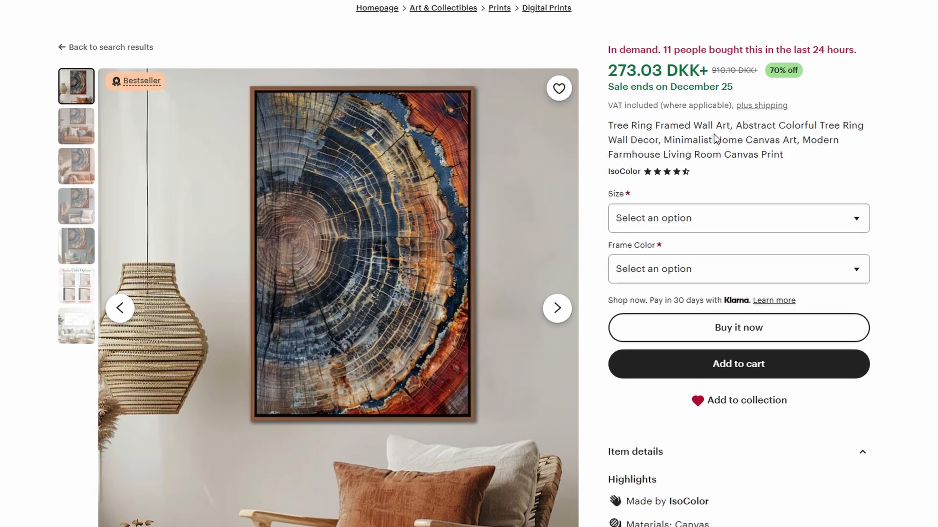
{"action": "scroll", "scroll_direction": "down", "scroll_amount": 3}
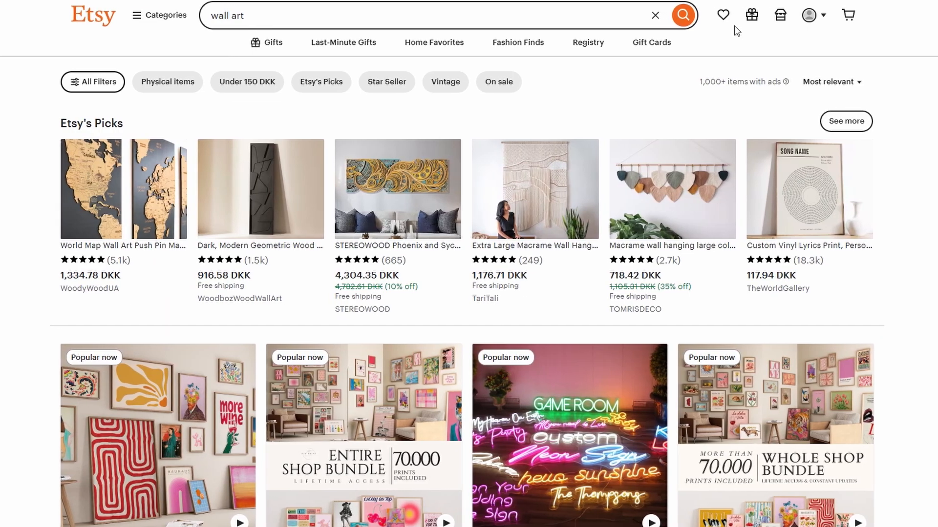
{"action": "mouse_move", "coordinate": [743, 150]}
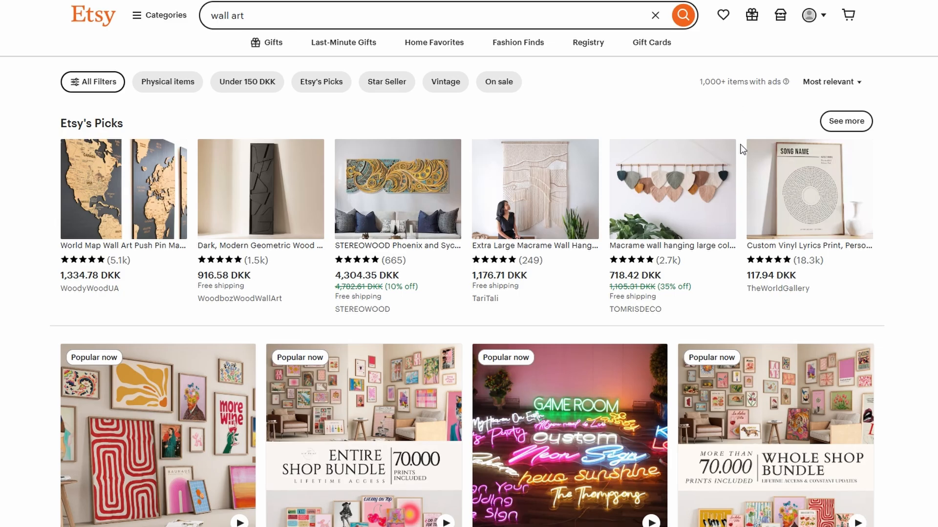
{"action": "scroll", "scroll_direction": "down", "scroll_amount": 3}
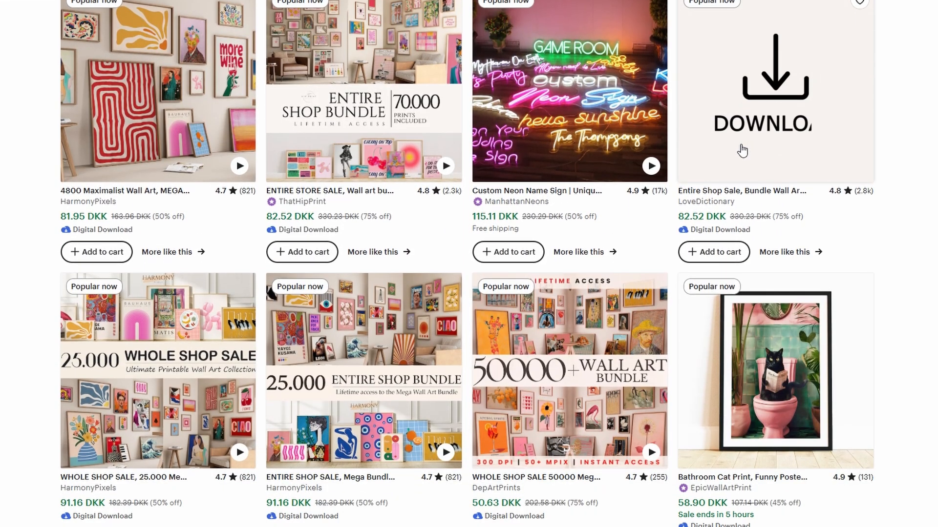
{"action": "scroll", "scroll_direction": "down", "scroll_amount": 3}
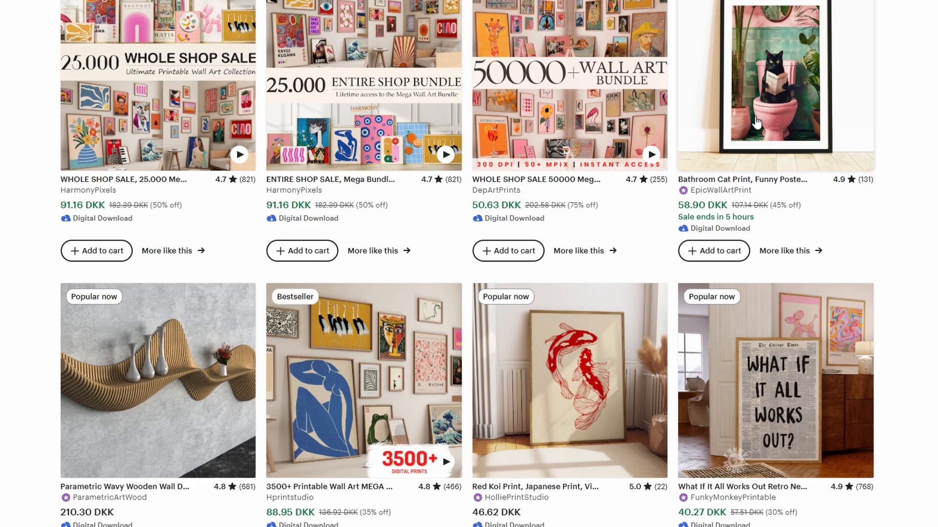
{"action": "scroll", "scroll_direction": "down", "scroll_amount": 3}
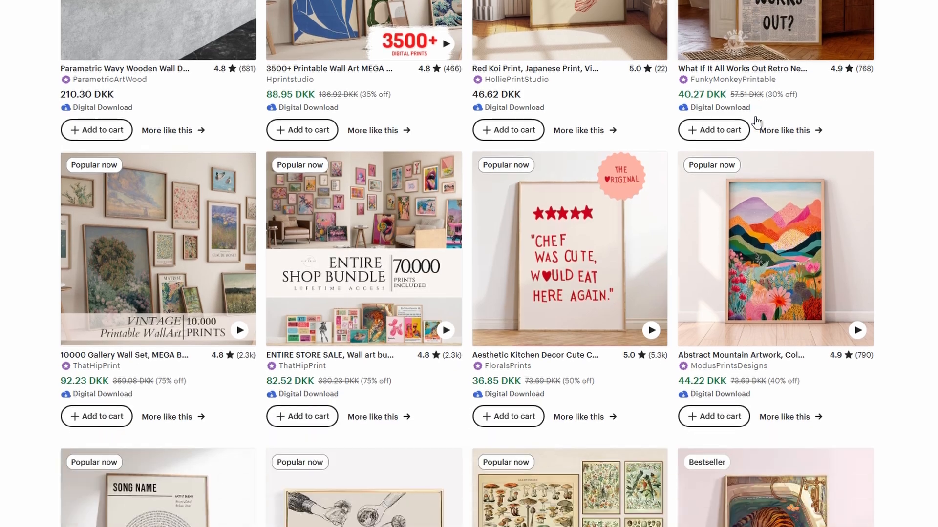
{"action": "scroll", "scroll_direction": "down", "scroll_amount": 3}
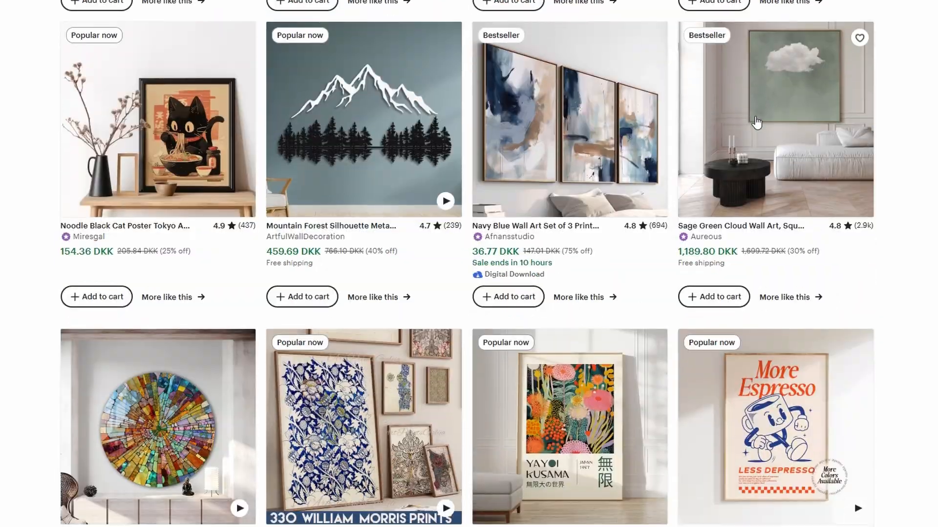
{"action": "scroll", "scroll_direction": "down", "scroll_amount": 3}
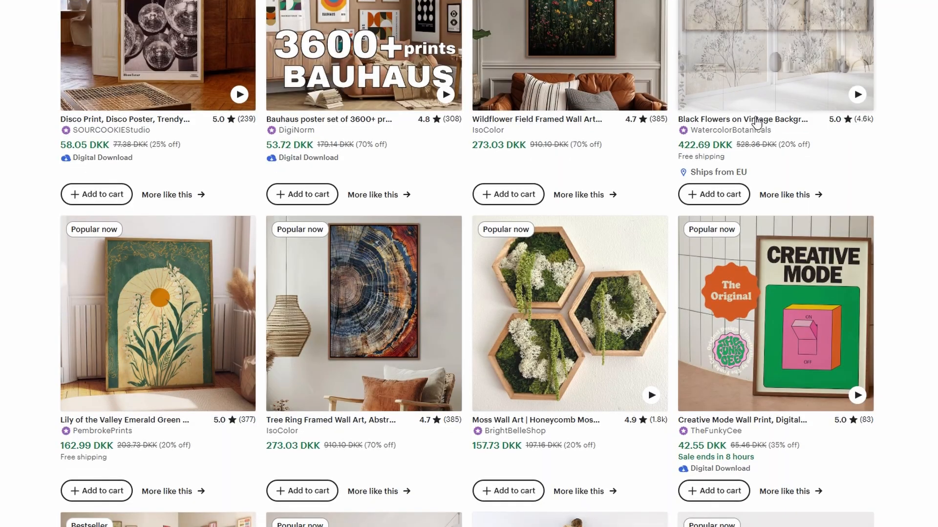
{"action": "scroll", "scroll_direction": "down", "scroll_amount": 3}
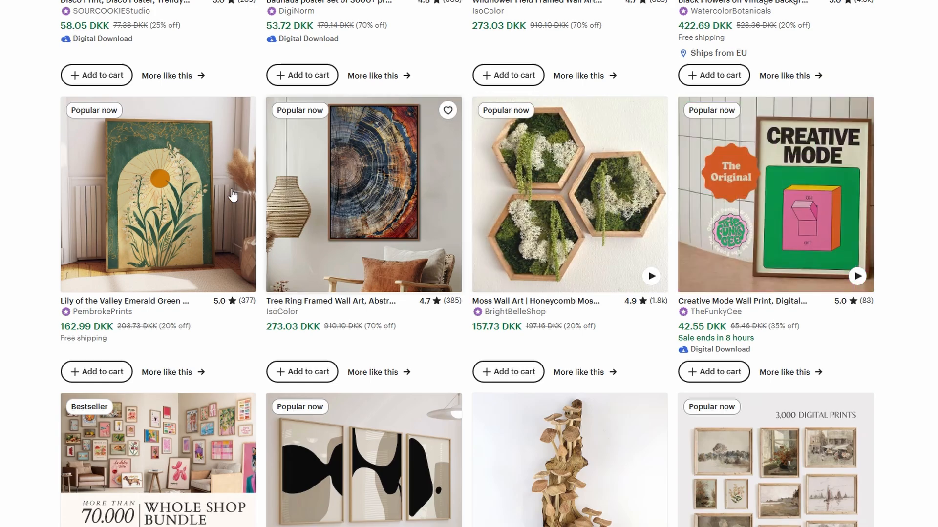
{"action": "scroll", "scroll_direction": "down", "scroll_amount": 3}
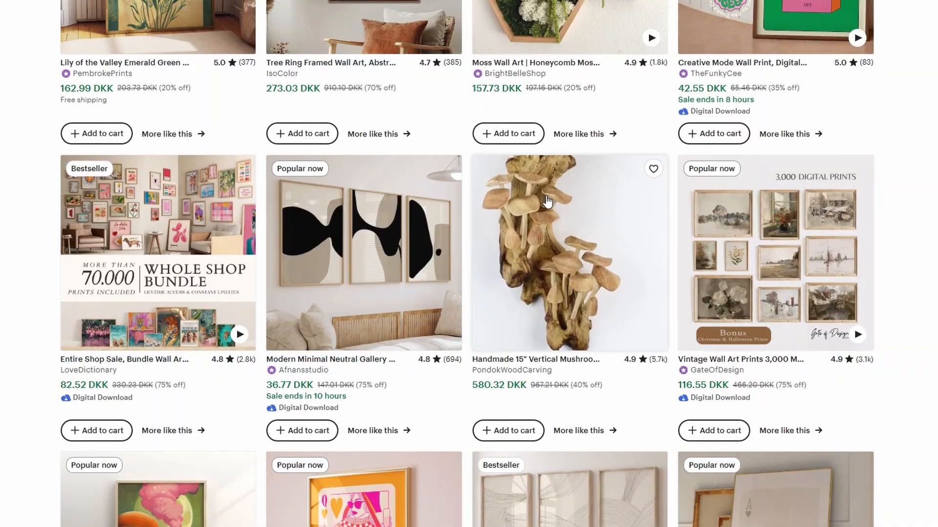
{"action": "scroll", "scroll_direction": "down", "scroll_amount": 3}
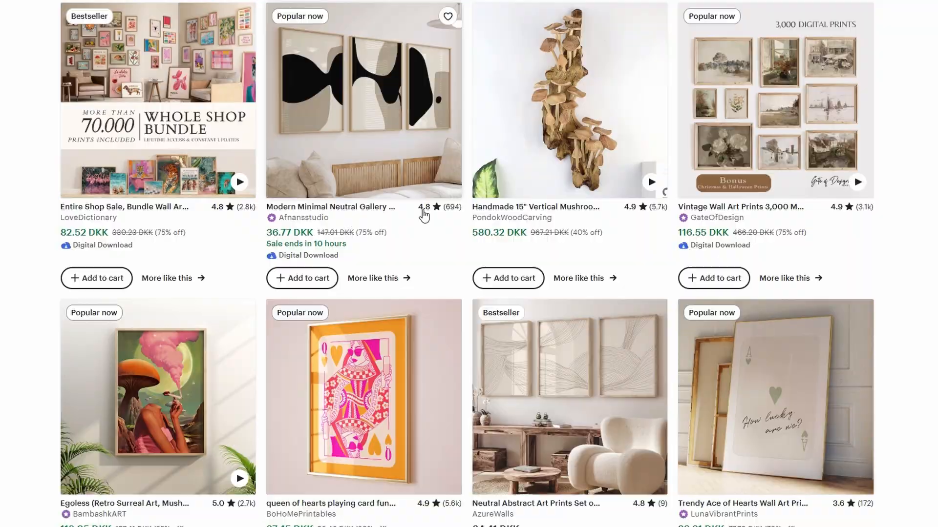
{"action": "scroll", "scroll_direction": "down", "scroll_amount": 3}
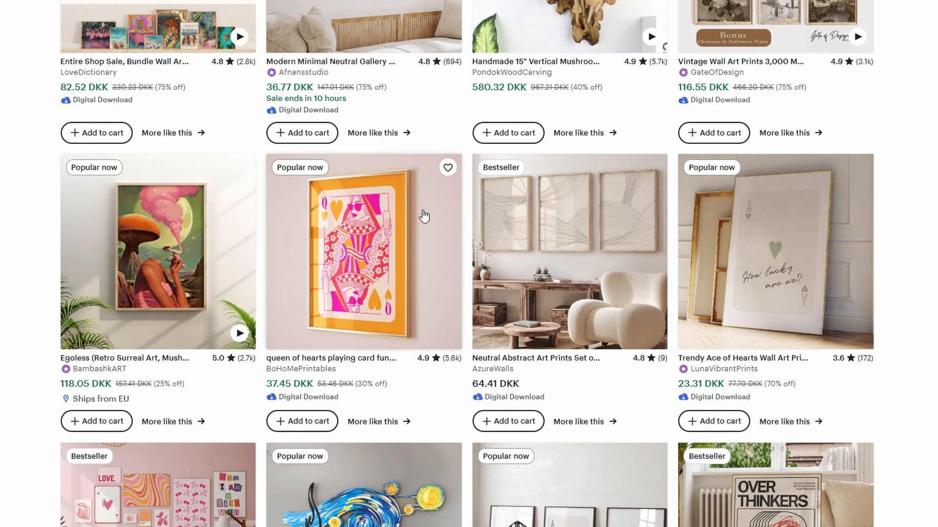
{"action": "scroll", "scroll_direction": "down", "scroll_amount": 3}
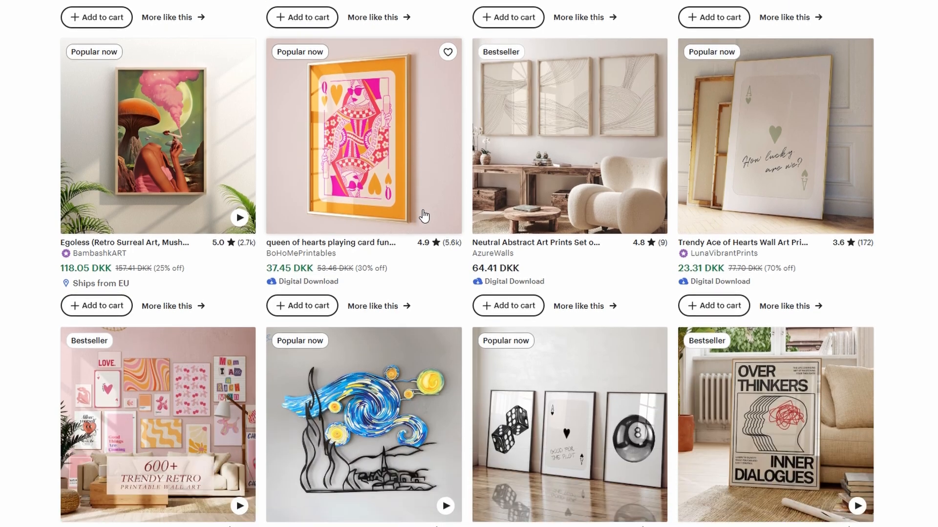
{"action": "scroll", "scroll_direction": "down", "scroll_amount": 3}
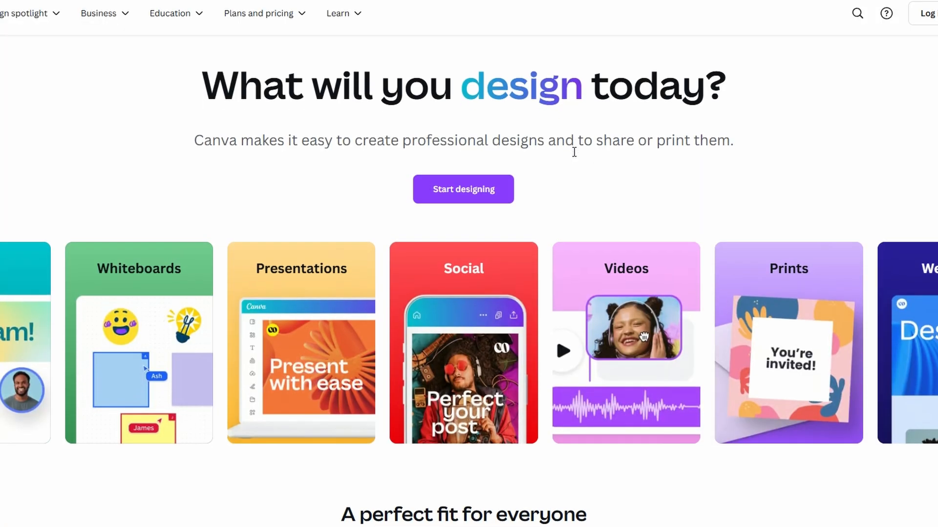
Start designing from the Canva landing page and sign in with the existing account
{"action": "scroll", "scroll_direction": "down", "scroll_amount": 3}
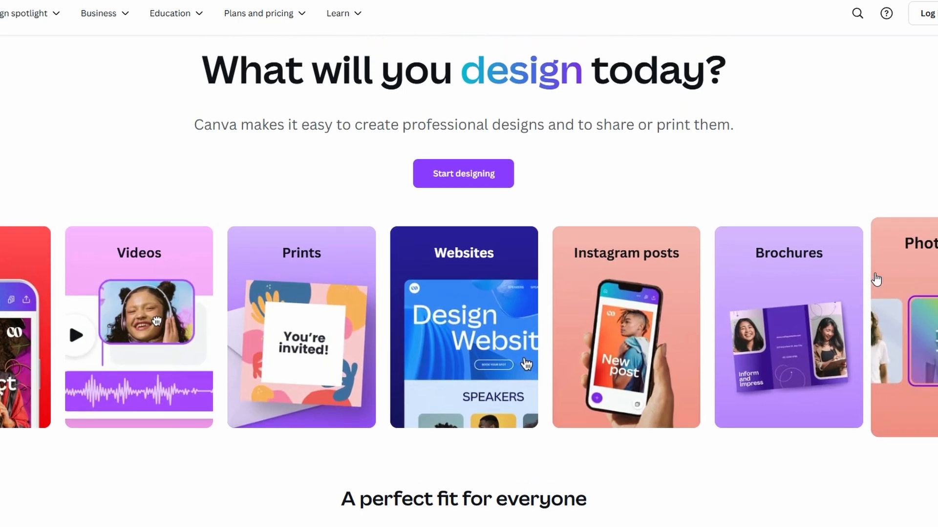
{"action": "scroll", "scroll_direction": "down", "scroll_amount": 3}
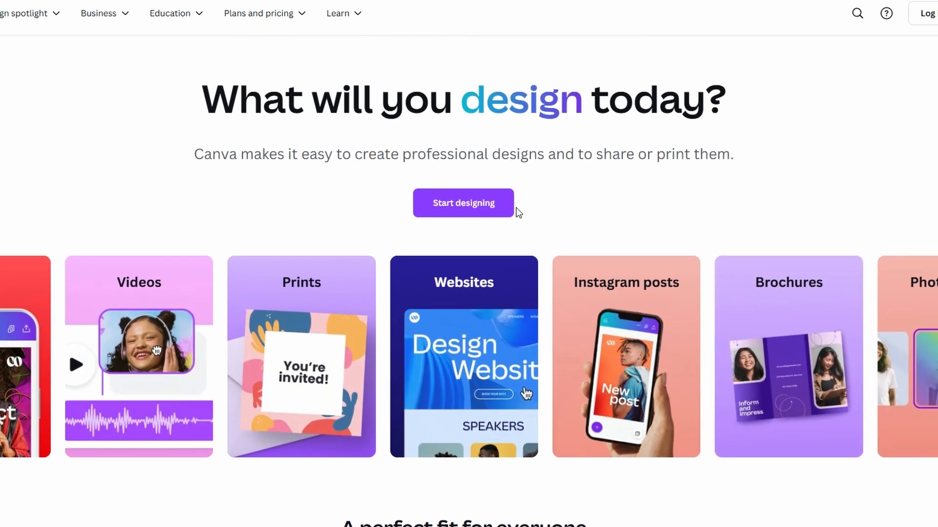
{"action": "left_click", "coordinate": [463, 204]}
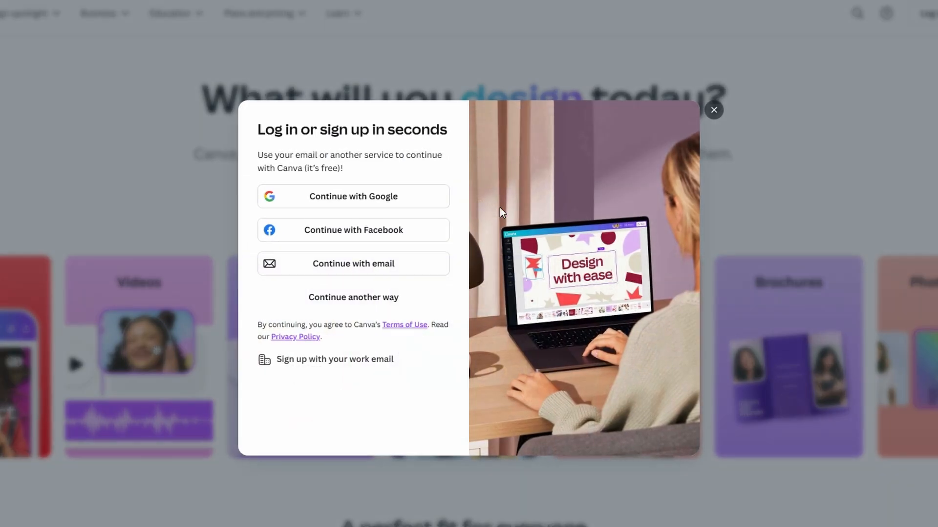
{"action": "left_click", "coordinate": [713, 110]}
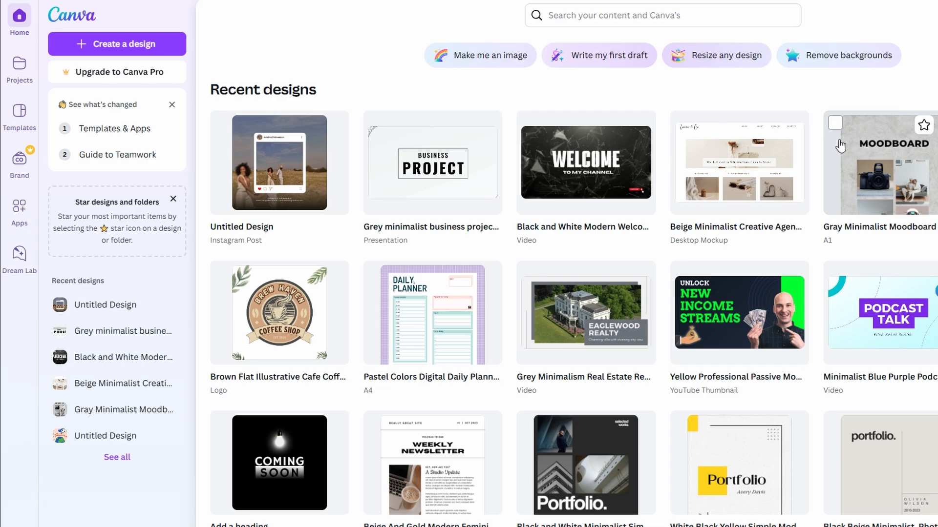
Create a blank custom-size design of 18 by 24 inches
{"action": "left_click", "coordinate": [116, 44]}
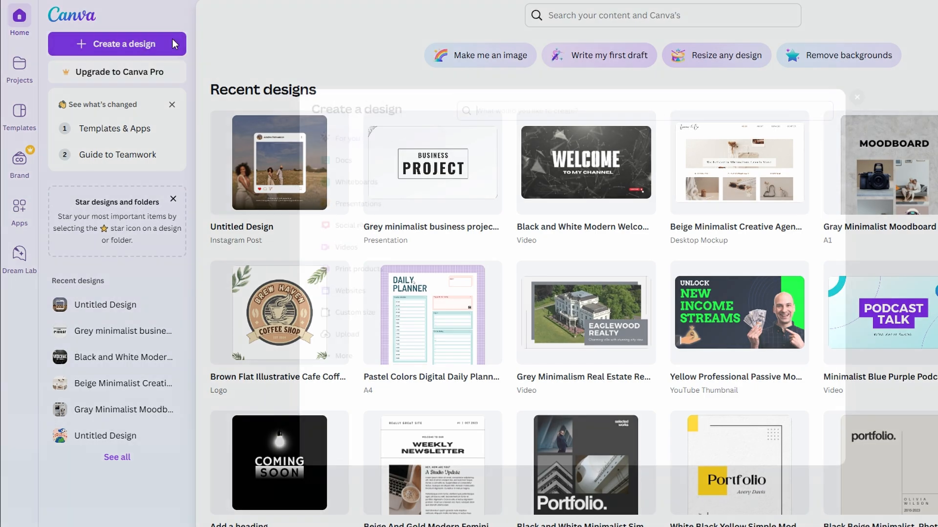
{"action": "left_click", "coordinate": [116, 44]}
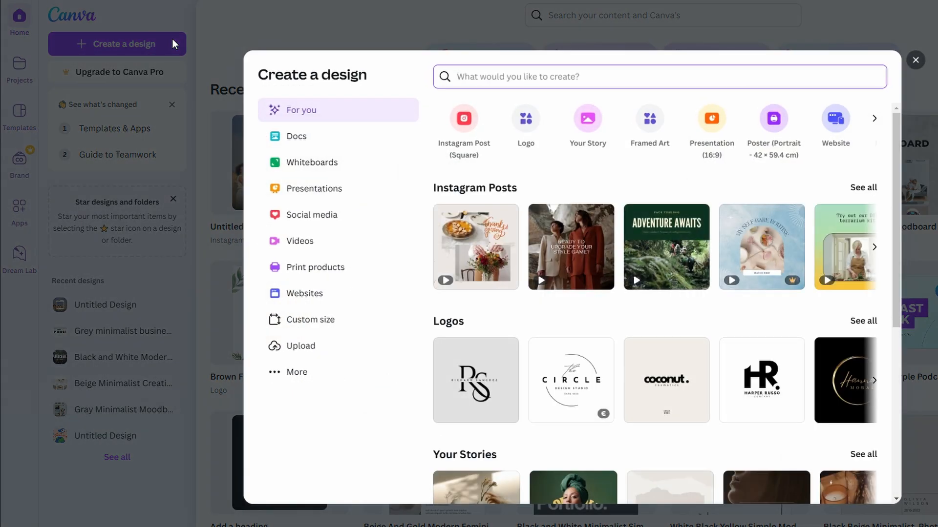
{"action": "mouse_move", "coordinate": [235, 297]}
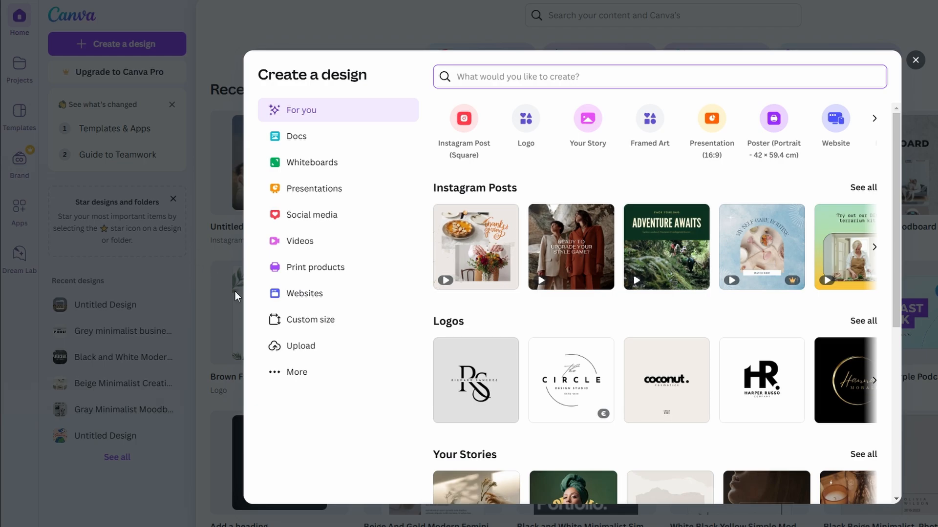
{"action": "left_click", "coordinate": [310, 320]}
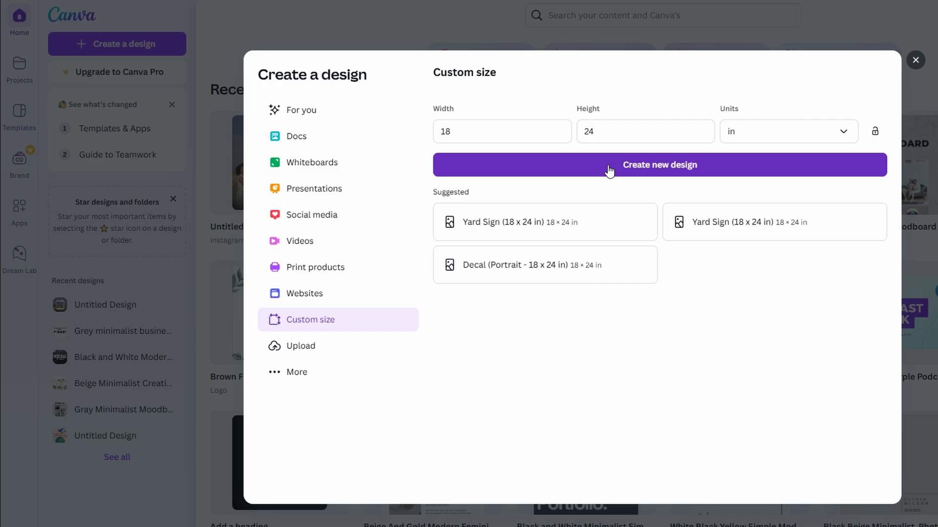
{"action": "left_click", "coordinate": [658, 164]}
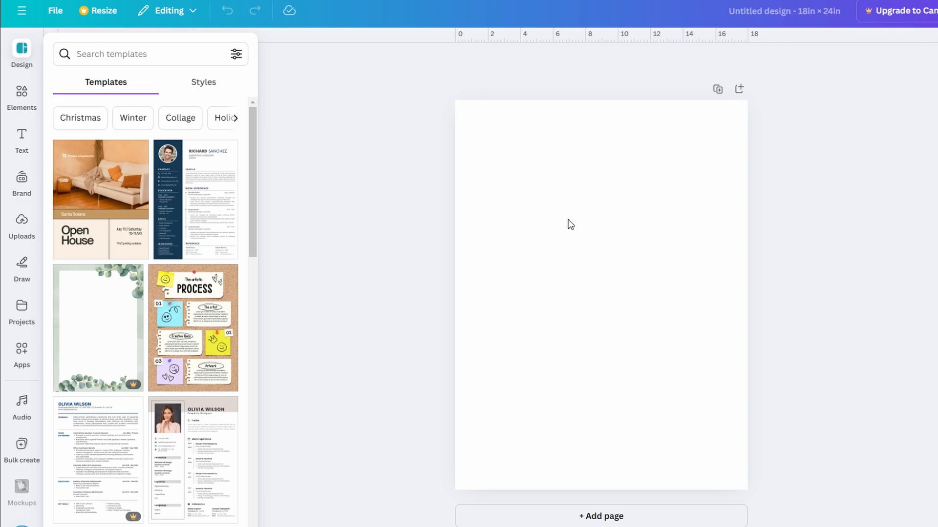
Search templates for 'wall art' and browse the results
{"action": "type", "text": "wall art"}
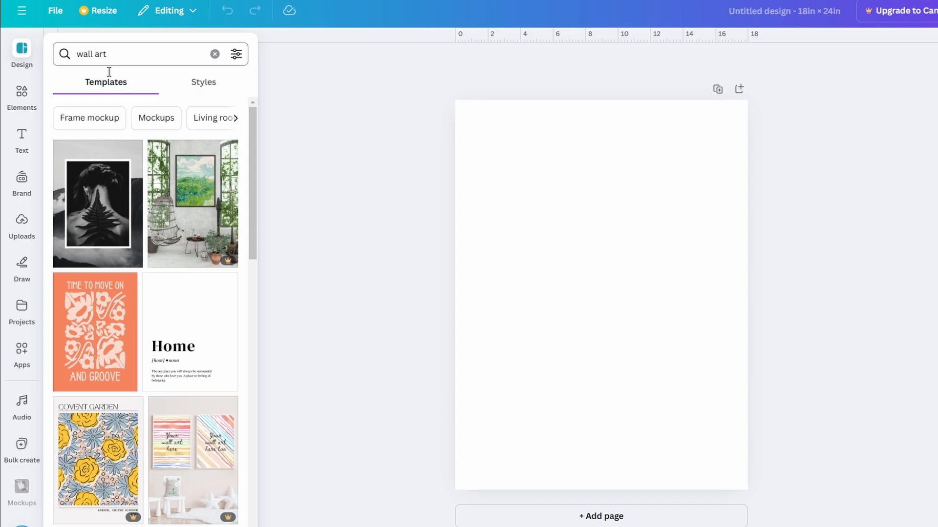
{"action": "scroll", "scroll_direction": "down", "scroll_amount": 3}
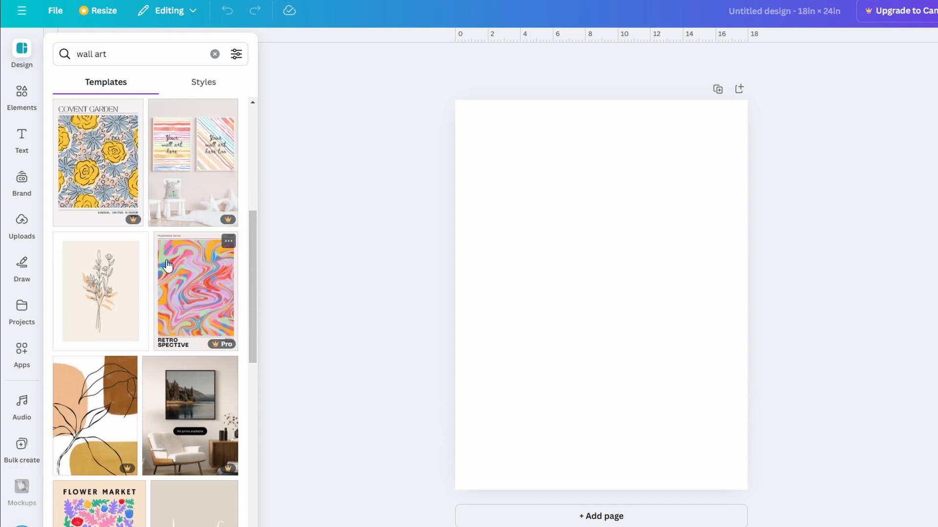
{"action": "scroll", "scroll_direction": "down", "scroll_amount": 3}
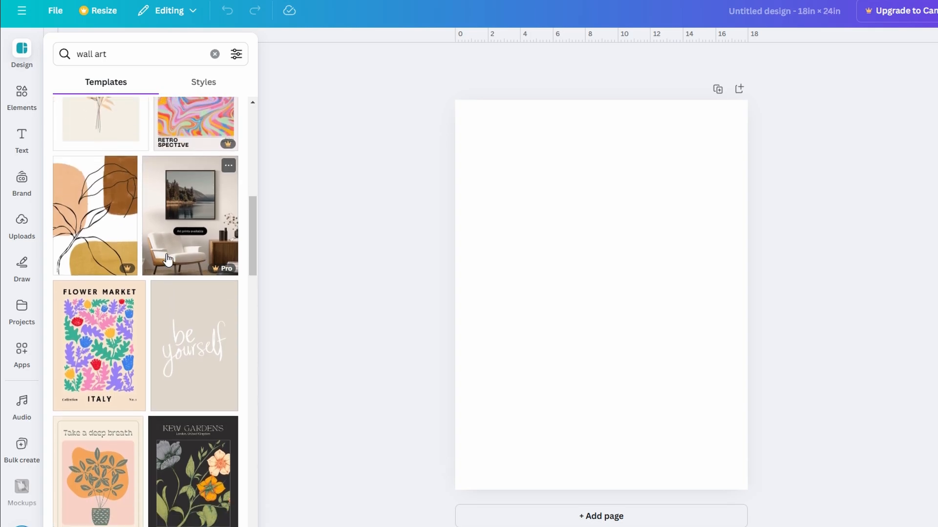
{"action": "scroll", "scroll_direction": "down", "scroll_amount": 3}
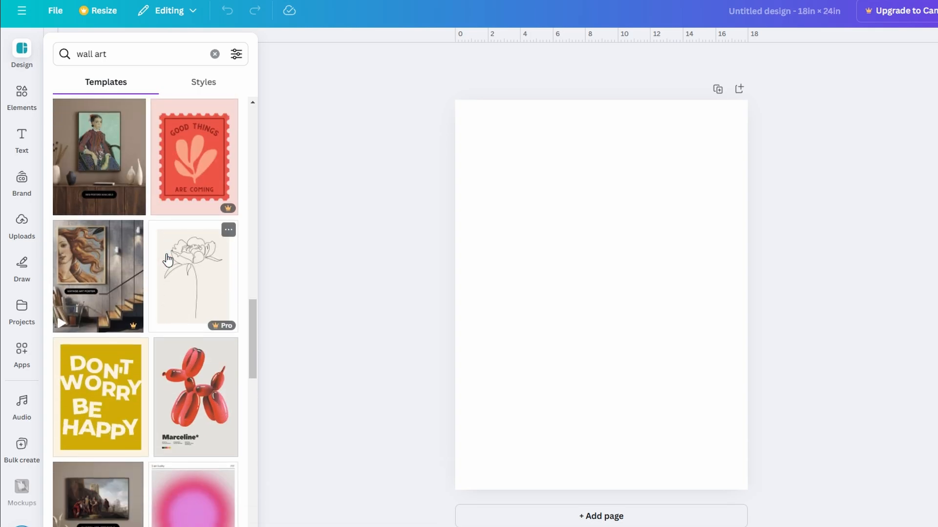
{"action": "scroll", "scroll_direction": "down", "scroll_amount": 3}
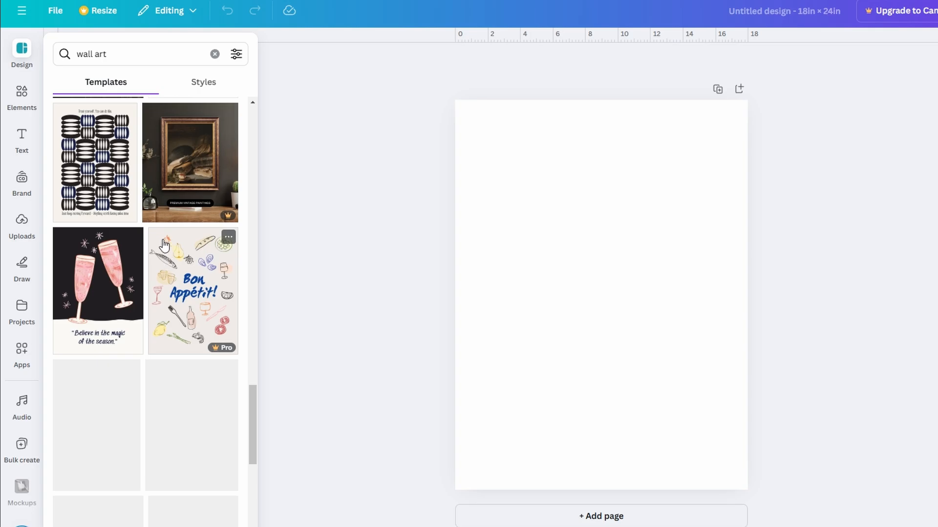
{"action": "scroll", "scroll_direction": "down", "scroll_amount": 3}
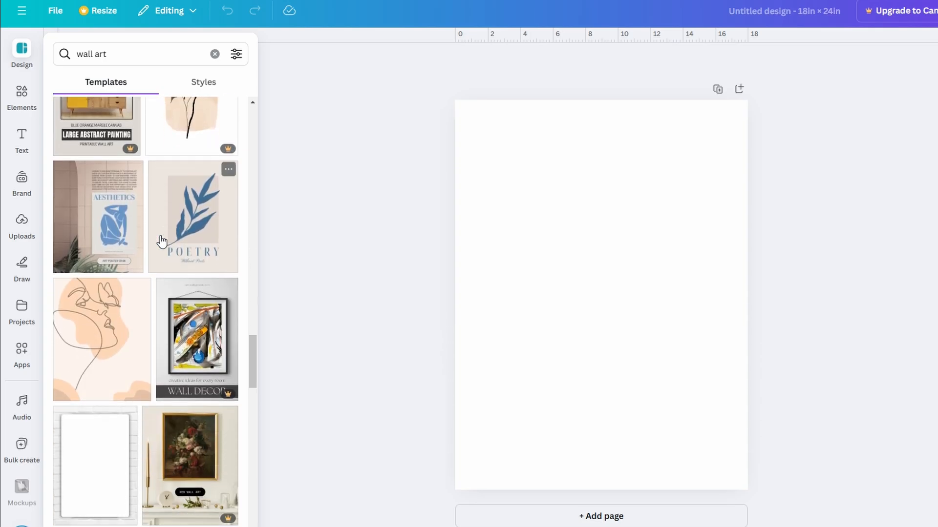
{"action": "scroll", "scroll_direction": "down", "scroll_amount": 3}
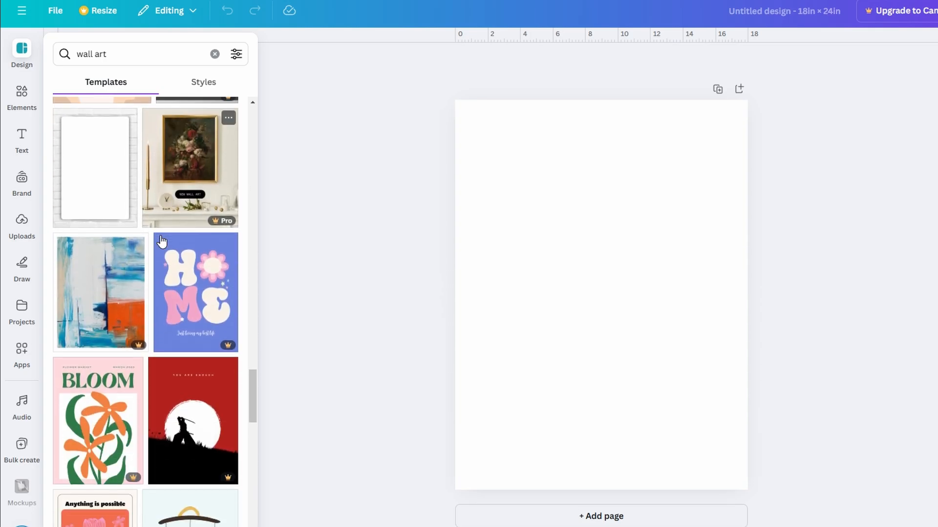
{"action": "scroll", "scroll_direction": "down", "scroll_amount": 3}
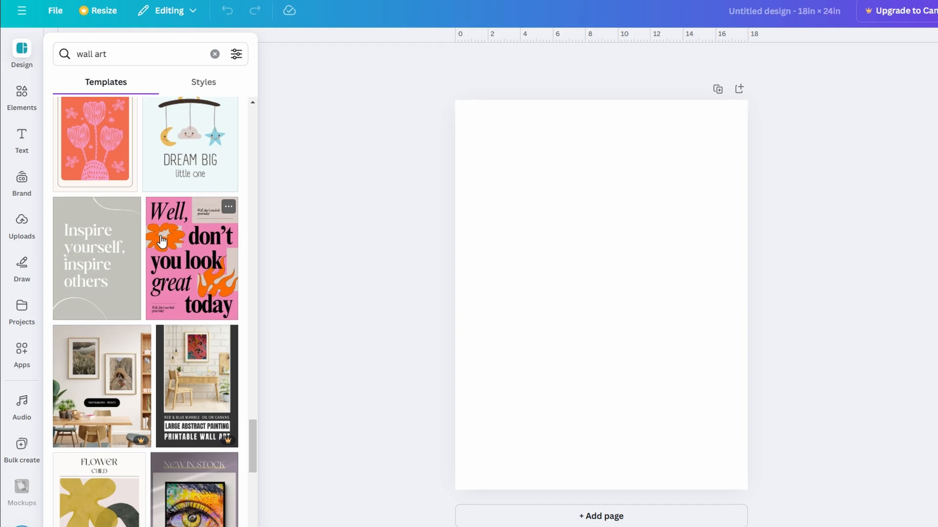
{"action": "scroll", "scroll_direction": "down", "scroll_amount": 3}
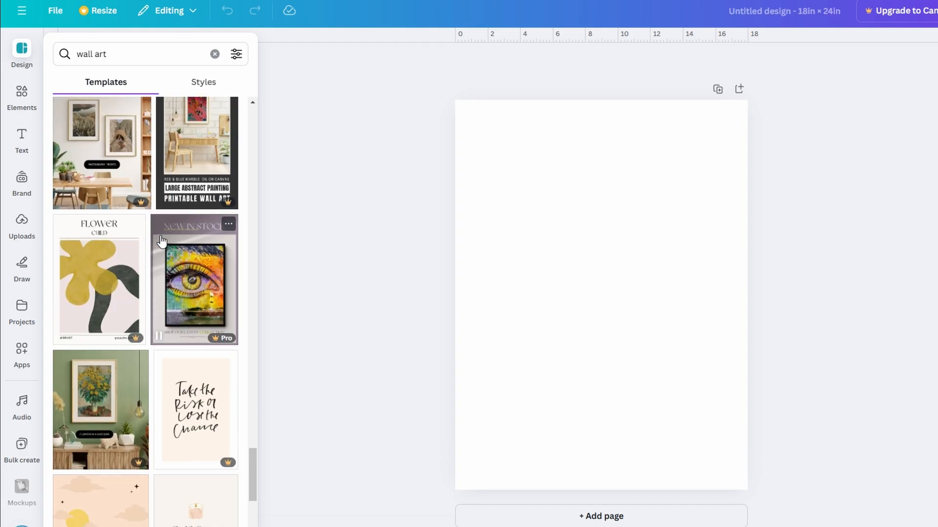
{"action": "scroll", "scroll_direction": "down", "scroll_amount": 3}
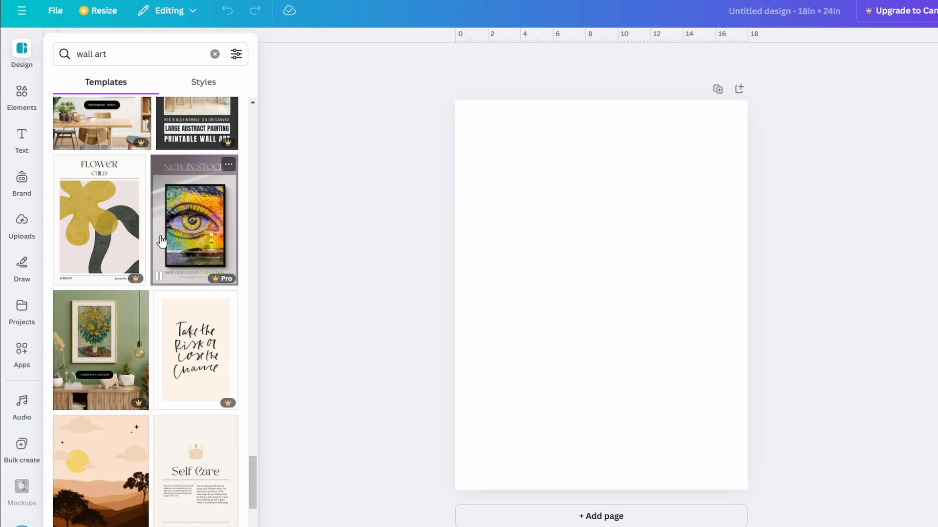
Refine the template search to 'wall art nature'
{"action": "left_click", "coordinate": [129, 53]}
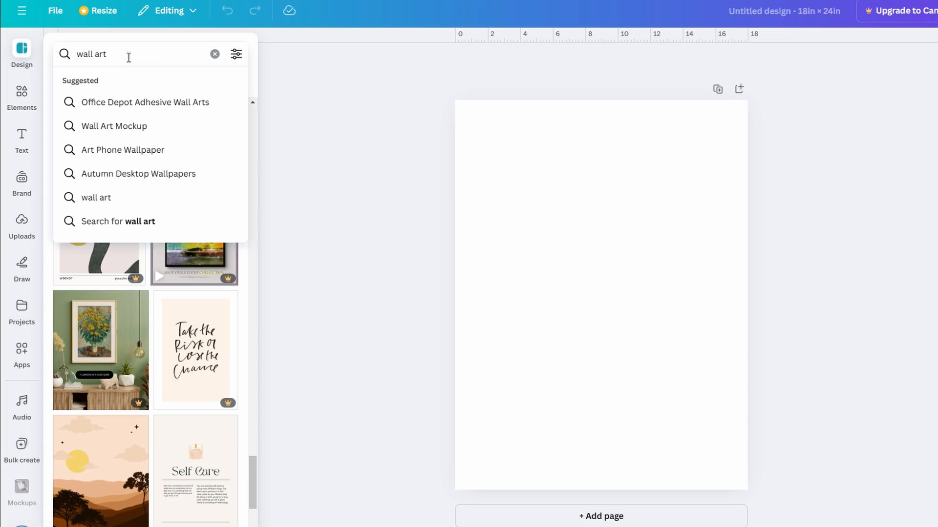
{"action": "type", "text": "nature"}
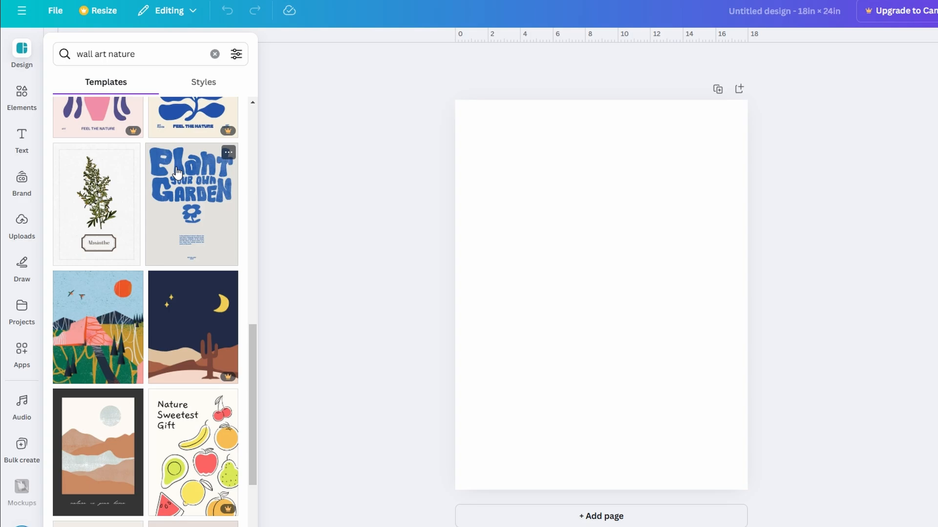
{"action": "scroll", "scroll_direction": "down", "scroll_amount": 3}
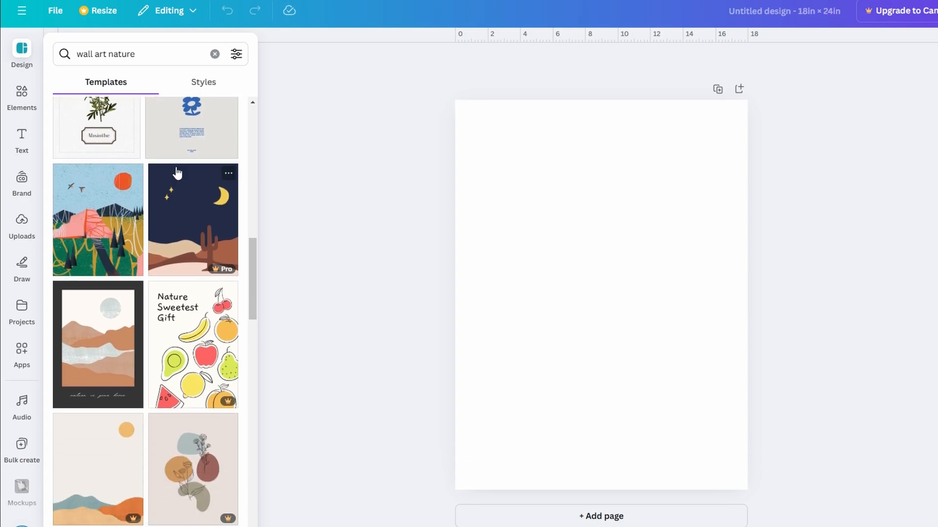
Search Elements for plants and insert the potted monstera graphic onto the page
{"action": "left_click", "coordinate": [21, 98]}
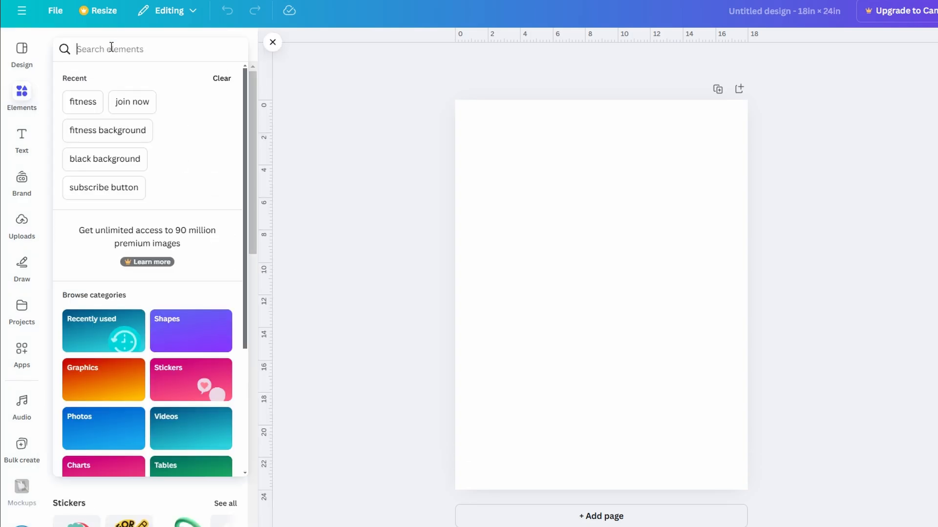
{"action": "type", "text": "pl"}
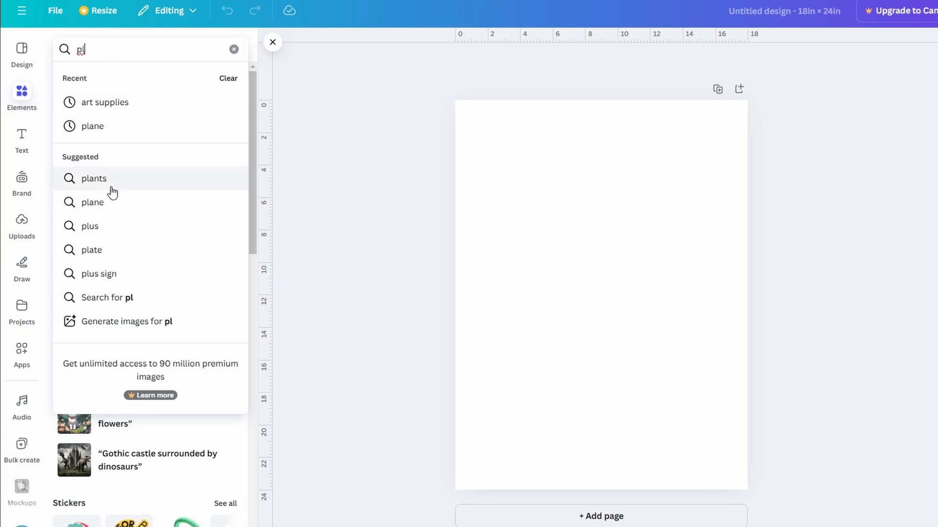
{"action": "left_click", "coordinate": [94, 178]}
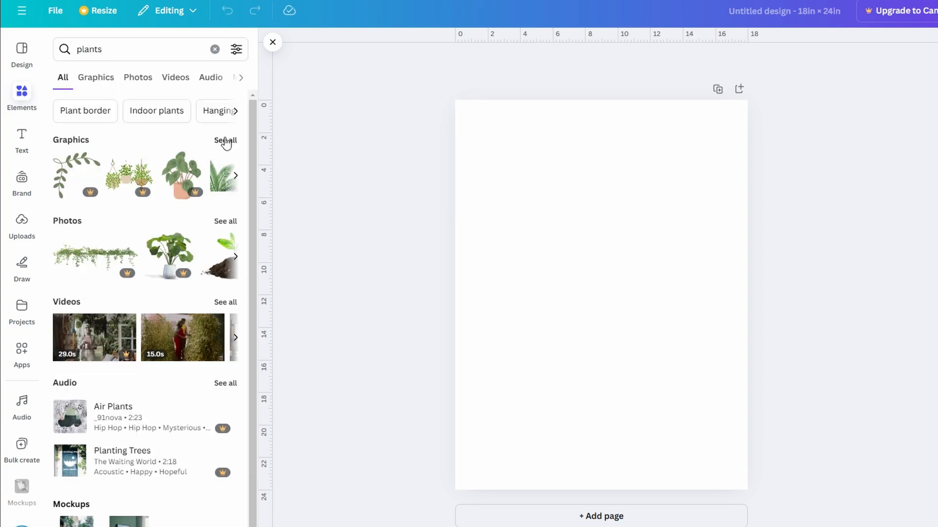
{"action": "left_click", "coordinate": [96, 77]}
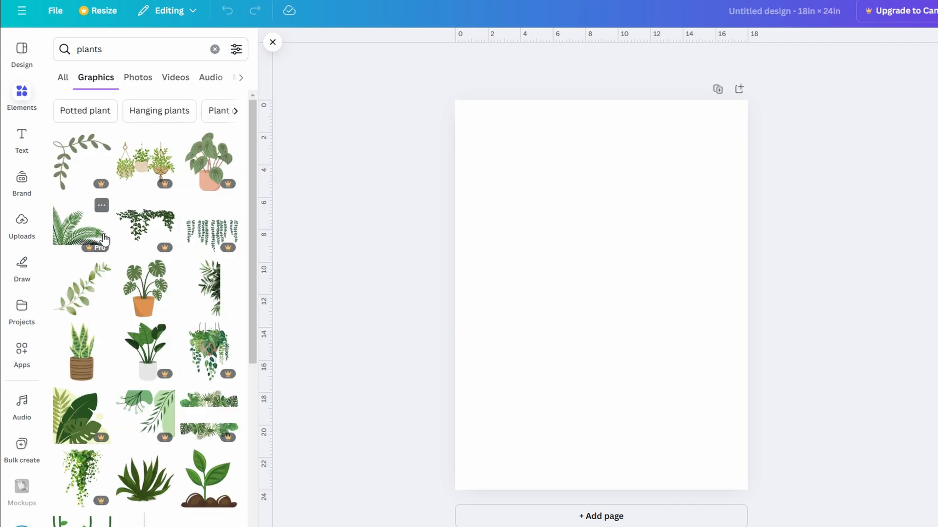
{"action": "scroll", "scroll_direction": "down", "scroll_amount": 3}
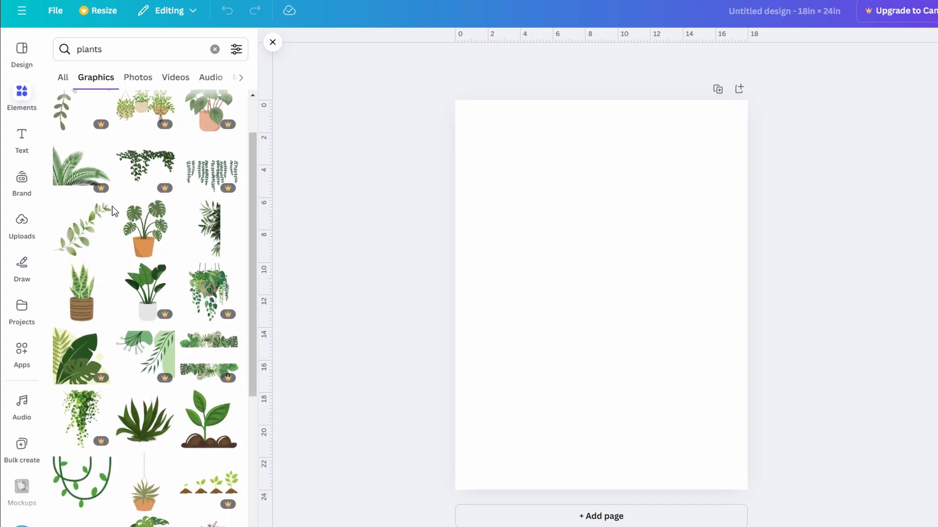
{"action": "mouse_move", "coordinate": [144, 237]}
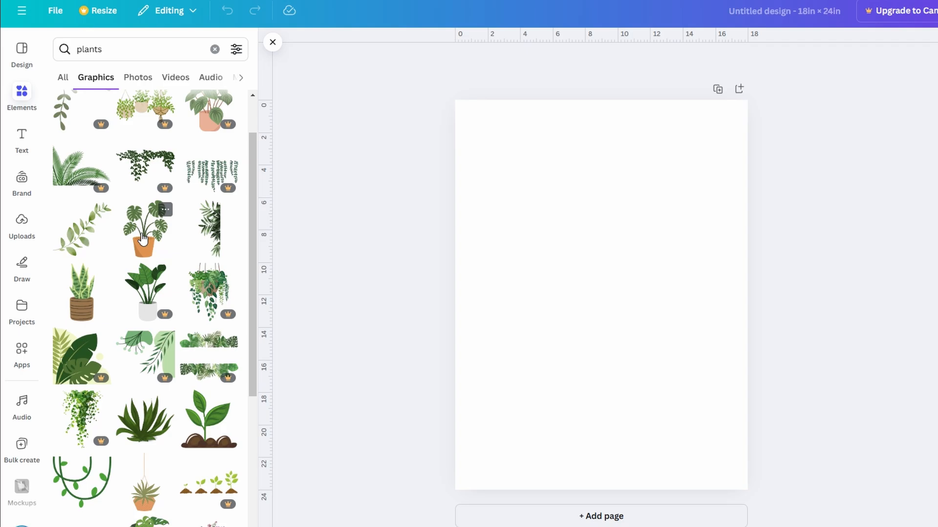
{"action": "mouse_move", "coordinate": [84, 296]}
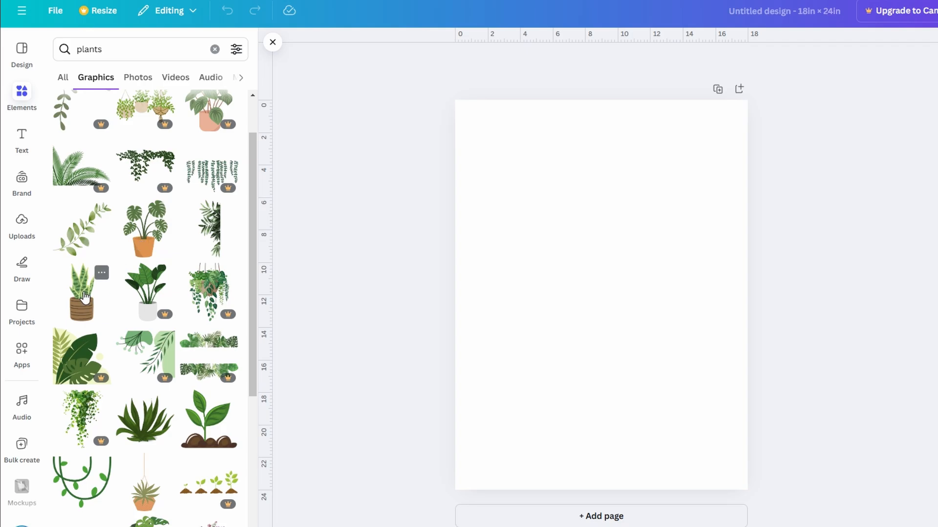
{"action": "mouse_move", "coordinate": [165, 249]}
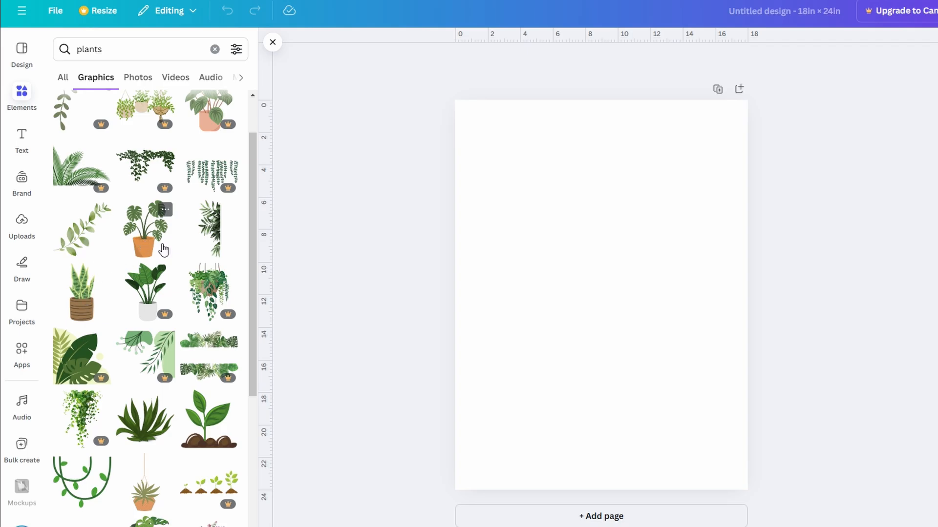
{"action": "left_click", "coordinate": [143, 234]}
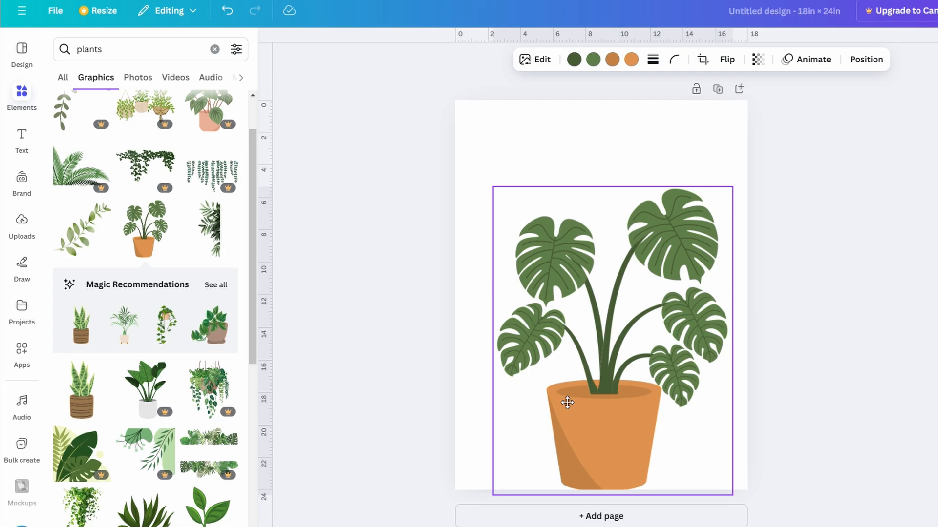
Search Elements for 'mountain silhouette' graphics
{"action": "type", "text": "m"}
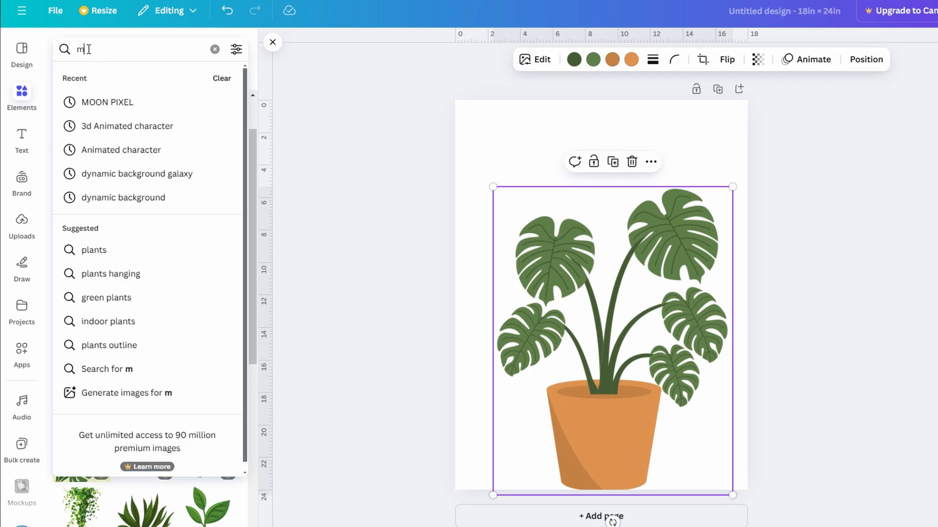
{"action": "type", "text": "mountain silhouette"}
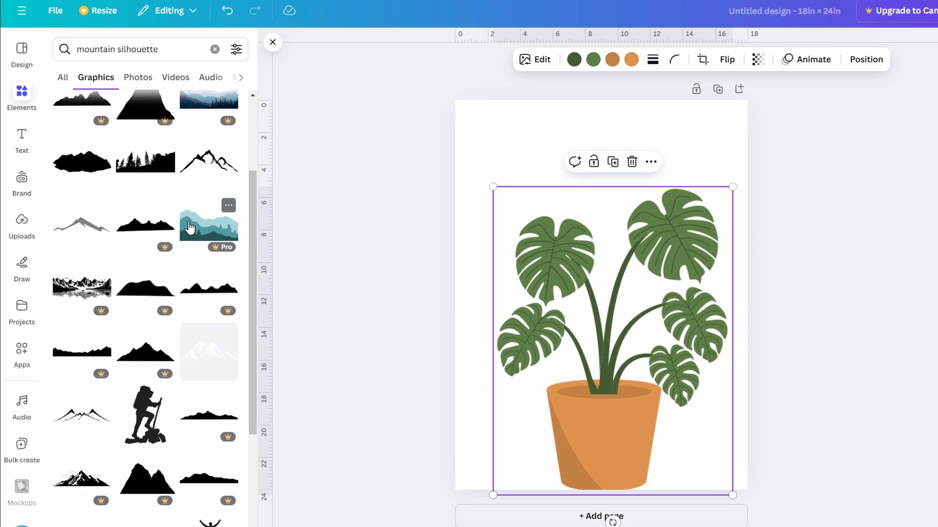
Insert the mountain outline graphic and enlarge it across the poster
{"action": "scroll", "scroll_direction": "down", "scroll_amount": 3}
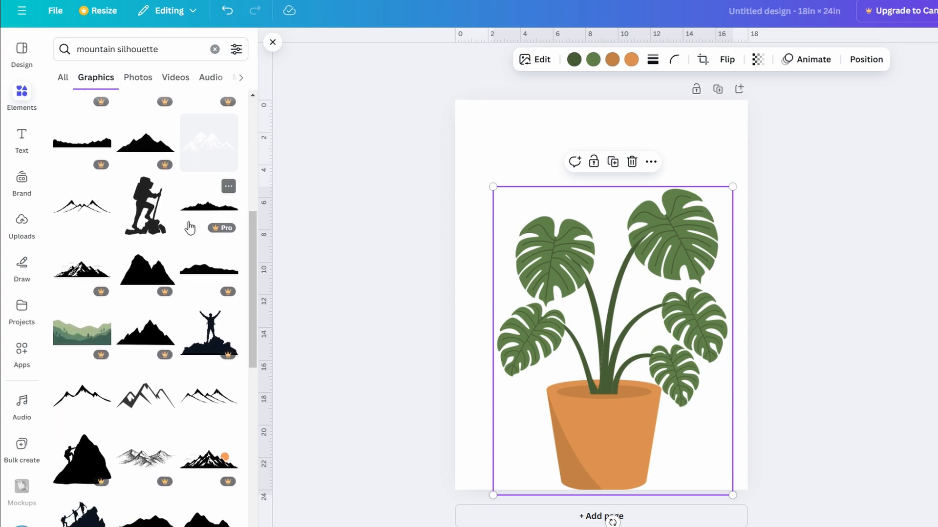
{"action": "scroll", "scroll_direction": "down", "scroll_amount": 3}
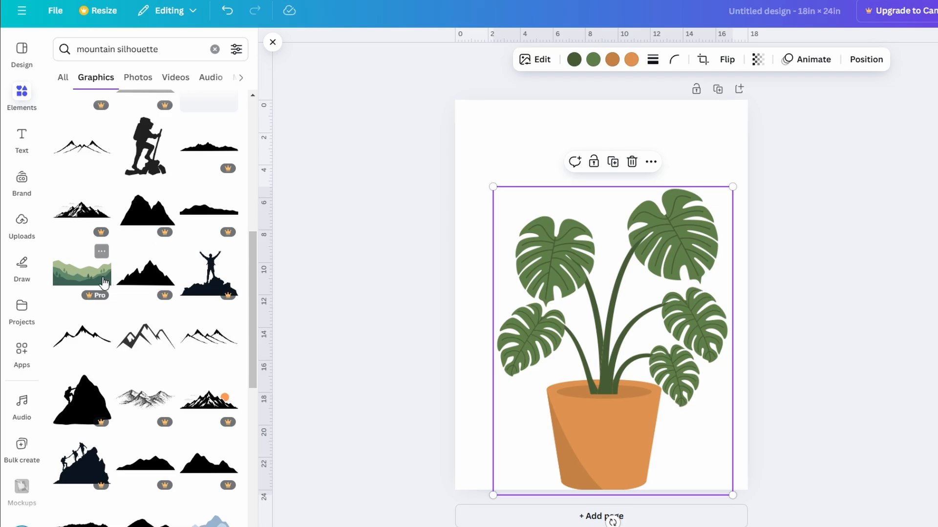
{"action": "scroll", "scroll_direction": "down", "scroll_amount": 3}
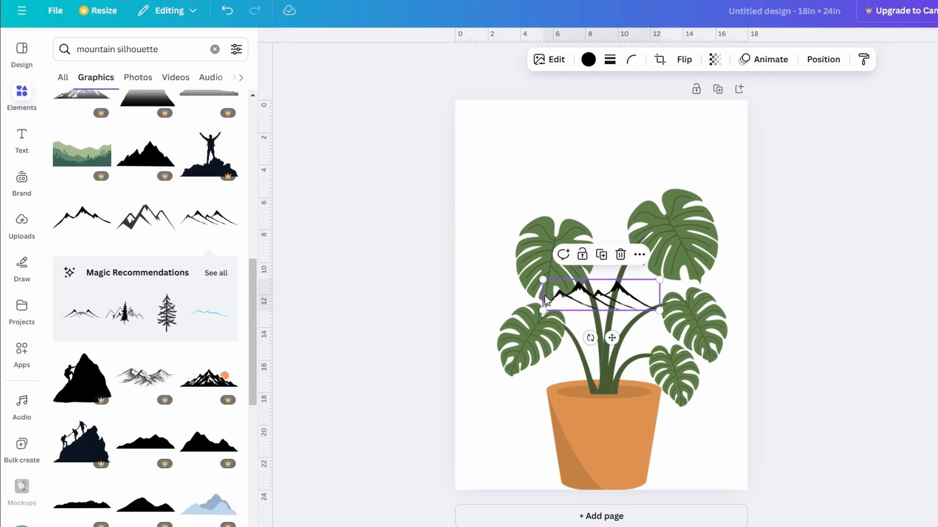
{"action": "left_click_drag", "start_coordinate": [597, 293], "coordinate": [505, 129]}
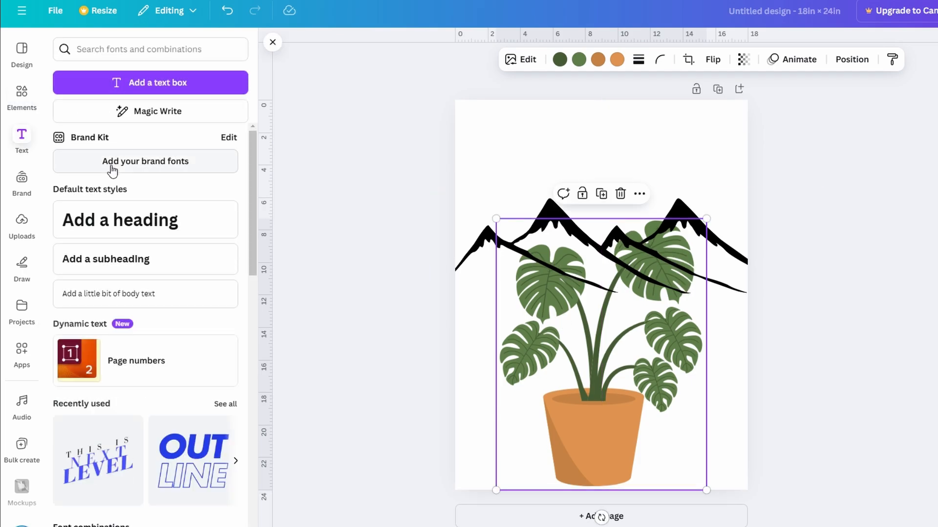
Add a heading at the top of the poster and set it in the Shrikhand font
{"action": "left_click", "coordinate": [145, 220]}
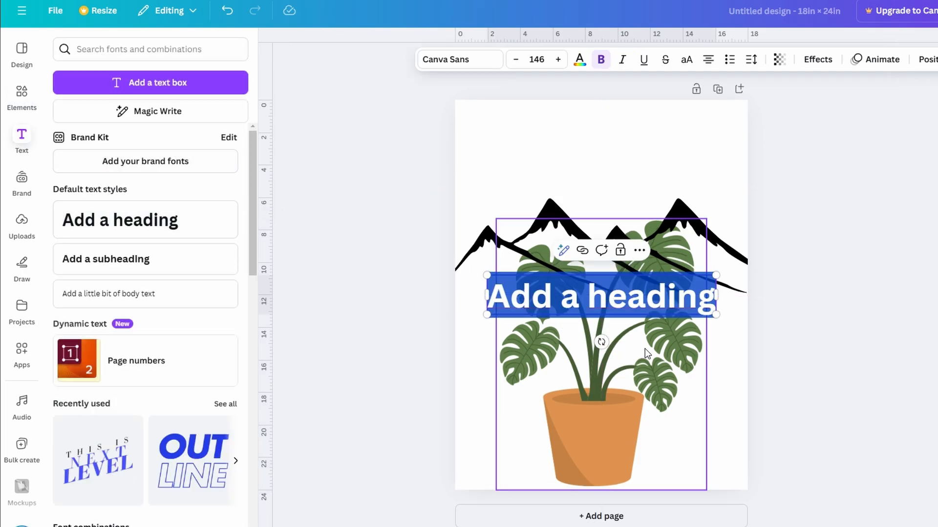
{"action": "left_click_drag", "start_coordinate": [601, 295], "coordinate": [601, 158]}
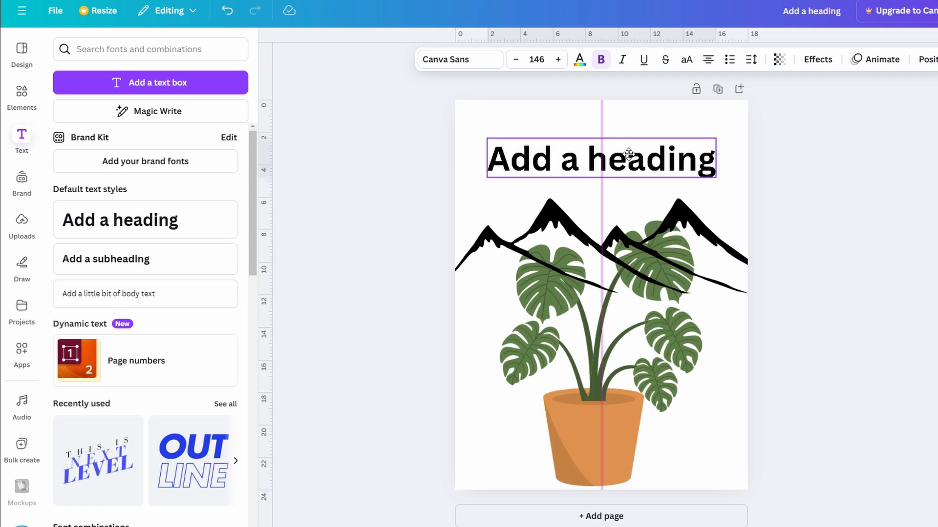
{"action": "left_click", "coordinate": [600, 158]}
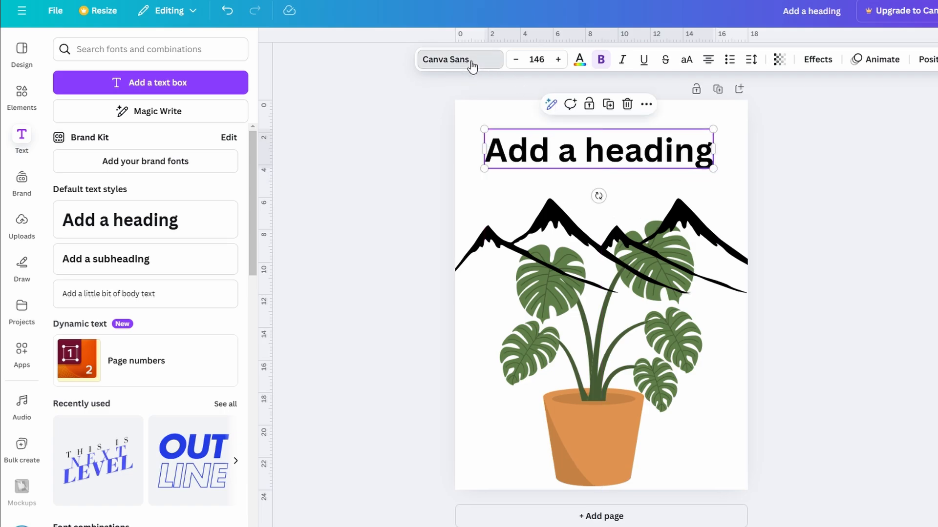
{"action": "left_click", "coordinate": [459, 60]}
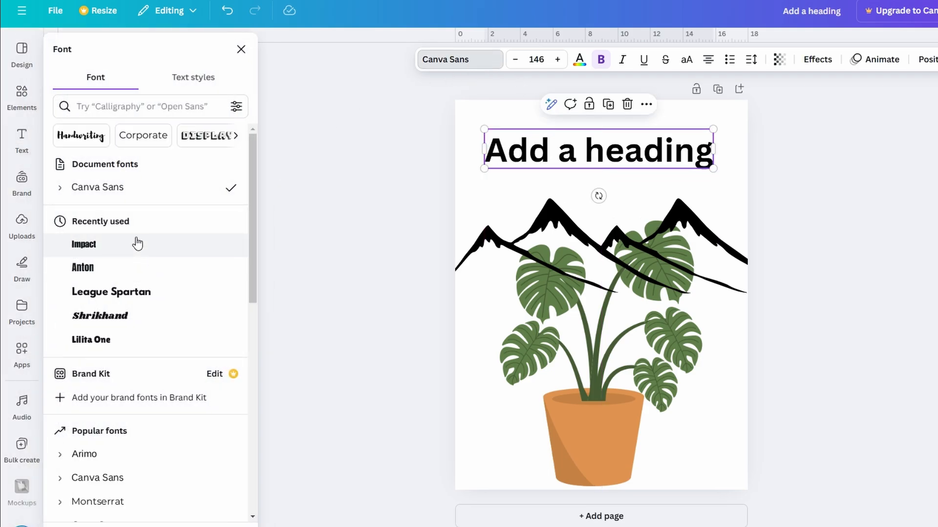
{"action": "left_click", "coordinate": [100, 255]}
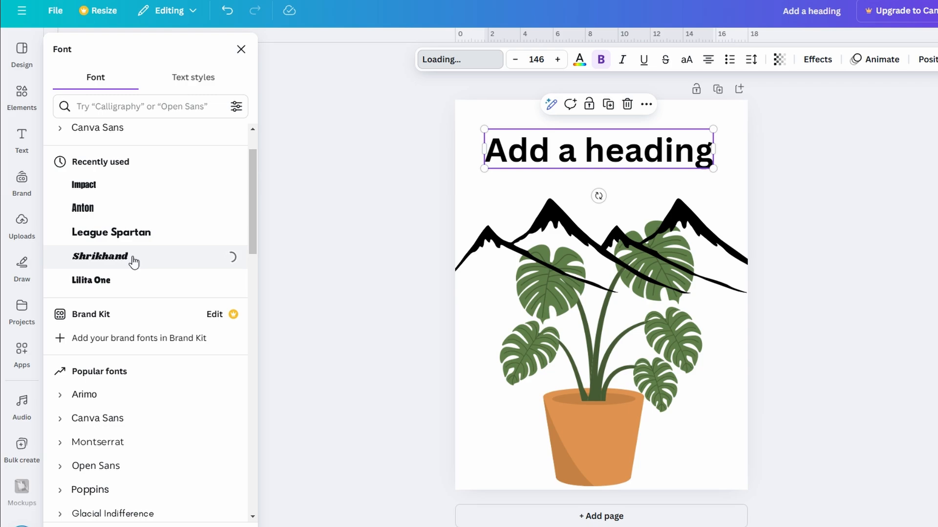
{"action": "left_click", "coordinate": [99, 256]}
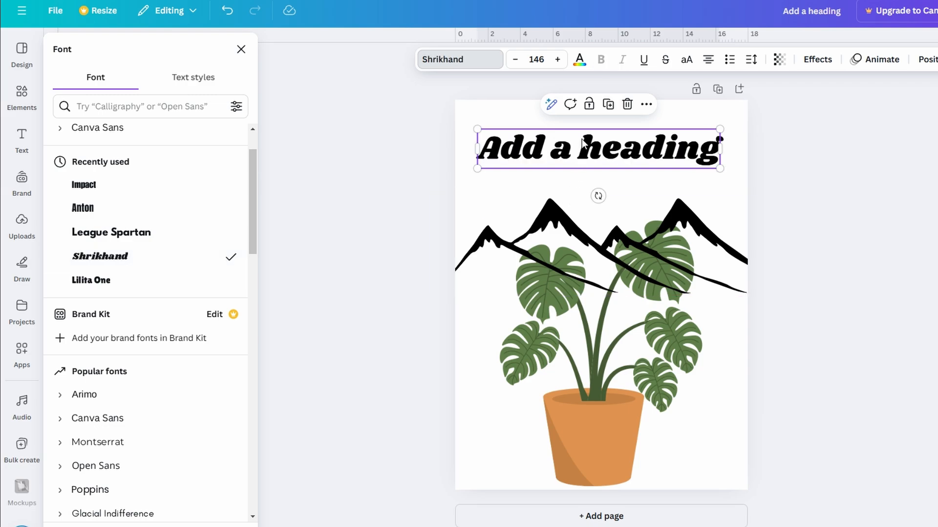
{"action": "mouse_move", "coordinate": [606, 99]}
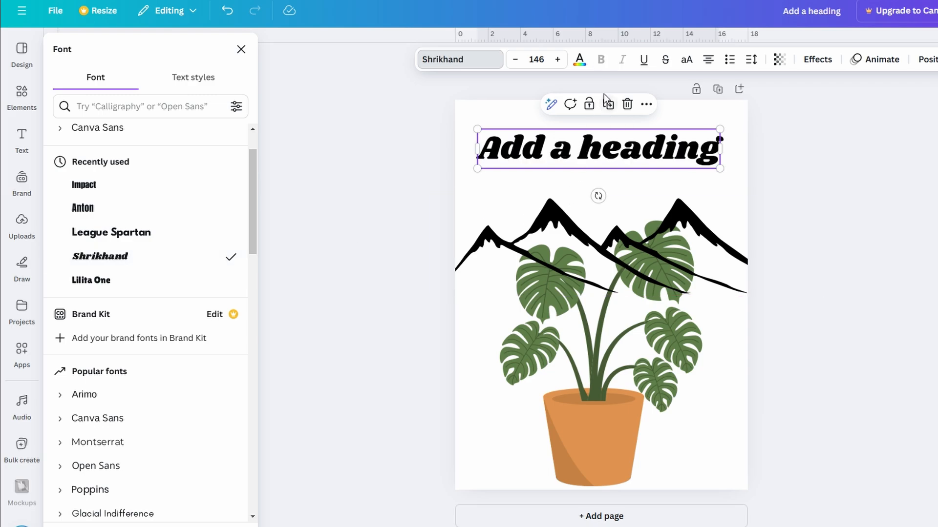
{"action": "mouse_move", "coordinate": [579, 60]}
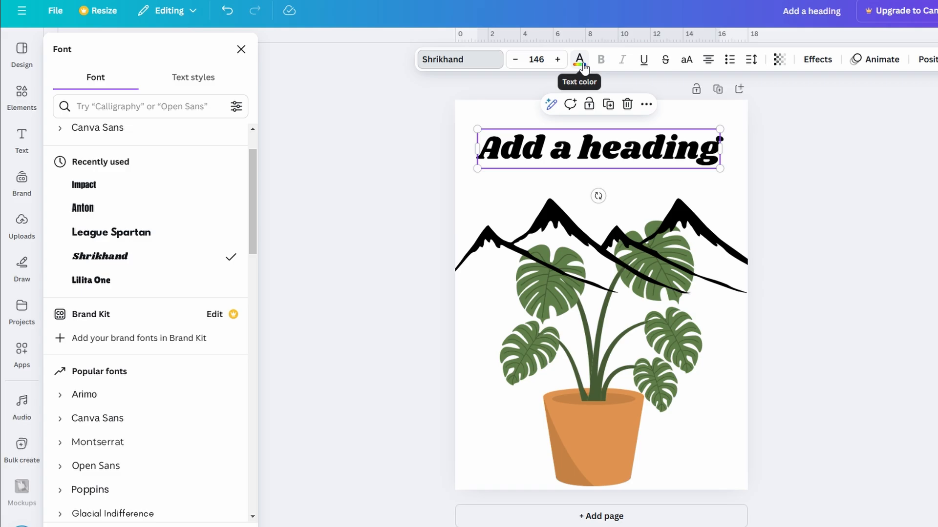
Colour the heading leaf green #5f7e49 and make it read 'Find Your Calm'
{"action": "left_click", "coordinate": [578, 60]}
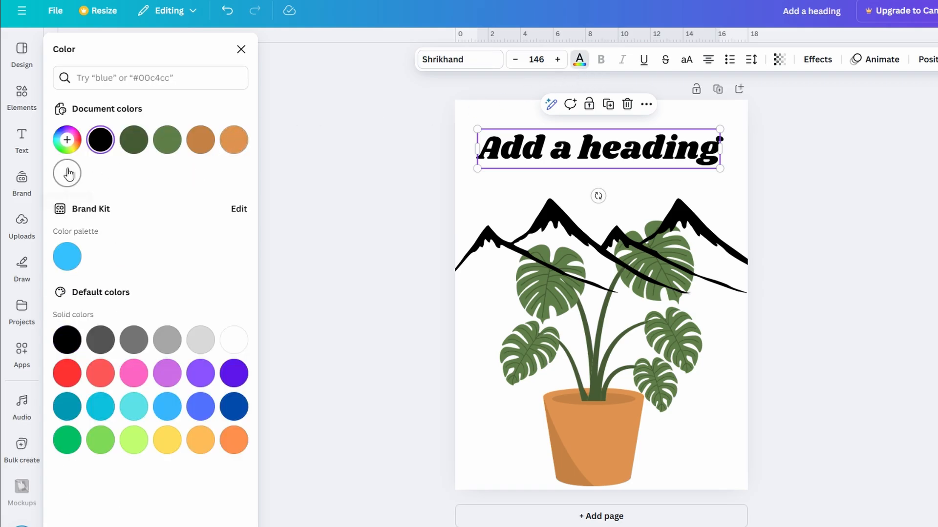
{"action": "mouse_move", "coordinate": [67, 174]}
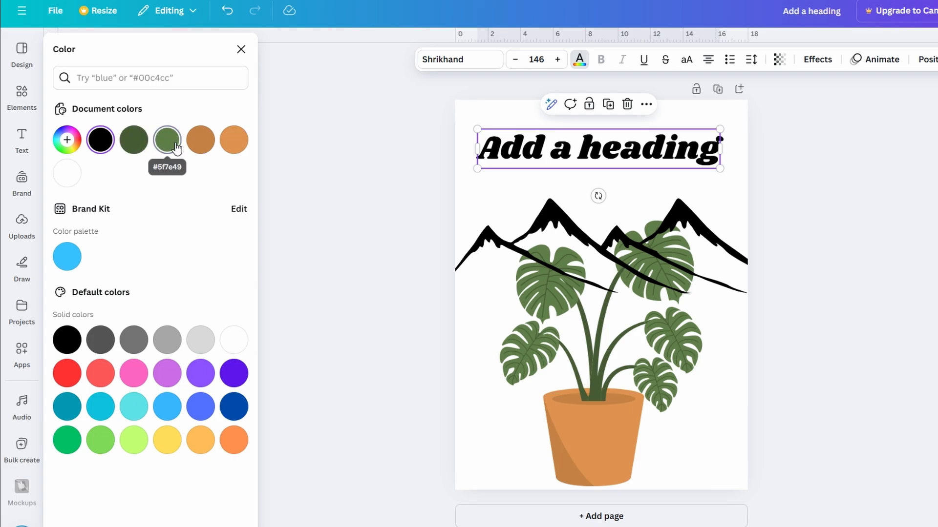
{"action": "left_click", "coordinate": [167, 139]}
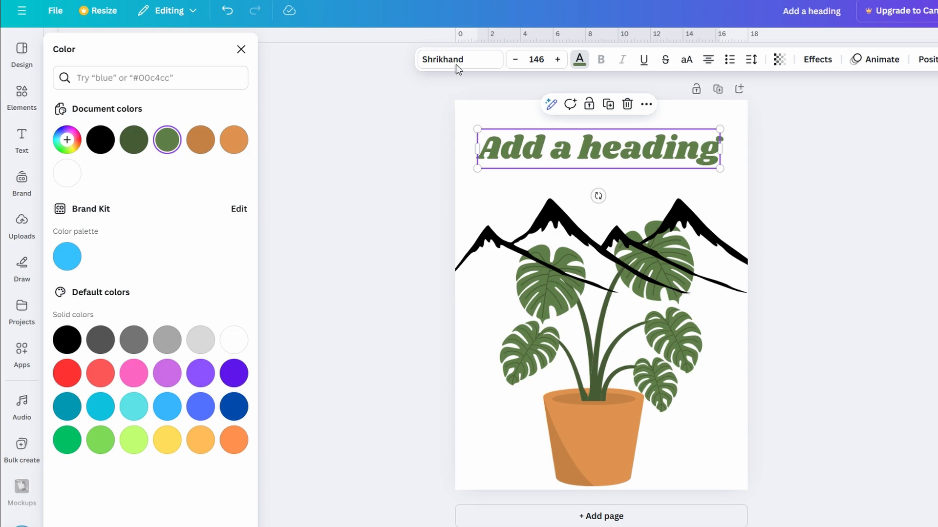
{"action": "type", "text": "Find Your Calm"}
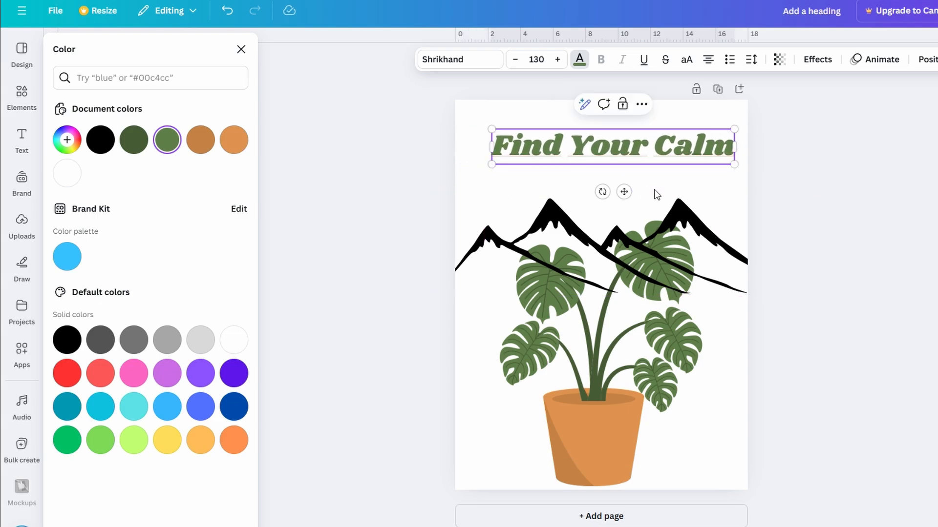
Nudge the title lower, then resize the mountains and move them up behind the plant
{"action": "left_click_drag", "start_coordinate": [613, 145], "coordinate": [600, 146]}
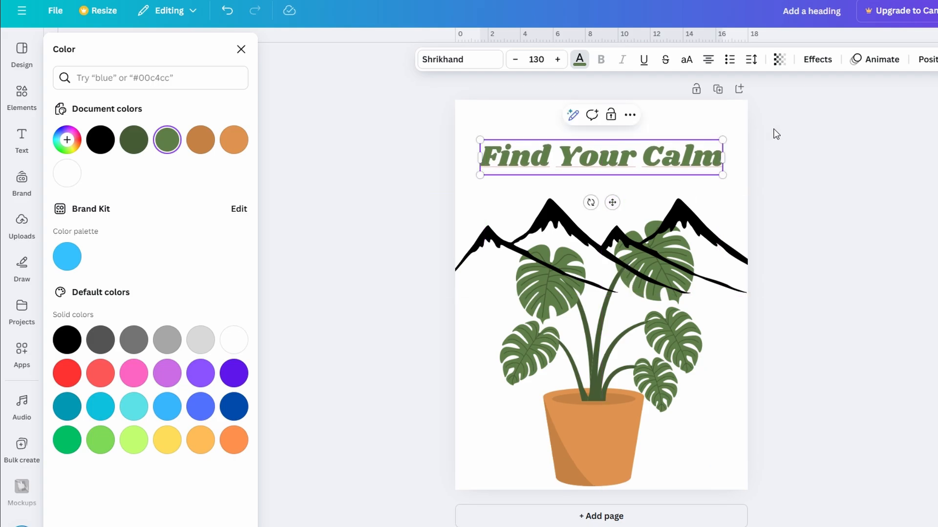
{"action": "left_click", "coordinate": [928, 60]}
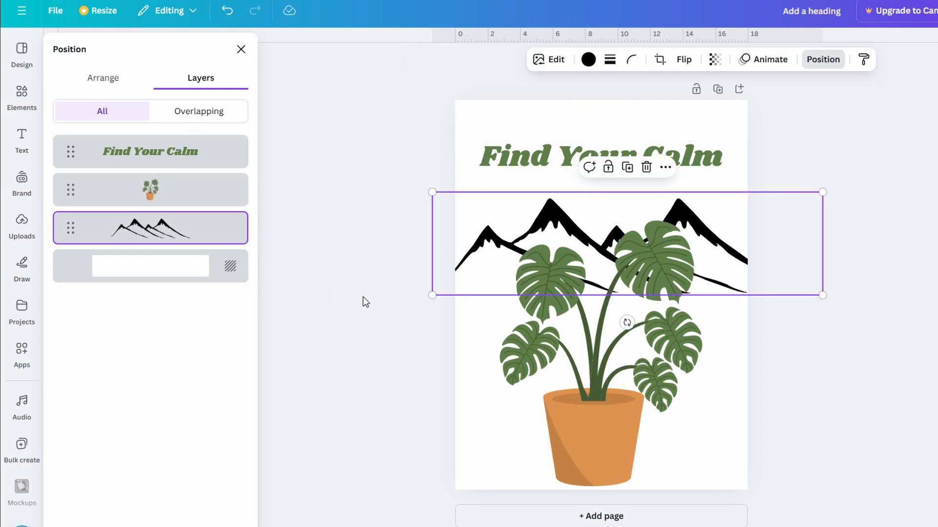
{"action": "mouse_move", "coordinate": [822, 295]}
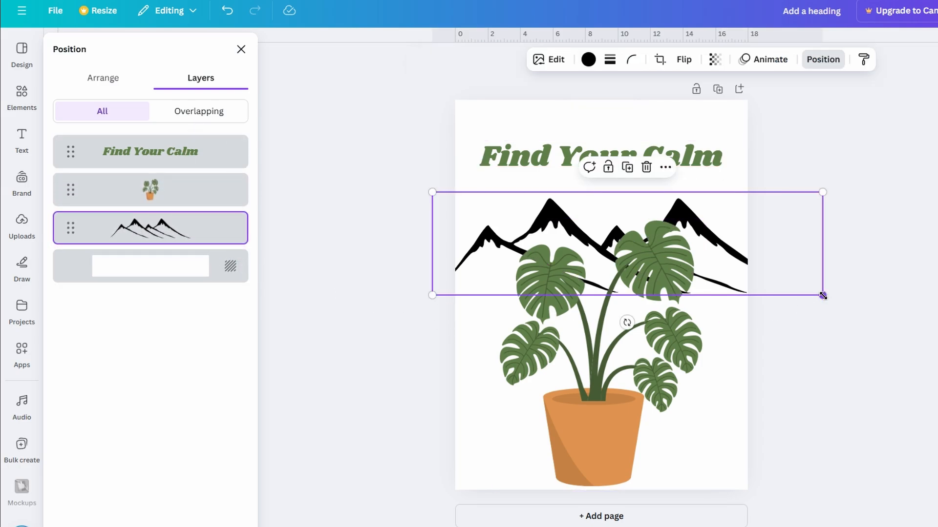
{"action": "left_click_drag", "start_coordinate": [822, 295], "coordinate": [777, 278]}
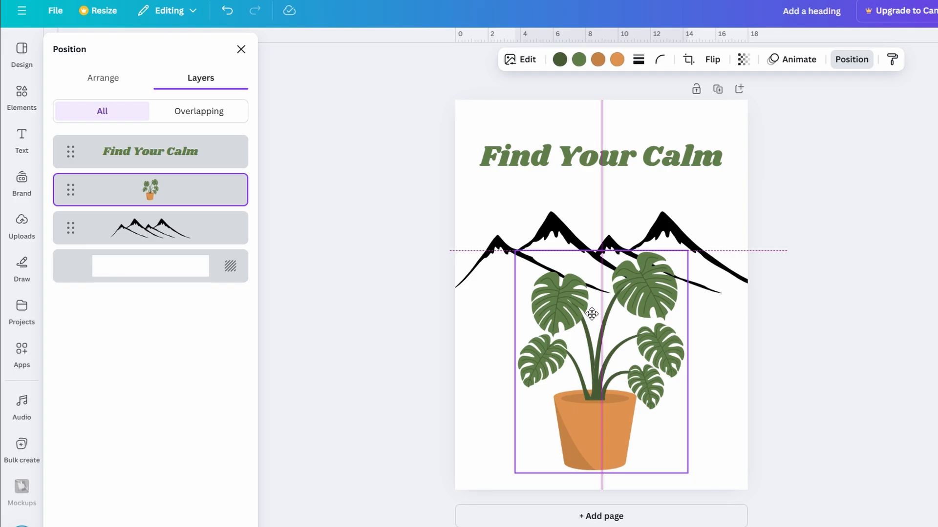
{"action": "left_click", "coordinate": [22, 138]}
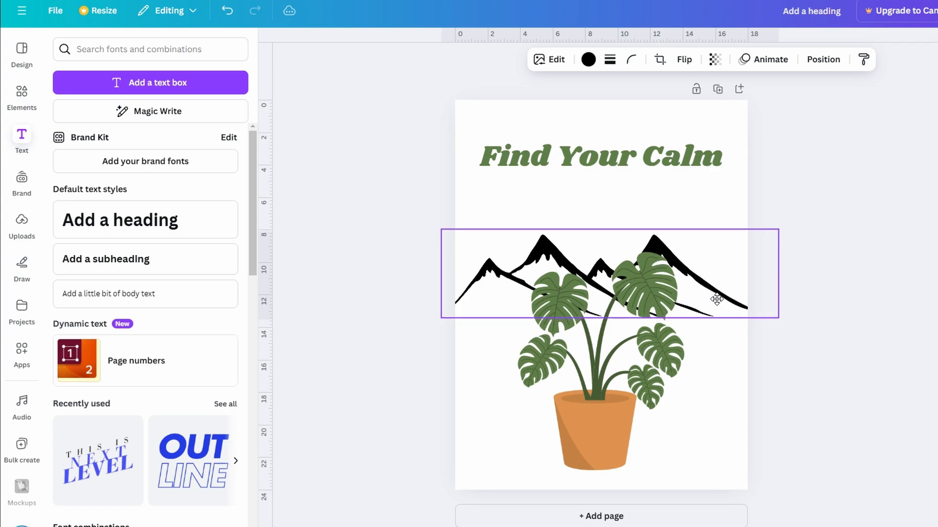
{"action": "left_click_drag", "start_coordinate": [716, 299], "coordinate": [716, 275]}
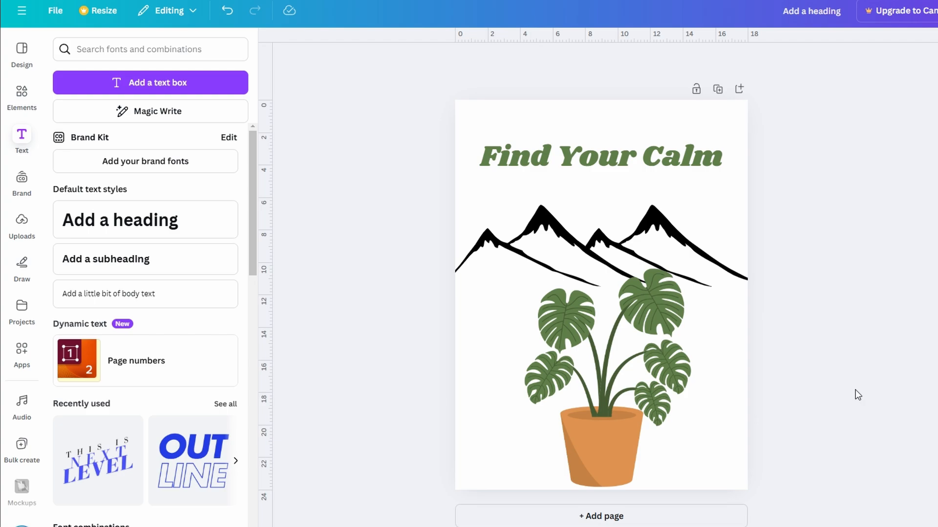
{"action": "mouse_move", "coordinate": [851, 389]}
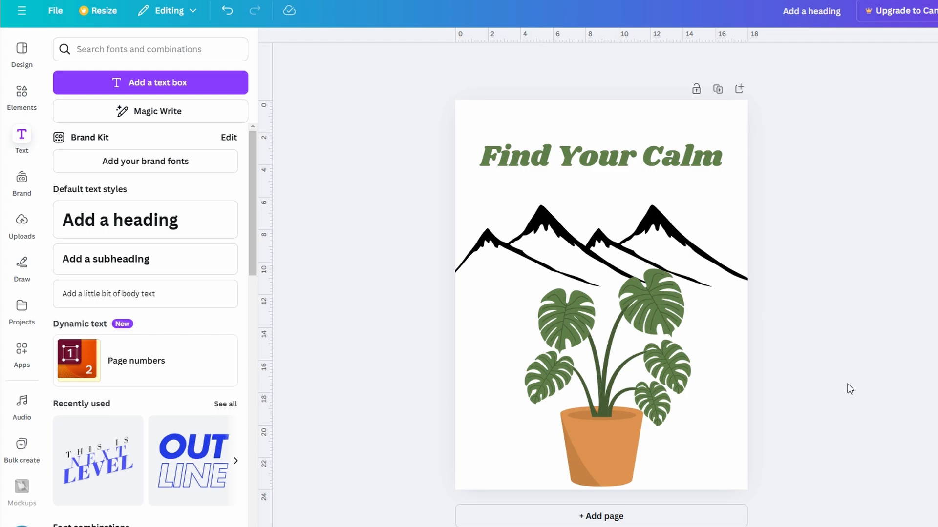
{"action": "mouse_move", "coordinate": [831, 389]}
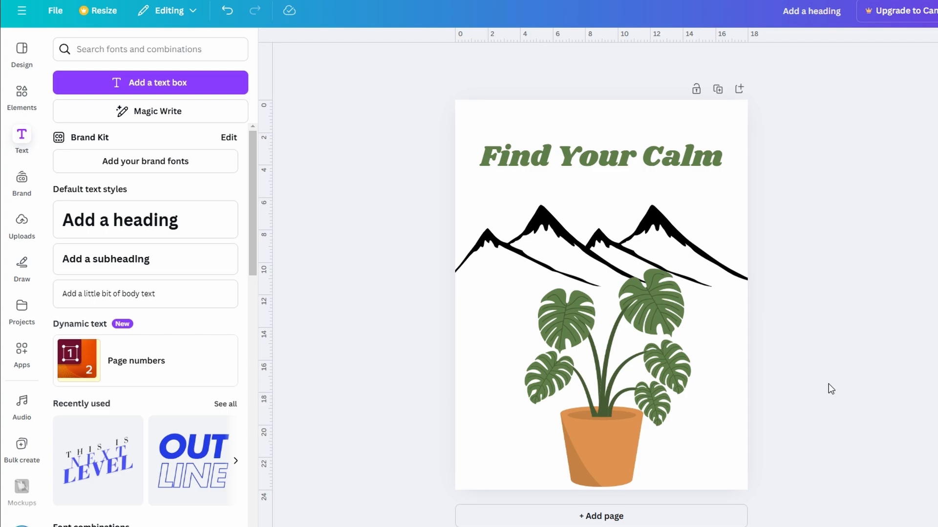
{"action": "mouse_move", "coordinate": [731, 328]}
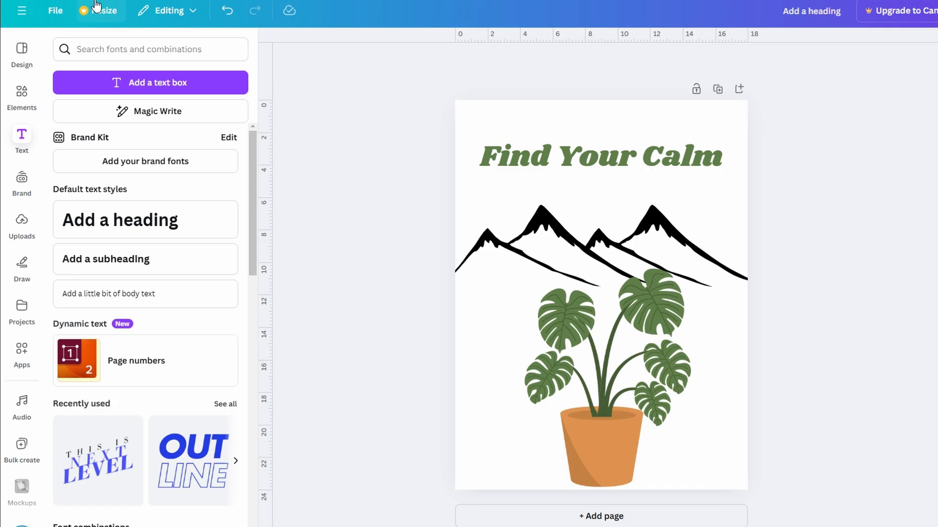
{"action": "left_click", "coordinate": [100, 11]}
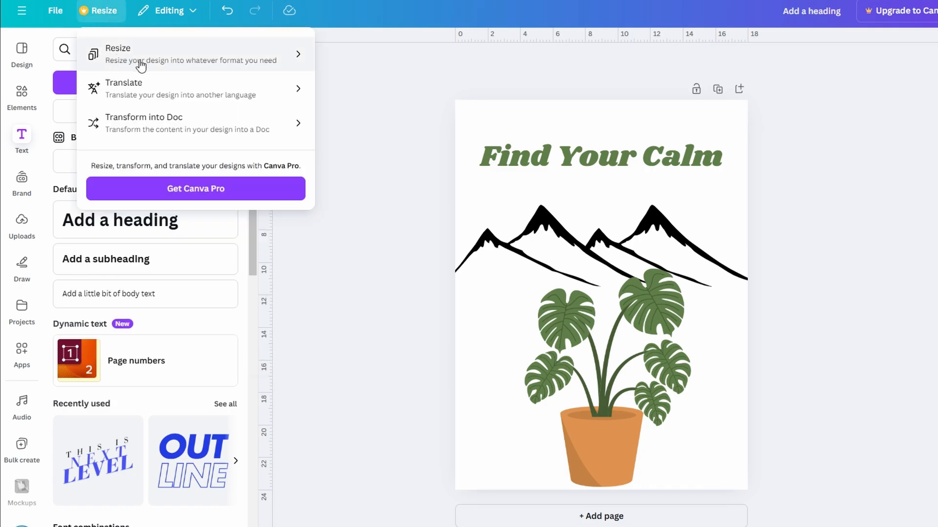
{"action": "left_click", "coordinate": [118, 48]}
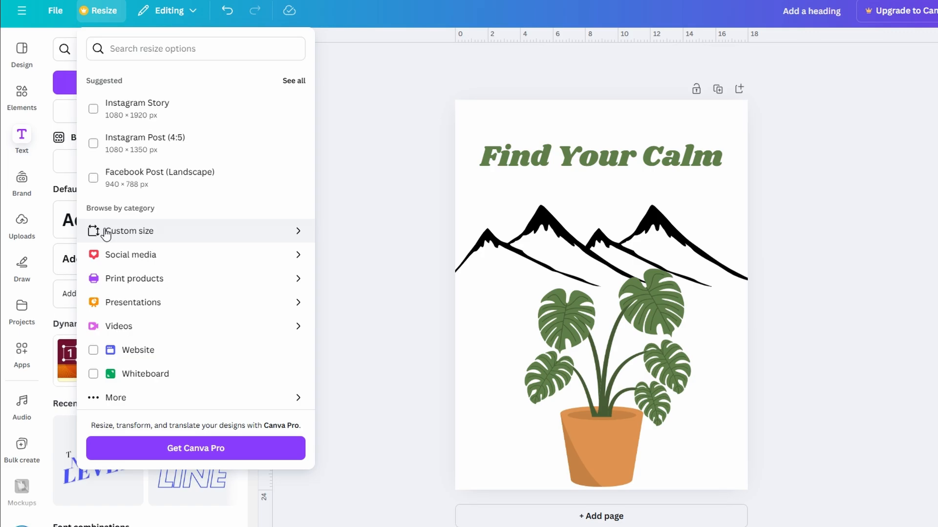
{"action": "left_click", "coordinate": [129, 230]}
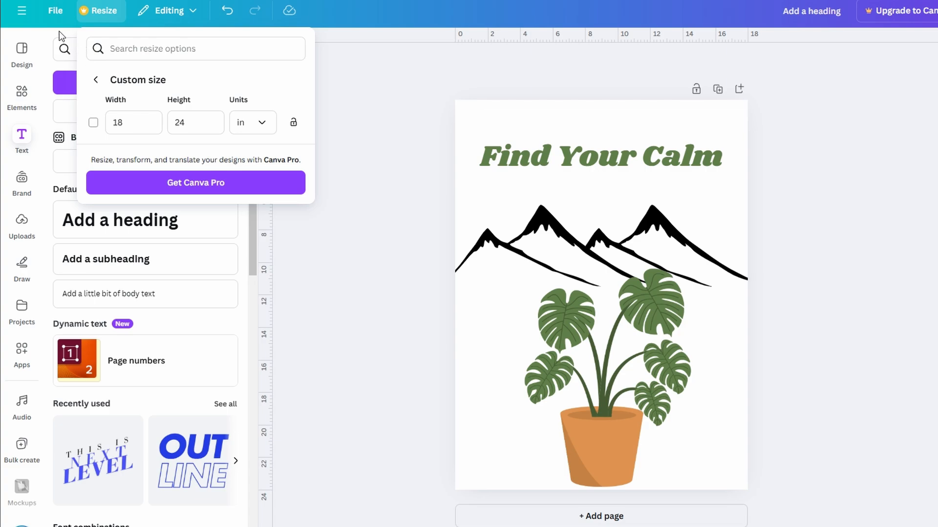
{"action": "mouse_move", "coordinate": [31, 18]}
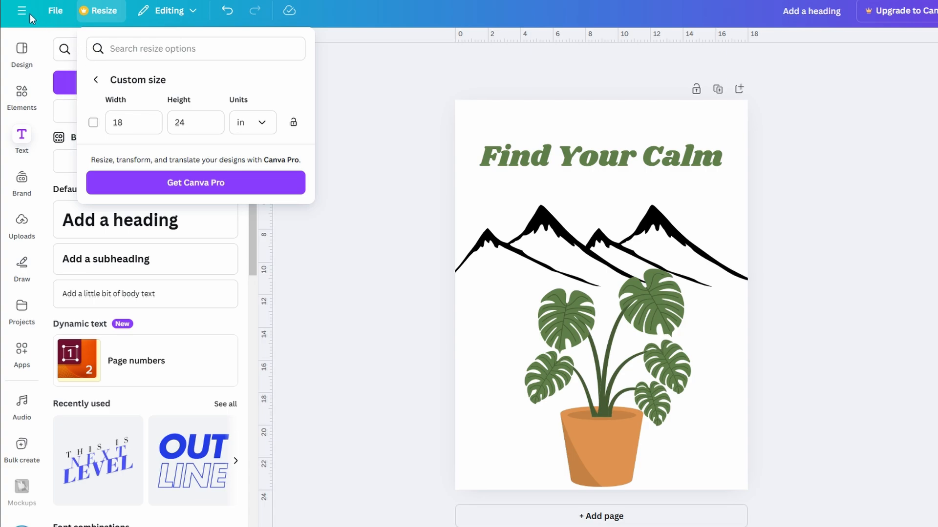
{"action": "mouse_move", "coordinate": [382, 177]}
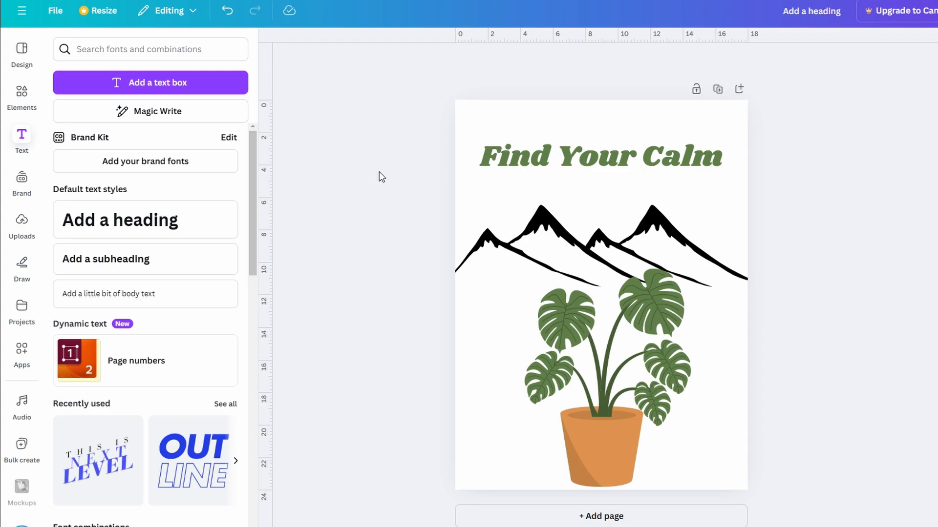
Select the title and the mountain artwork to check them before downloading
{"action": "left_click", "coordinate": [599, 155]}
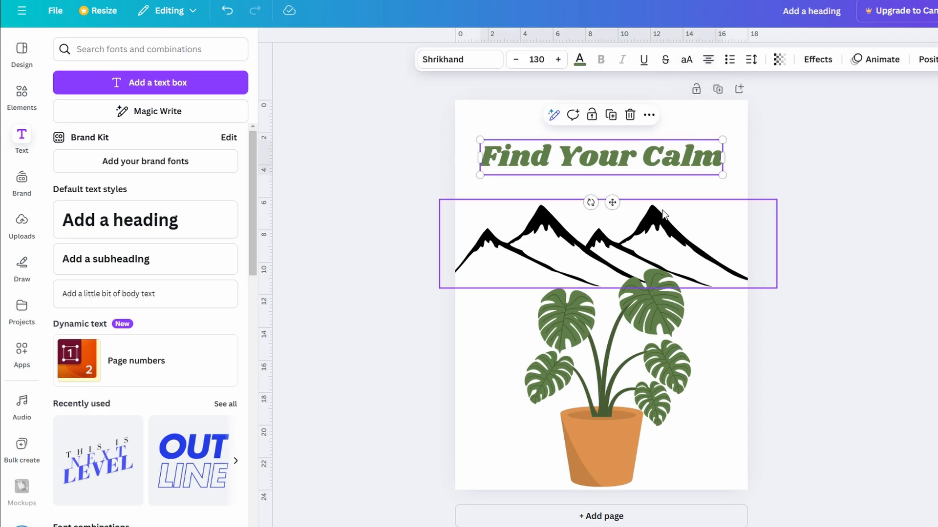
{"action": "left_click", "coordinate": [609, 245]}
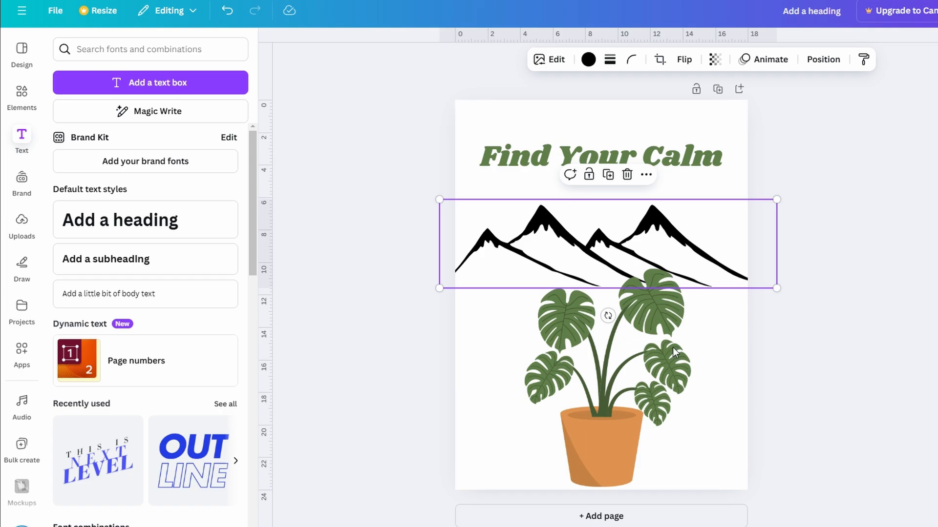
{"action": "mouse_move", "coordinate": [892, 311]}
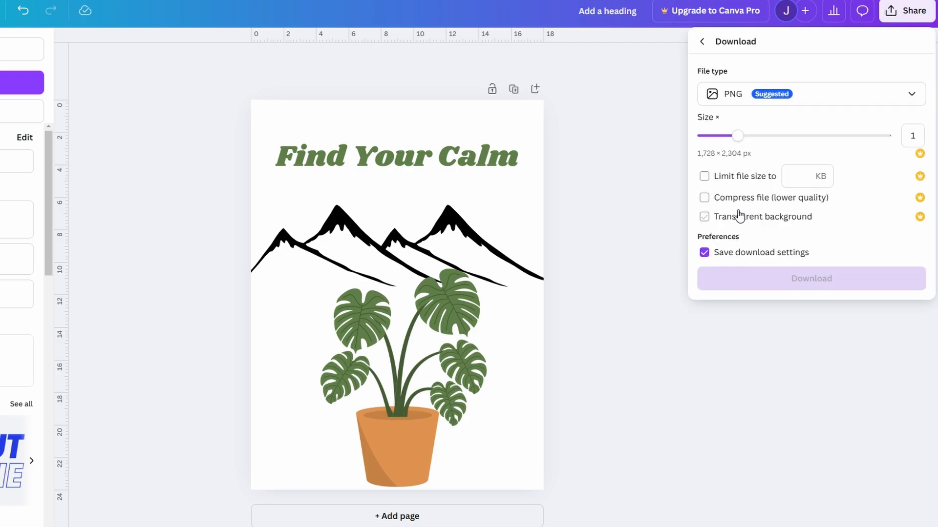
Download the poster from Share as a PDF Print with RGB colour profile
{"action": "left_click", "coordinate": [811, 94]}
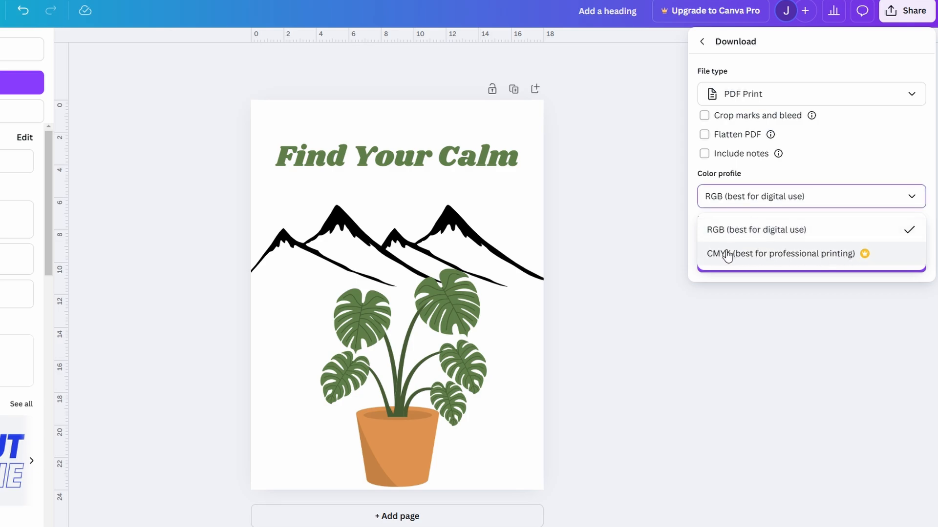
{"action": "mouse_move", "coordinate": [781, 254]}
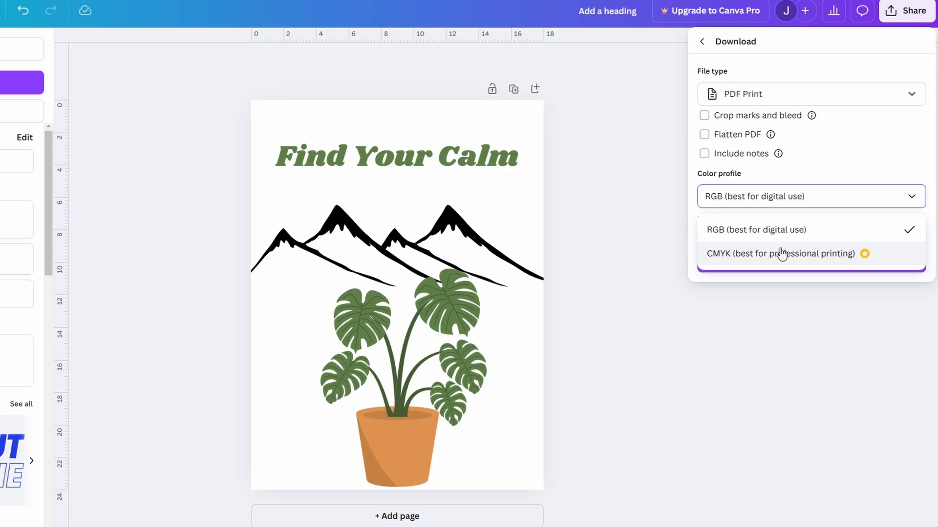
{"action": "mouse_move", "coordinate": [777, 228]}
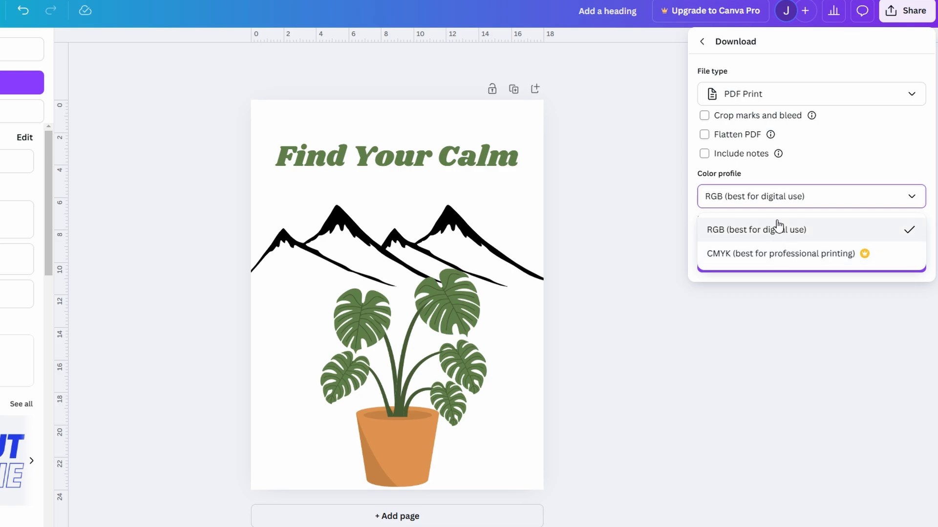
{"action": "left_click", "coordinate": [755, 229]}
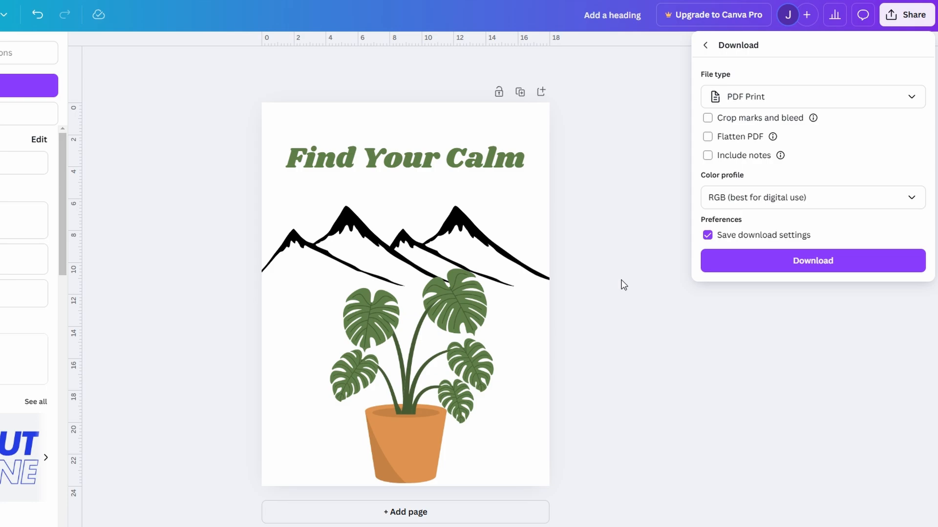
{"action": "left_click", "coordinate": [811, 260]}
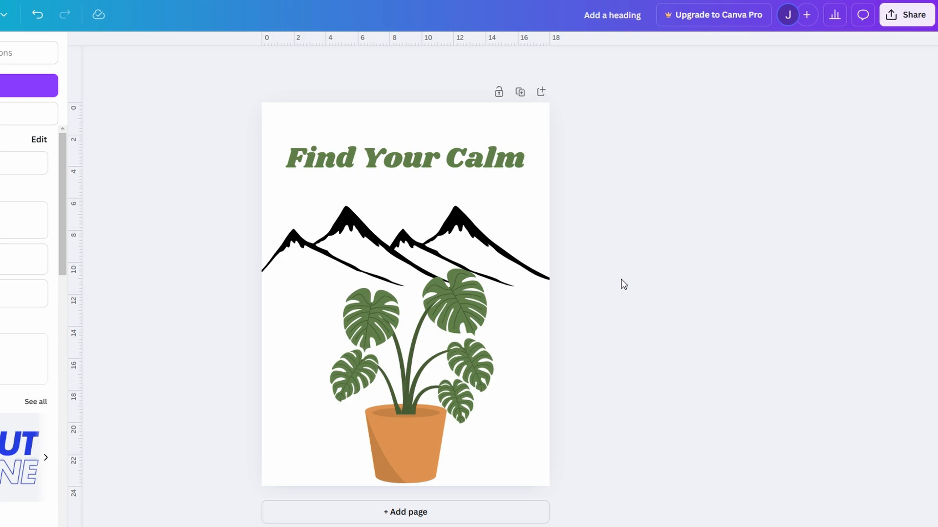
{"action": "mouse_move", "coordinate": [238, 101]}
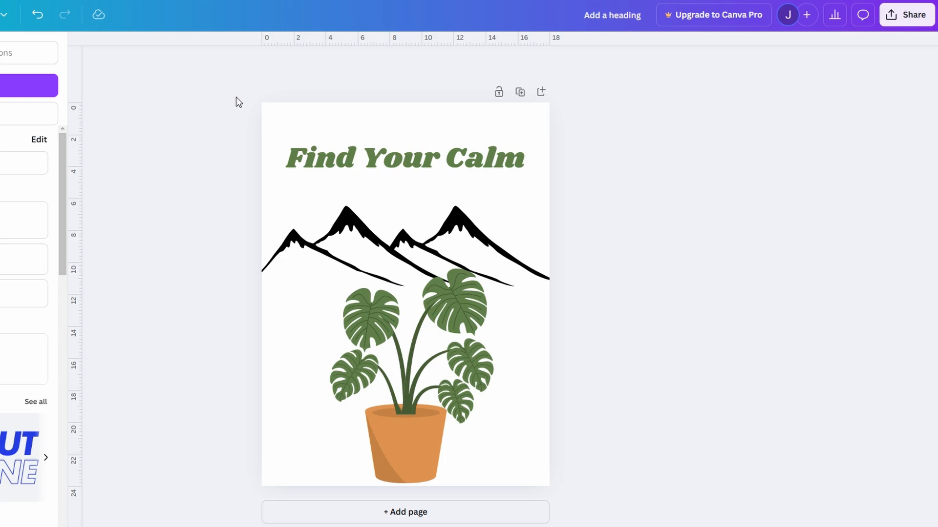
{"action": "mouse_move", "coordinate": [569, 301]}
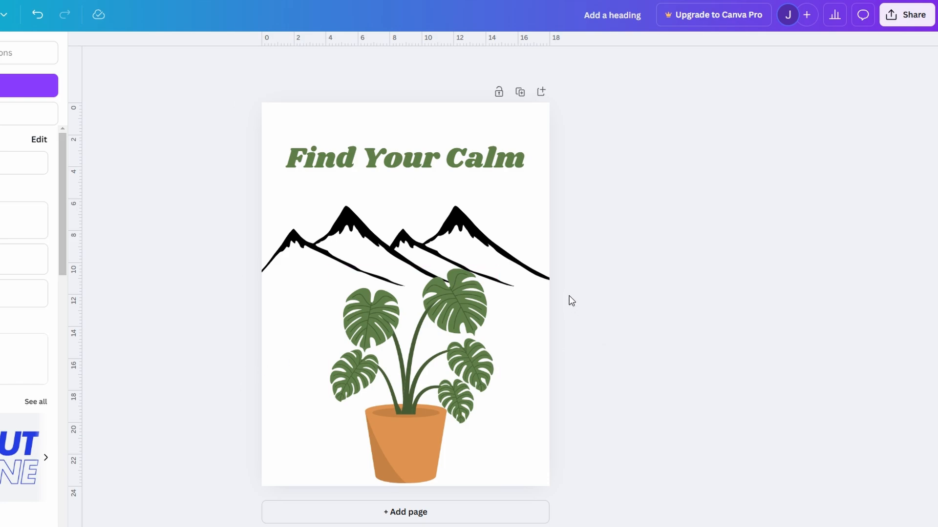
{"action": "mouse_move", "coordinate": [563, 217]}
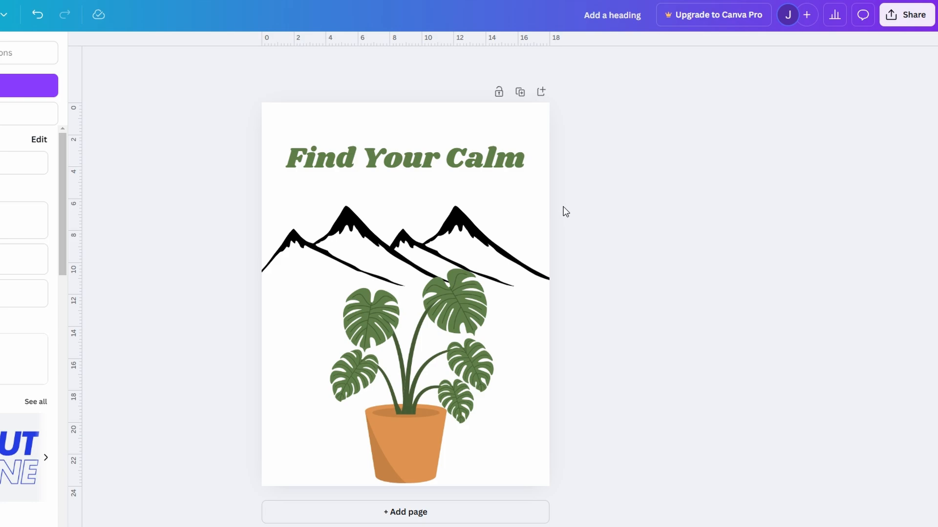
Bring up the Share this design panel from the top-right toolbar
{"action": "left_click", "coordinate": [907, 14]}
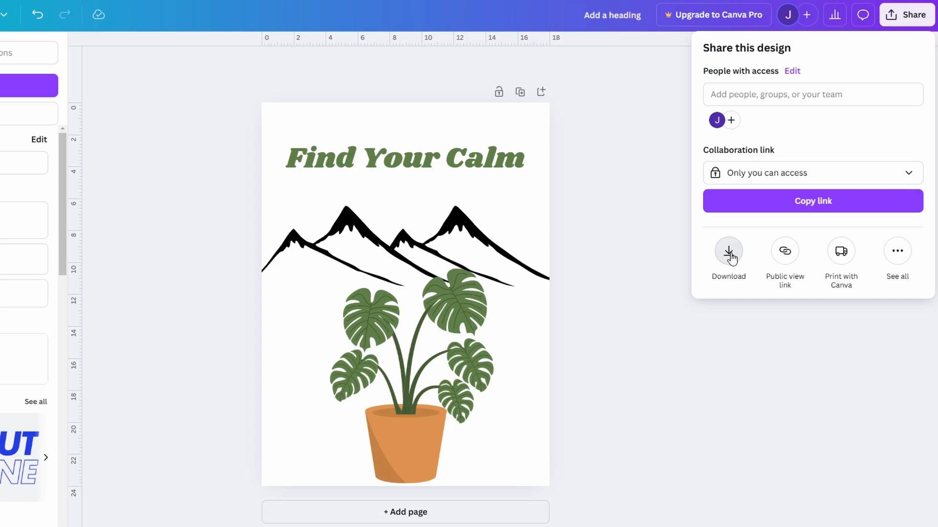
Download the poster as a PDF Print file with the default RGB colour profile
{"action": "left_click", "coordinate": [729, 251]}
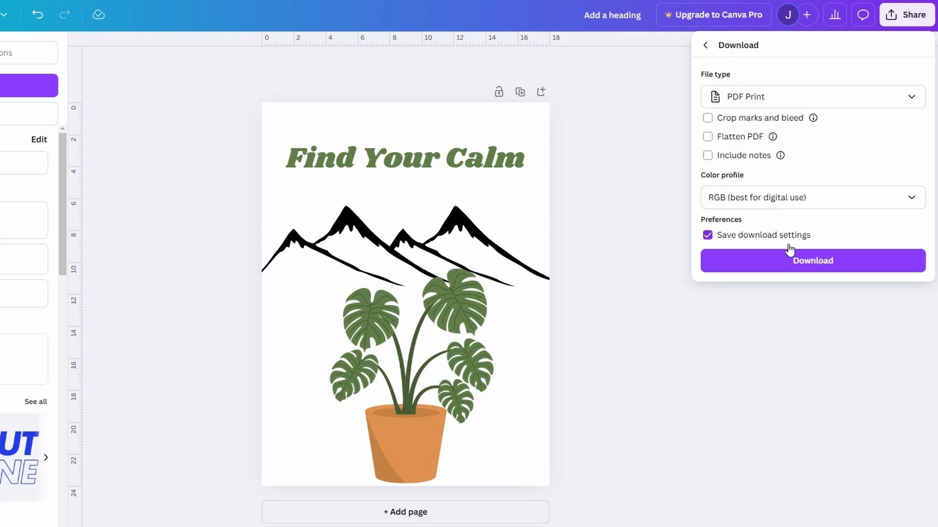
{"action": "left_click", "coordinate": [811, 261]}
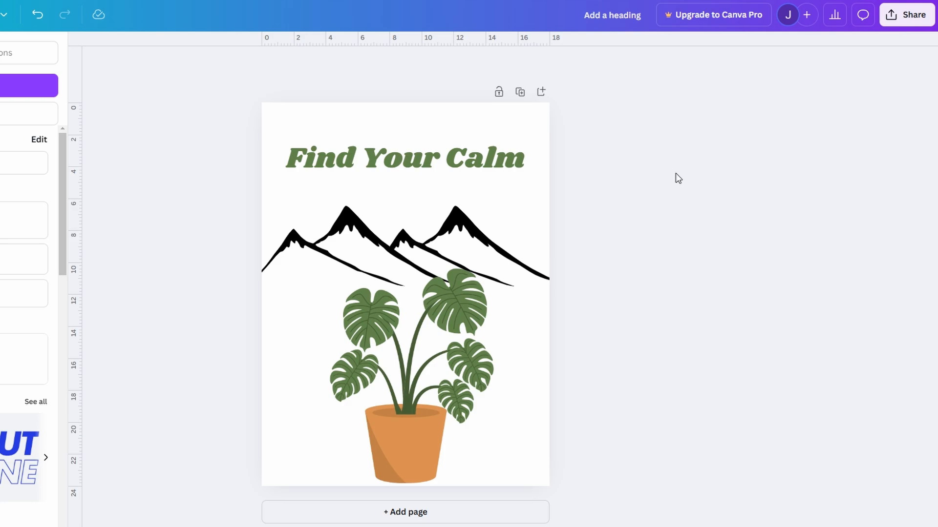
{"action": "mouse_move", "coordinate": [675, 121]}
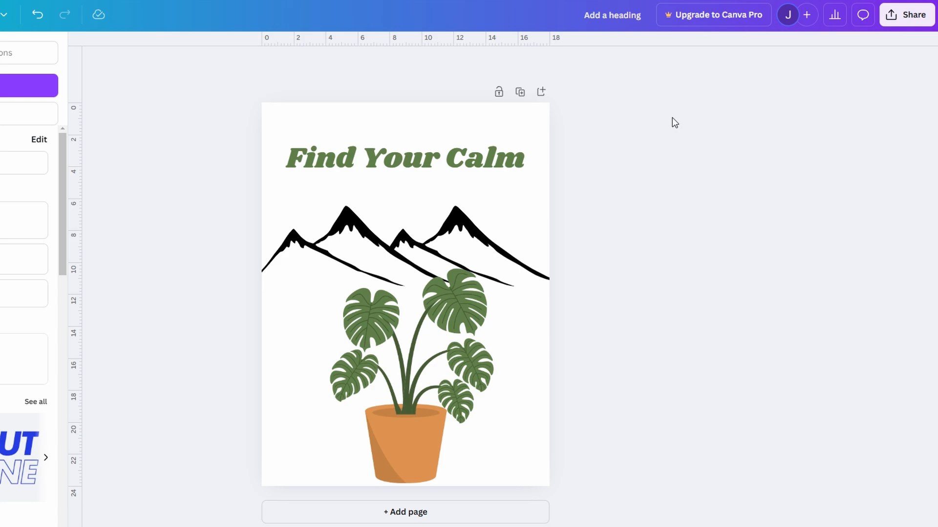
{"action": "mouse_move", "coordinate": [673, 123]}
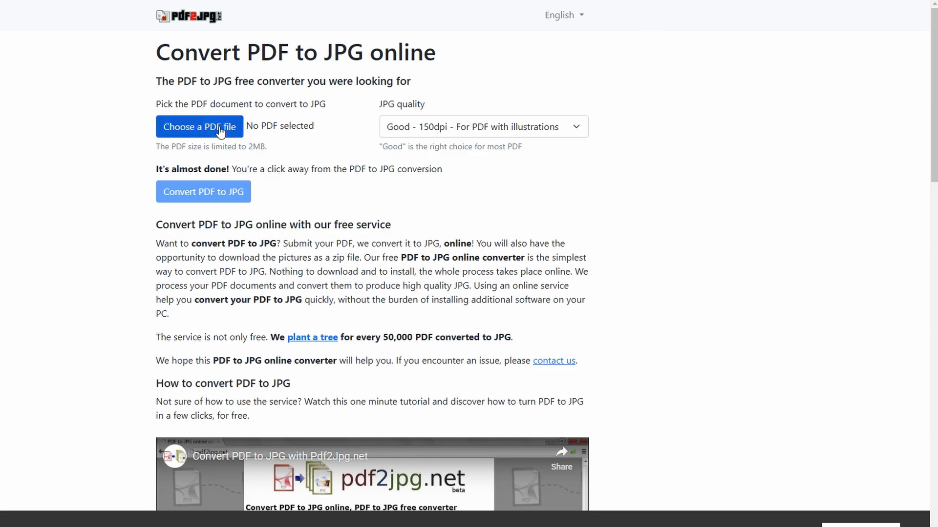
{"action": "mouse_move", "coordinate": [387, 134]}
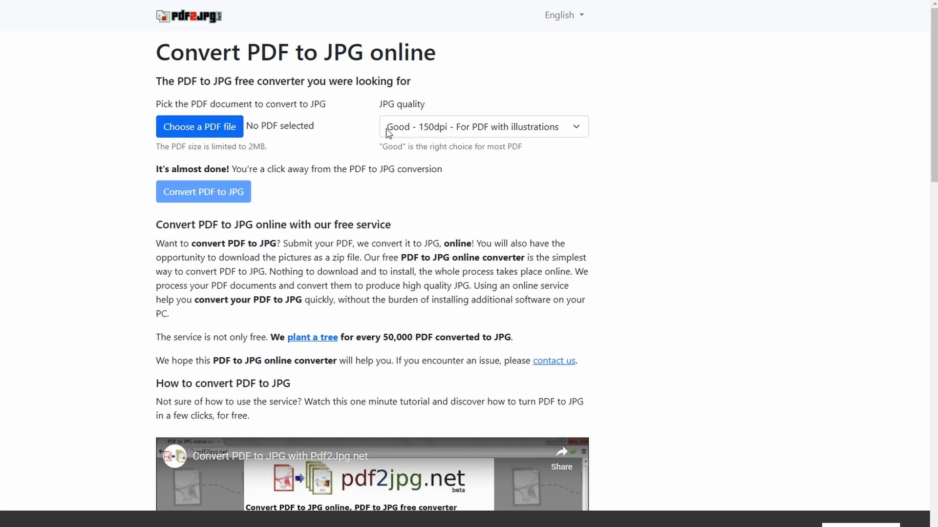
Set JPG quality to Excellent - 300dpi and convert the uploaded poster PDF to JPG
{"action": "left_click", "coordinate": [482, 126]}
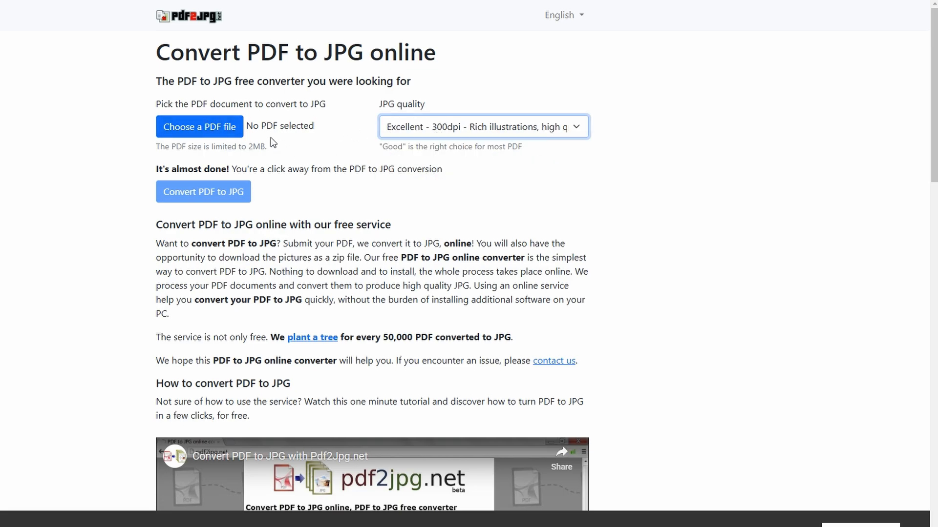
{"action": "left_click", "coordinate": [199, 126]}
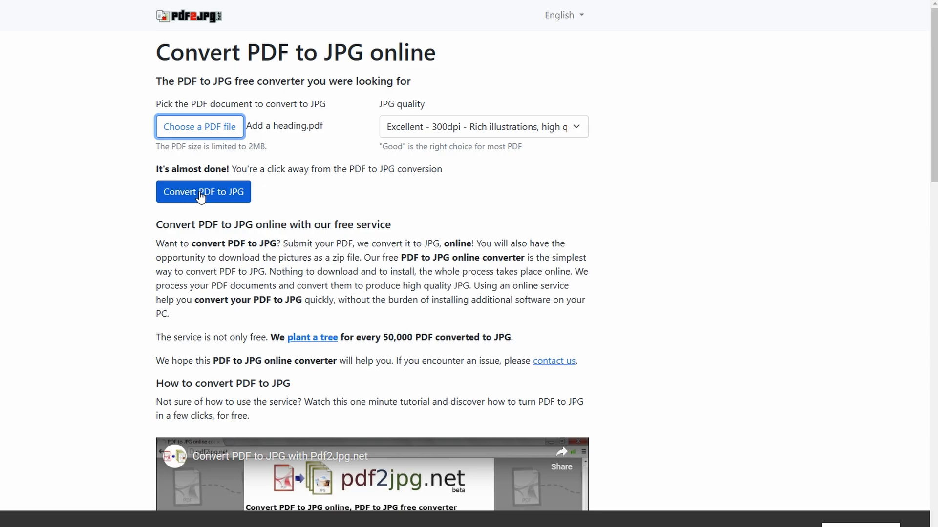
{"action": "left_click", "coordinate": [203, 193]}
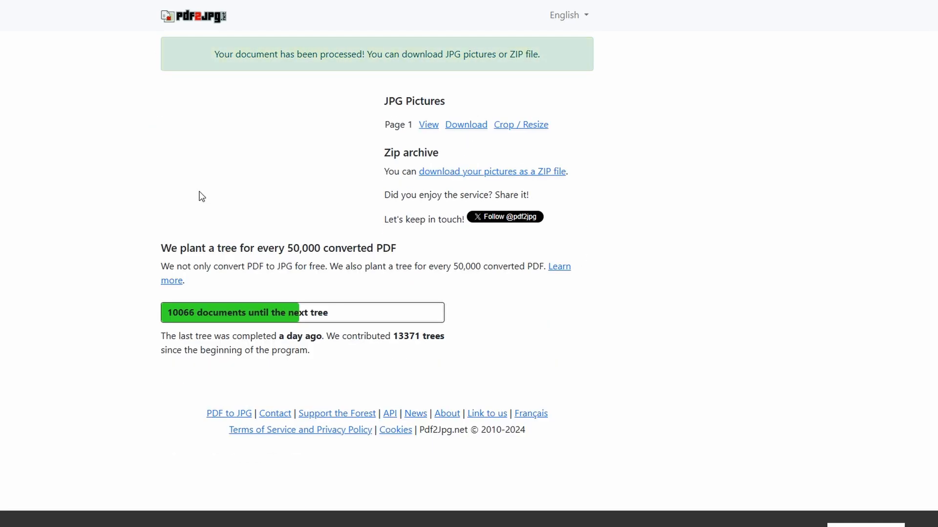
{"action": "mouse_move", "coordinate": [273, 163]}
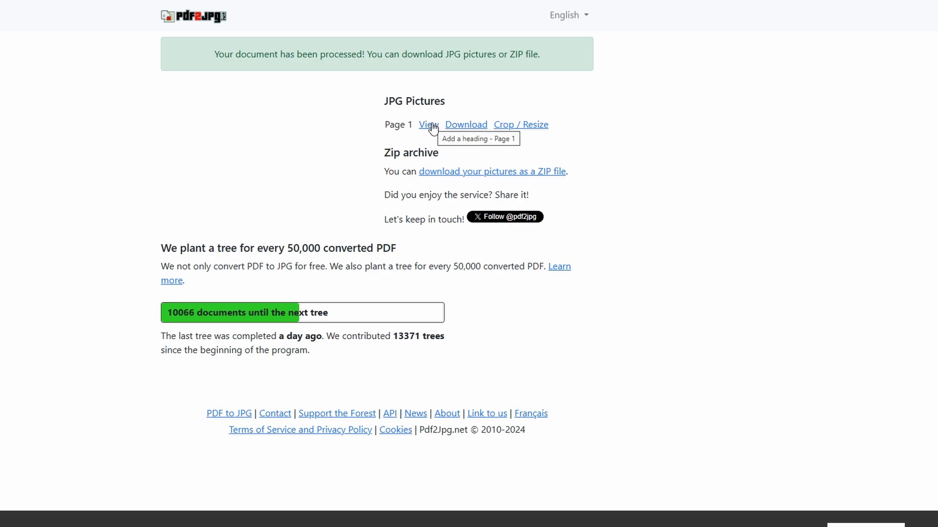
{"action": "mouse_move", "coordinate": [445, 124]}
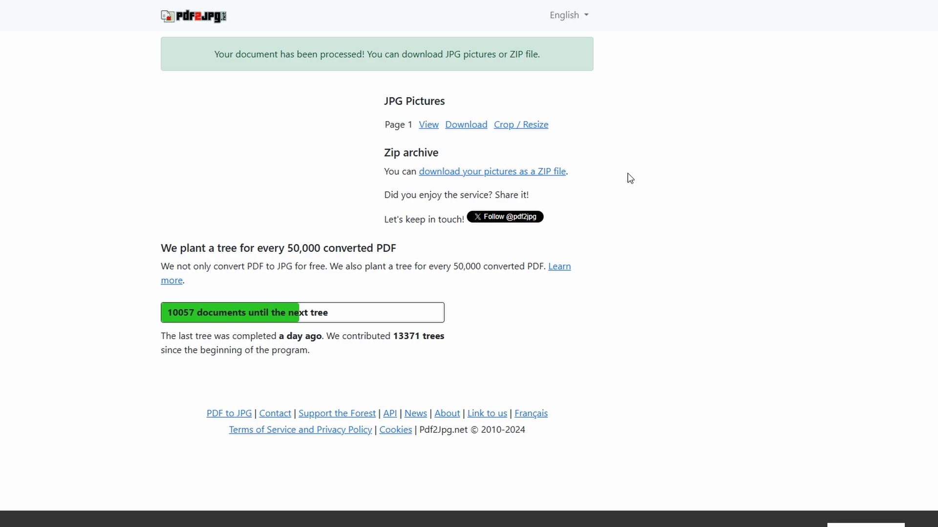
{"action": "mouse_move", "coordinate": [500, 227]}
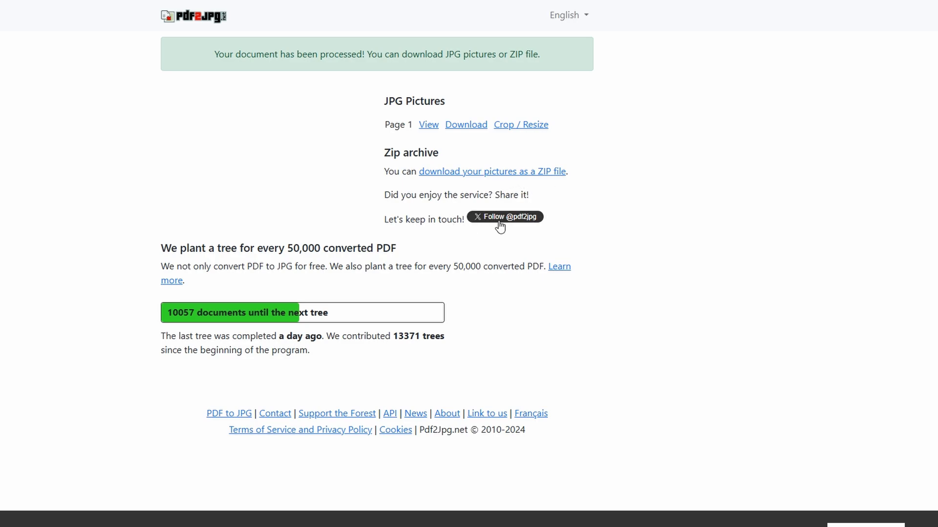
{"action": "mouse_move", "coordinate": [528, 173]}
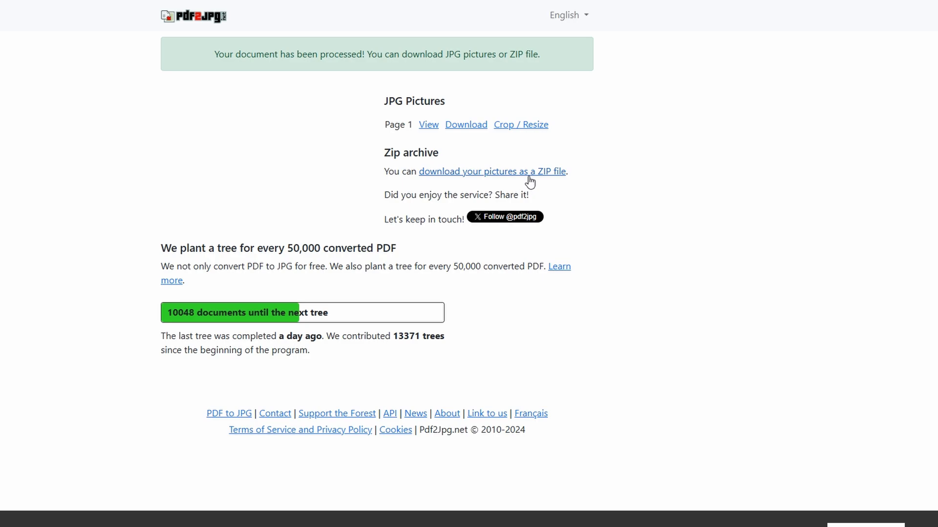
{"action": "mouse_move", "coordinate": [604, 164]}
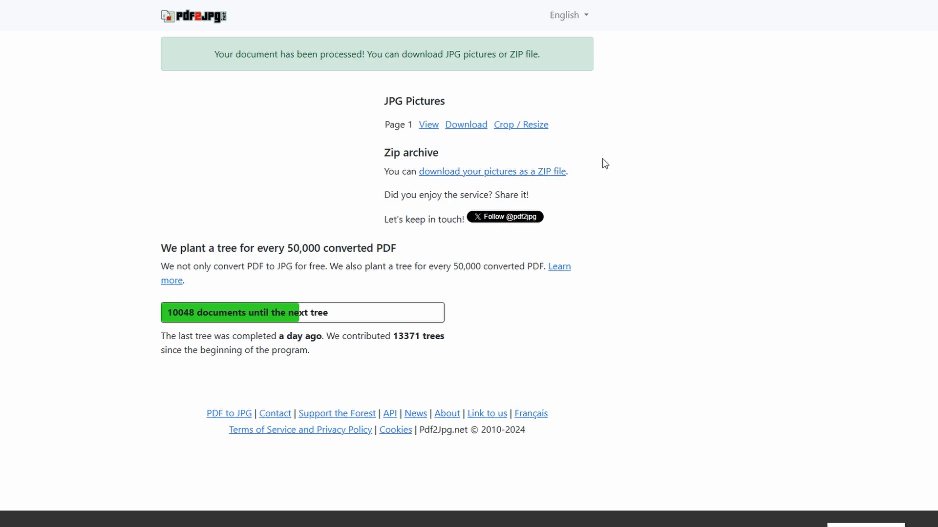
{"action": "mouse_move", "coordinate": [657, 94]}
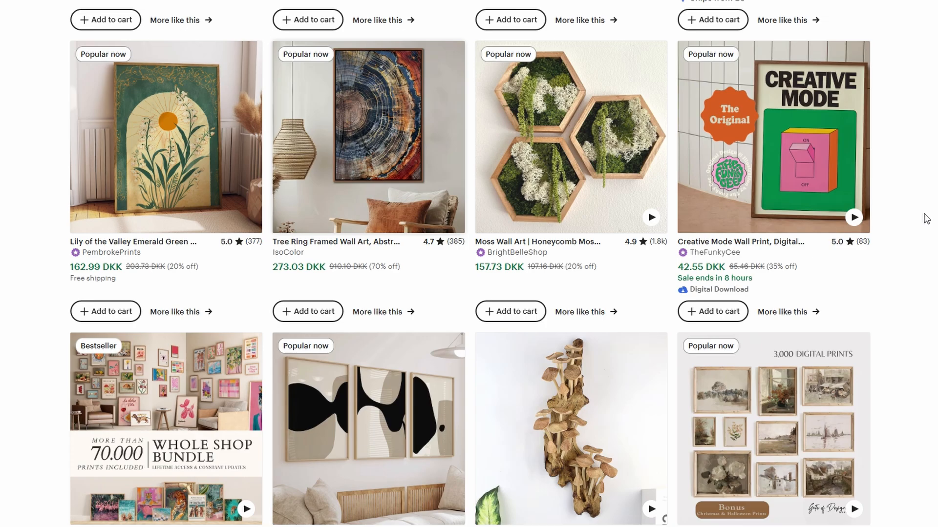
Scroll down through Etsy's wall art search results for reference listings
{"action": "scroll", "scroll_direction": "down", "scroll_amount": 3}
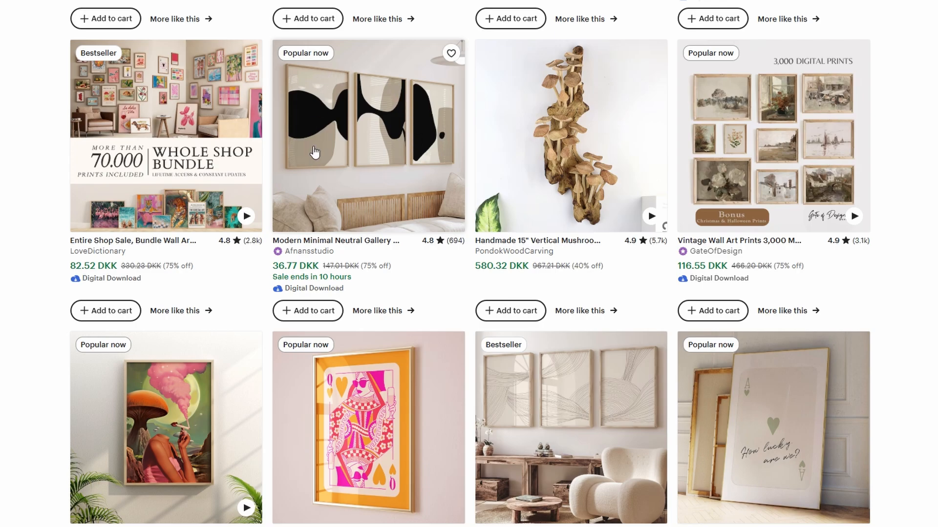
{"action": "scroll", "scroll_direction": "down", "scroll_amount": 3}
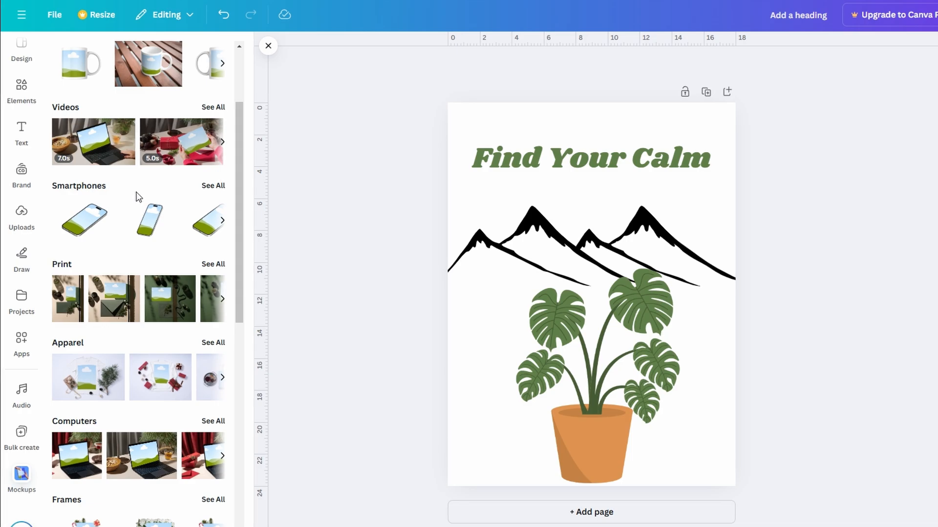
{"action": "scroll", "scroll_direction": "down", "scroll_amount": 3}
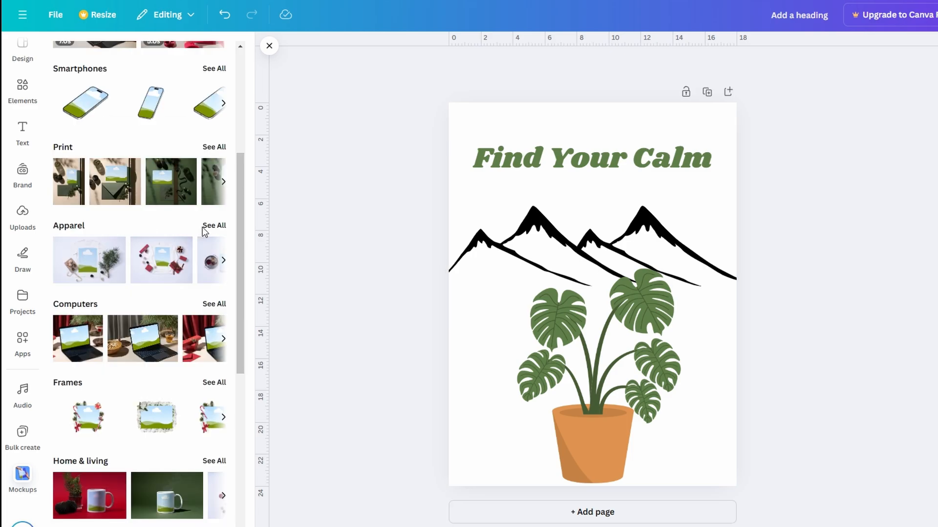
{"action": "mouse_move", "coordinate": [213, 156]}
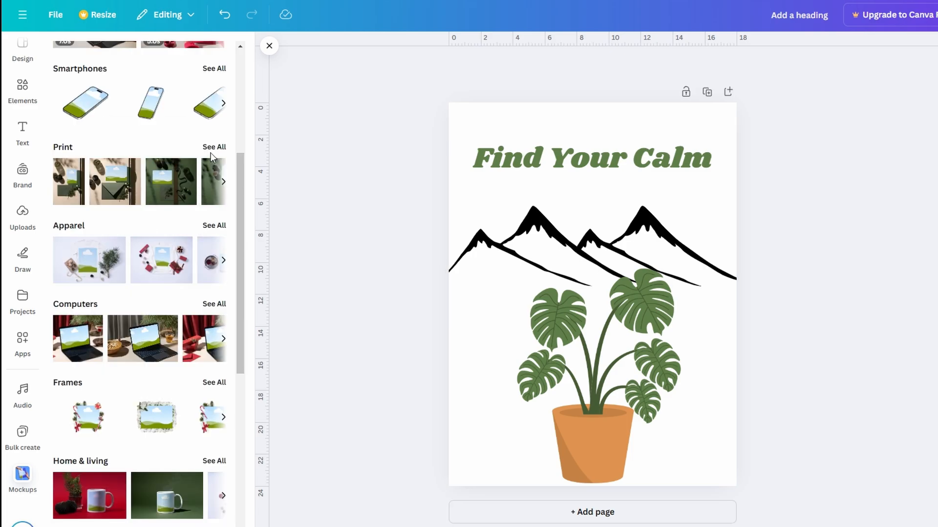
{"action": "scroll", "scroll_direction": "down", "scroll_amount": 3}
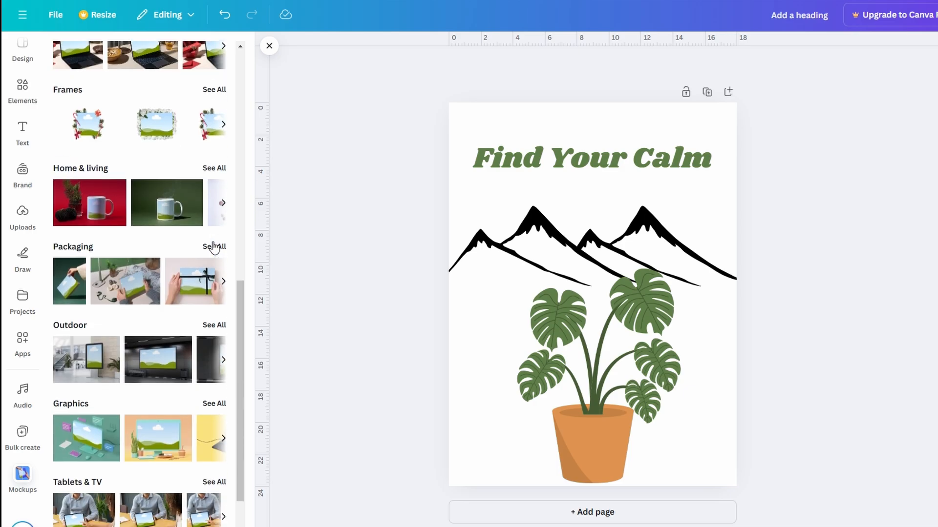
{"action": "scroll", "scroll_direction": "down", "scroll_amount": 3}
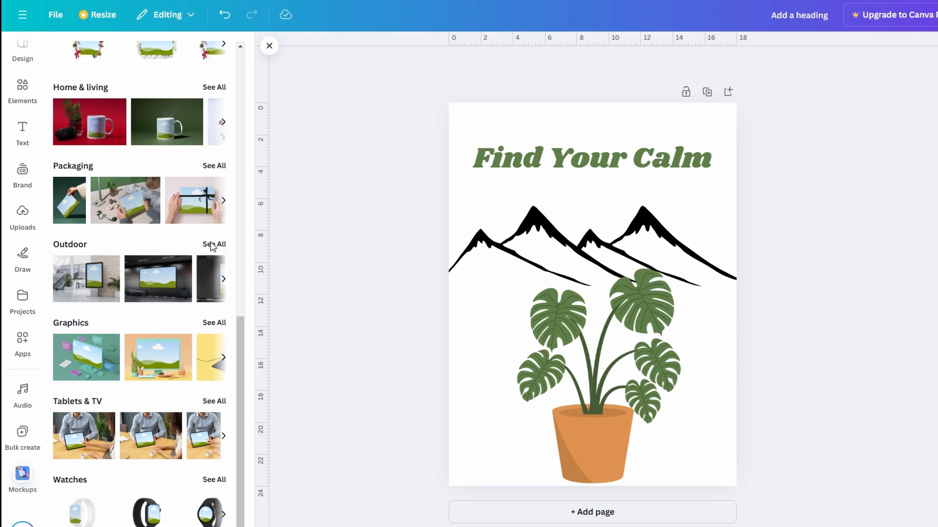
{"action": "left_click", "coordinate": [214, 244]}
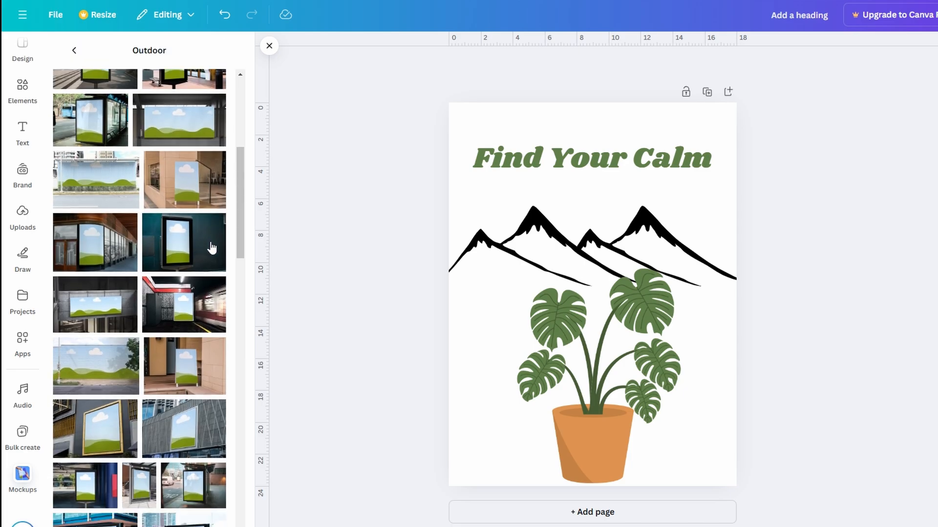
{"action": "left_click", "coordinate": [74, 49]}
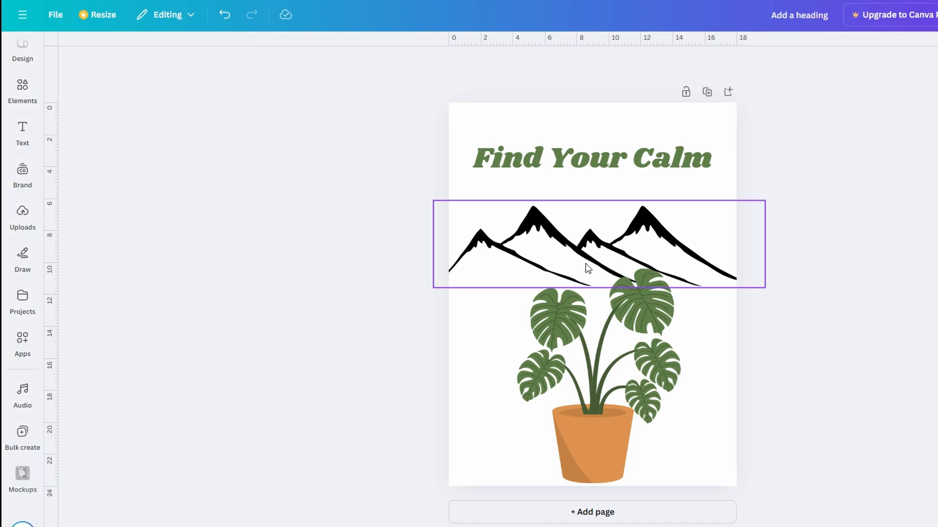
{"action": "mouse_move", "coordinate": [585, 262]}
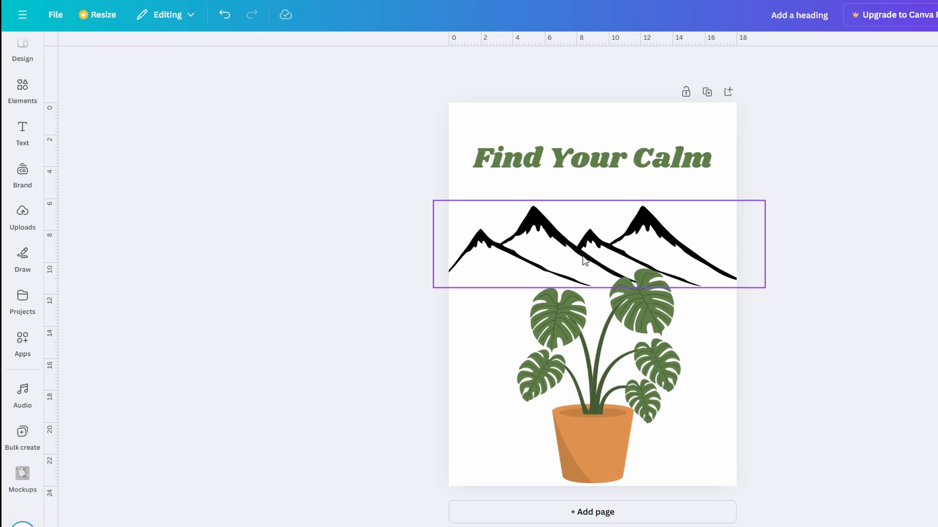
{"action": "left_click", "coordinate": [421, 269]}
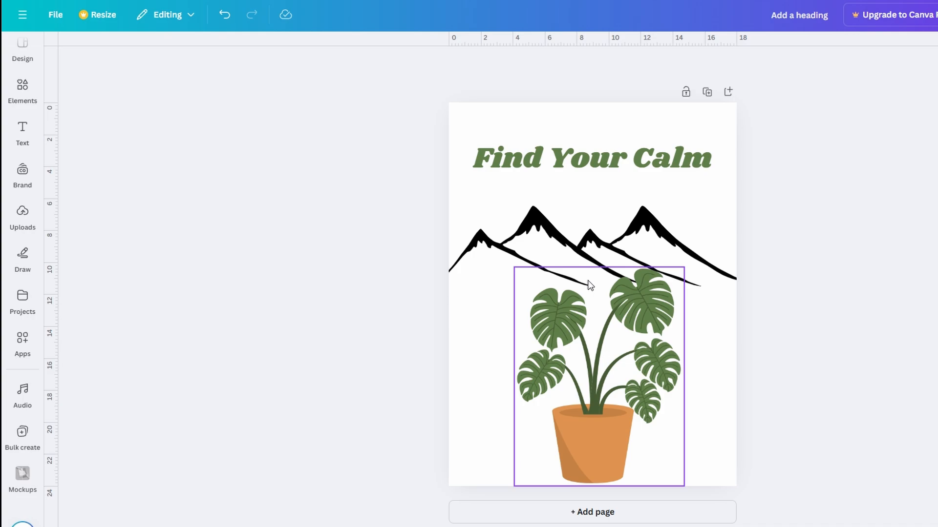
{"action": "left_click", "coordinate": [686, 66]}
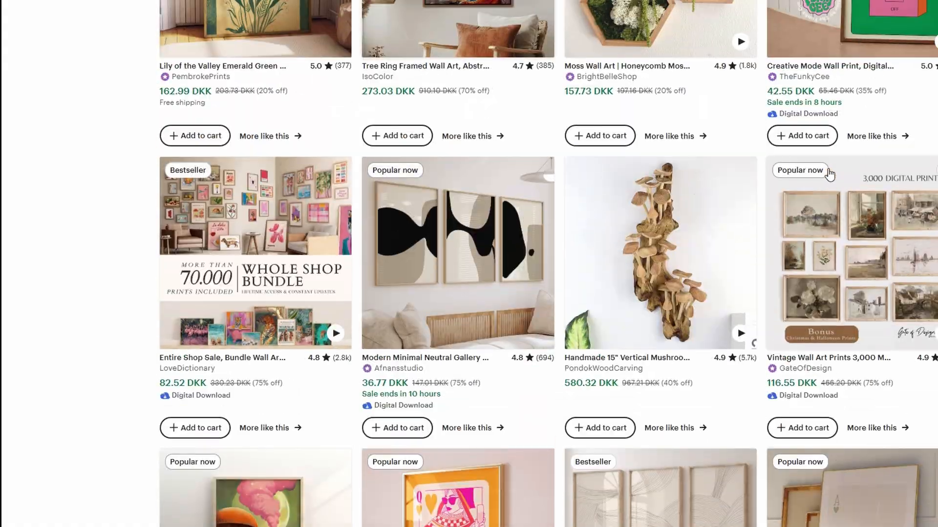
Scroll further down the Etsy wall art search results
{"action": "scroll", "scroll_direction": "down", "scroll_amount": 3}
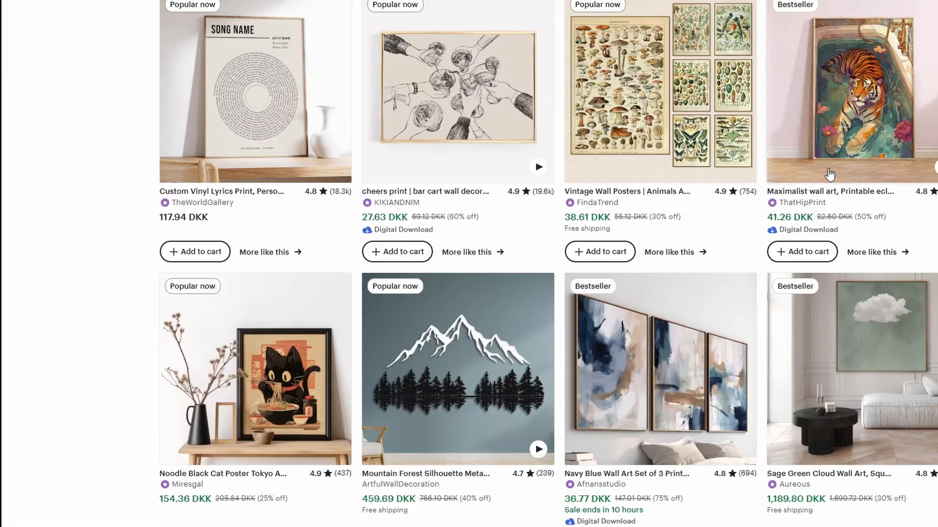
{"action": "scroll", "scroll_direction": "down", "scroll_amount": 3}
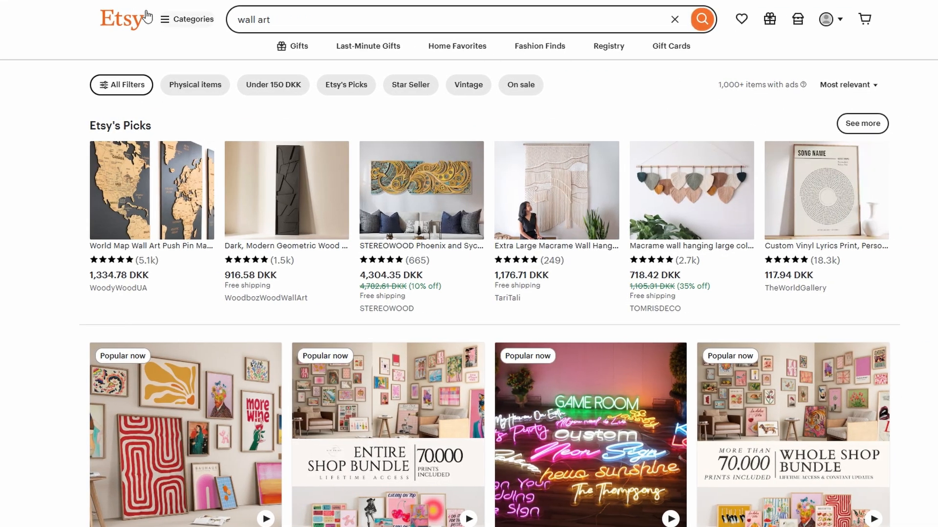
{"action": "mouse_move", "coordinate": [369, 81]}
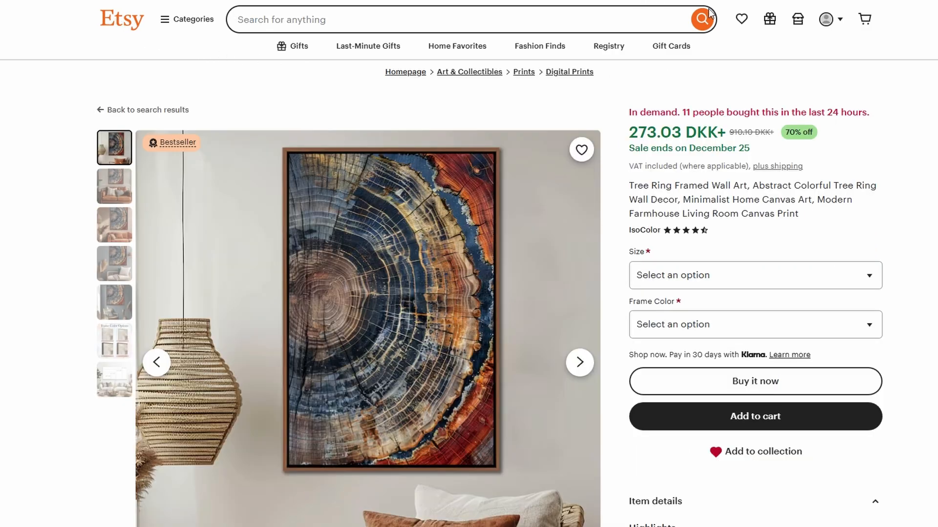
{"action": "mouse_move", "coordinate": [797, 20]}
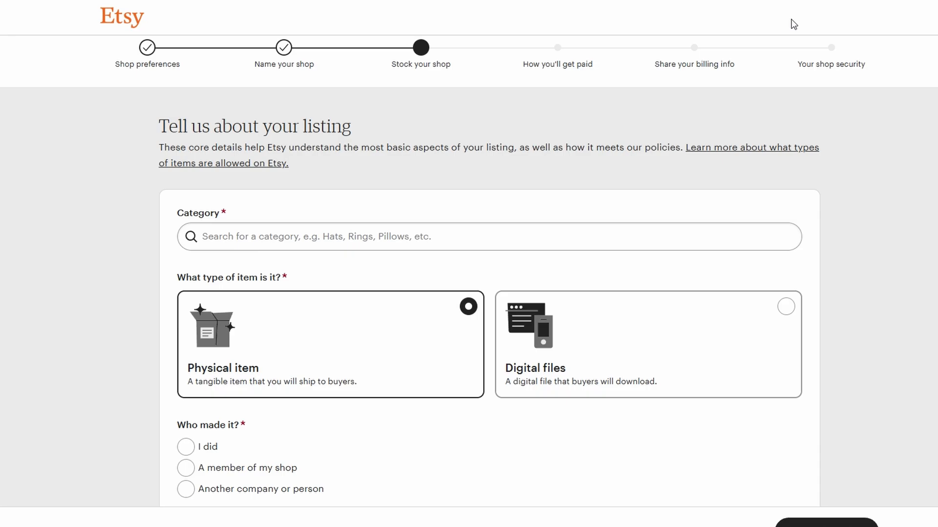
Search 'wall' and categorise the listing as Digital Prints, a finished product I made
{"action": "type", "text": "wall art"}
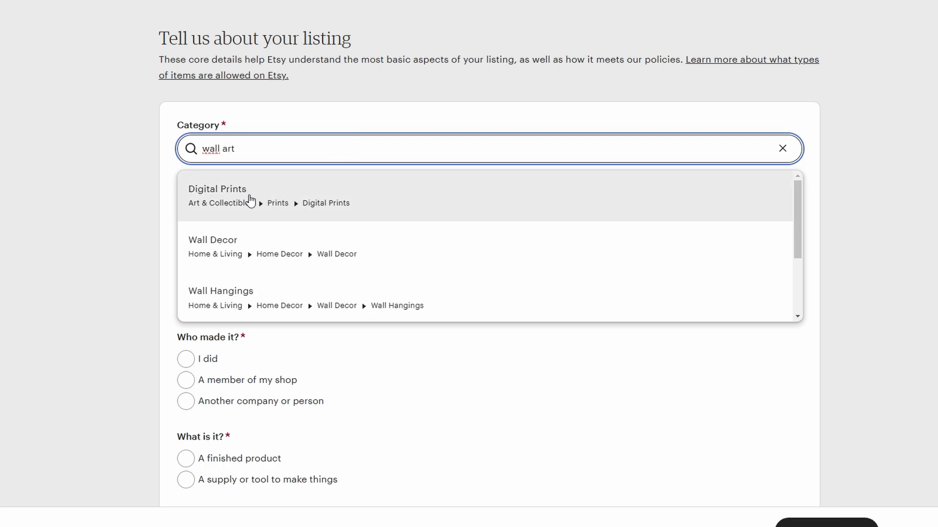
{"action": "left_click", "coordinate": [217, 188]}
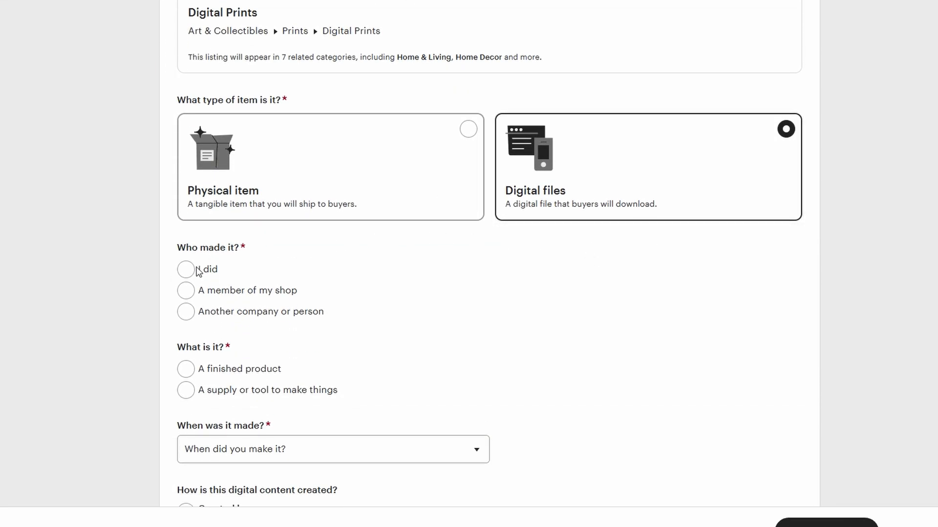
{"action": "left_click", "coordinate": [185, 270]}
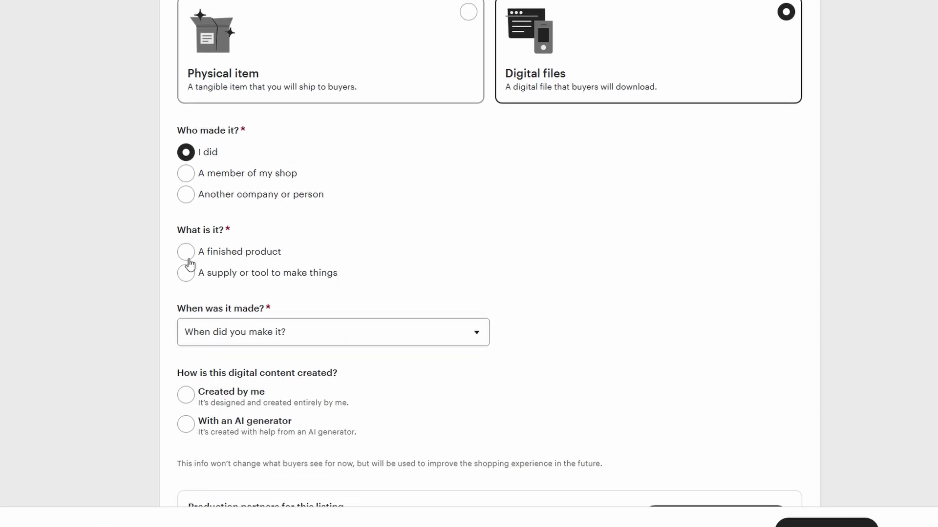
{"action": "left_click", "coordinate": [186, 251]}
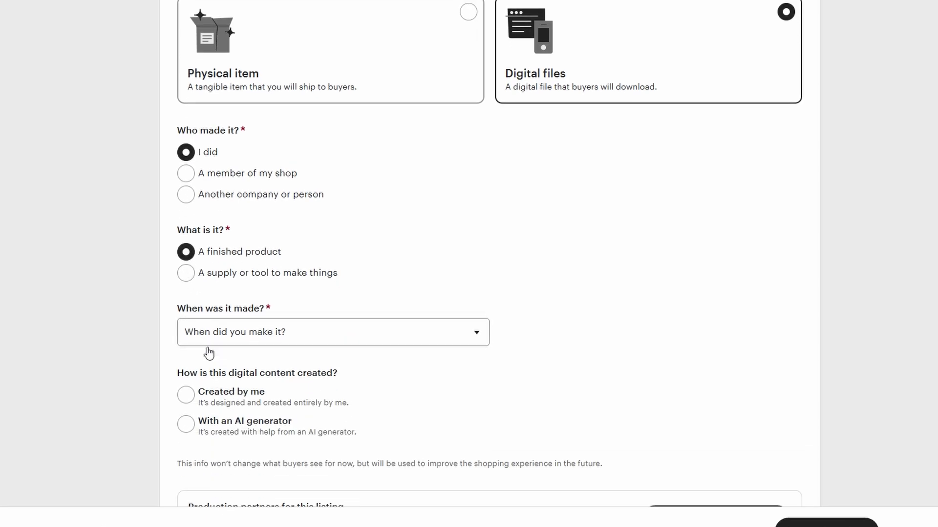
Set the making period to 2020 - 2024 and mark the digital content as created by me
{"action": "left_click", "coordinate": [332, 332]}
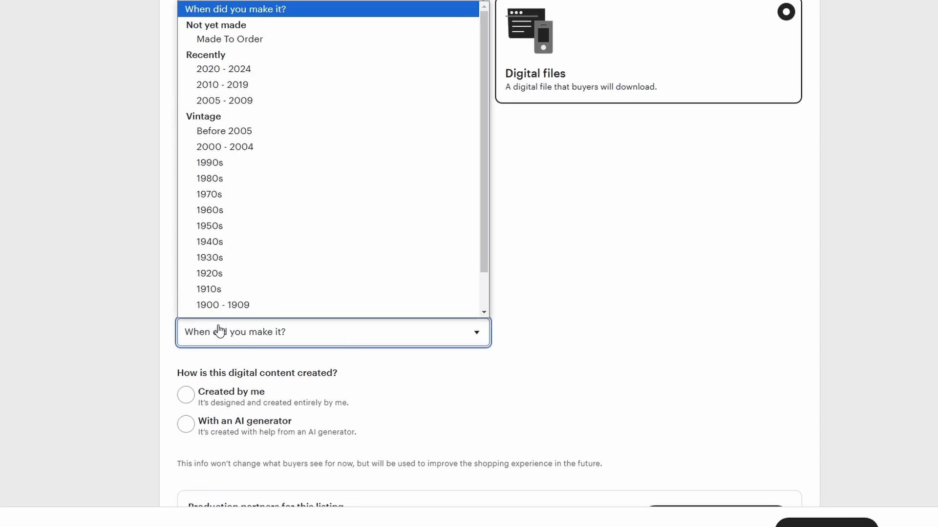
{"action": "mouse_move", "coordinate": [222, 69]}
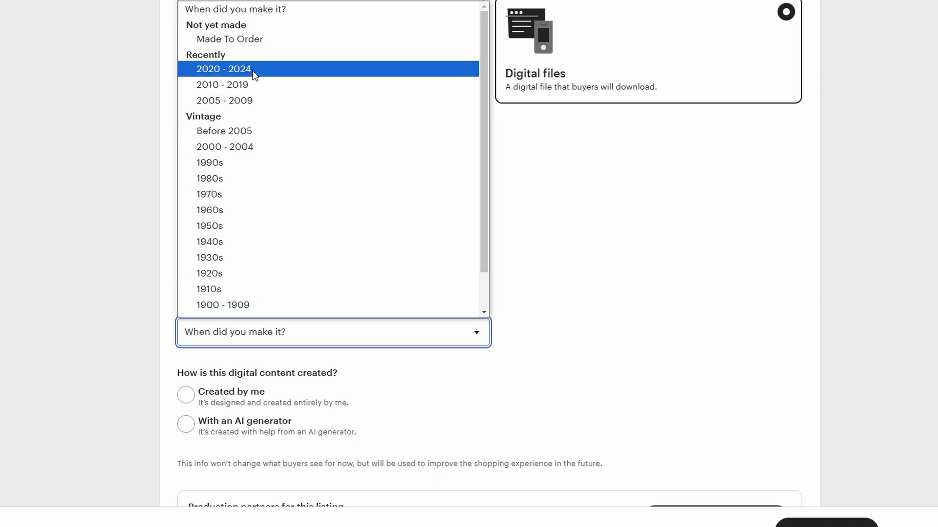
{"action": "left_click", "coordinate": [223, 69]}
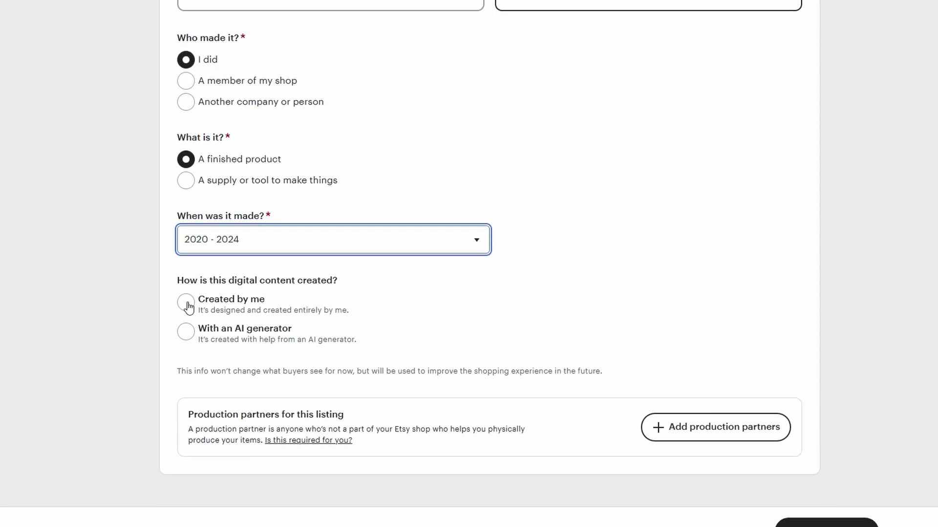
{"action": "left_click", "coordinate": [185, 303]}
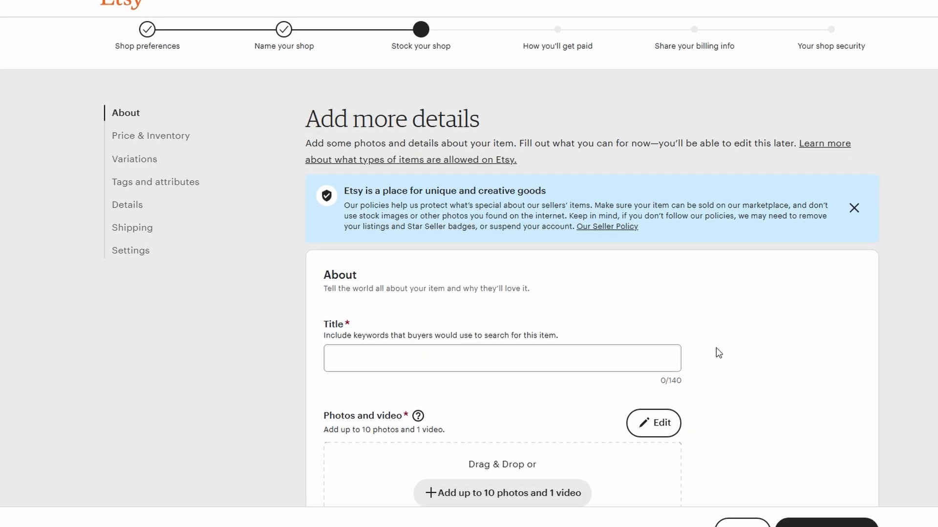
Enter placeholder 'Title' and 'Description' text for the listing
{"action": "scroll", "scroll_direction": "down", "scroll_amount": 3}
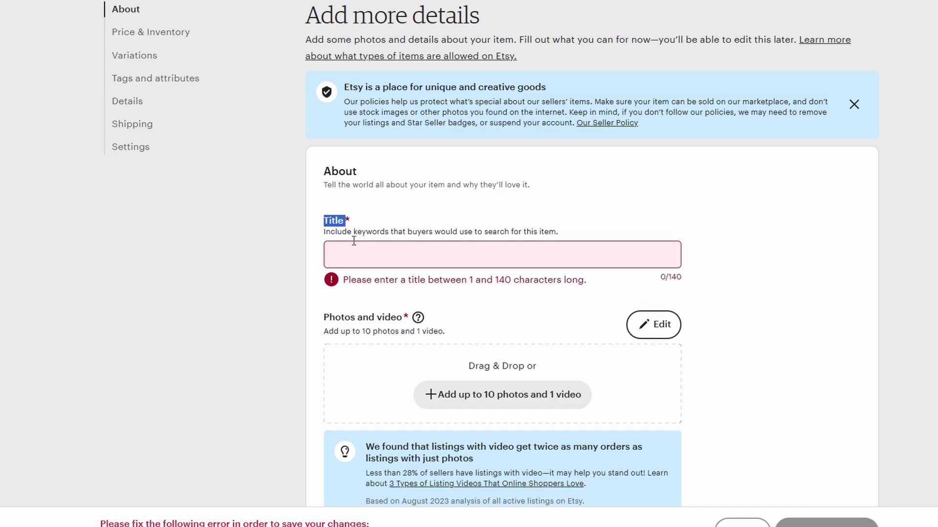
{"action": "type", "text": "Title"}
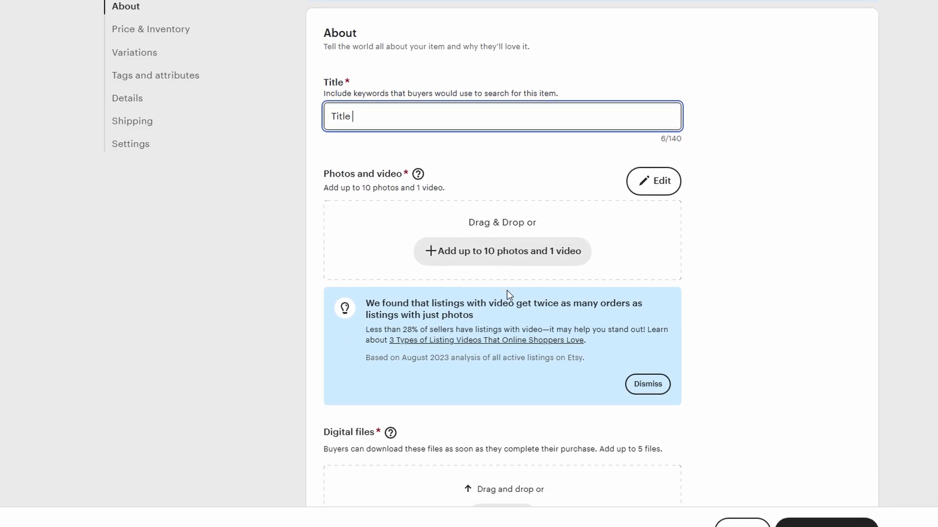
{"action": "scroll", "scroll_direction": "down", "scroll_amount": 3}
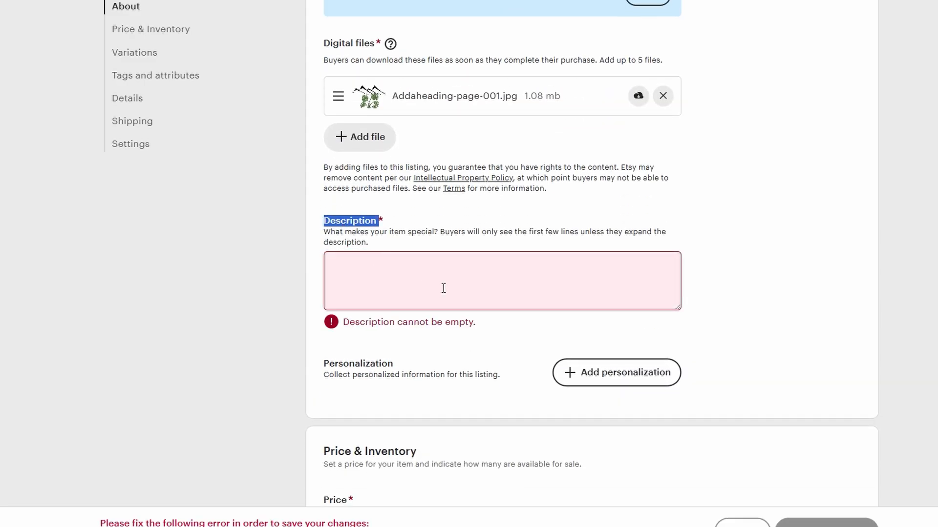
{"action": "type", "text": "Description"}
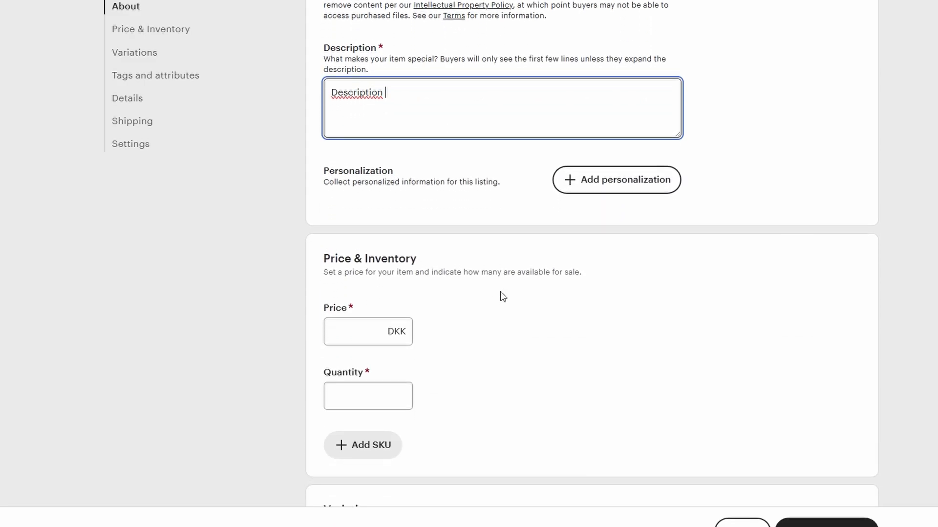
Enter the listing price 5.99 DKK and quantity 100
{"action": "left_click", "coordinate": [368, 331]}
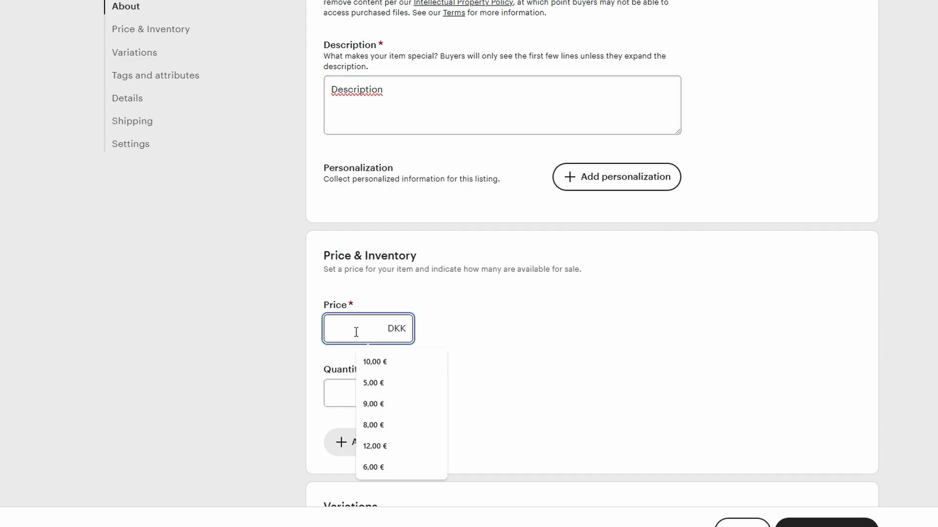
{"action": "type", "text": "5.99"}
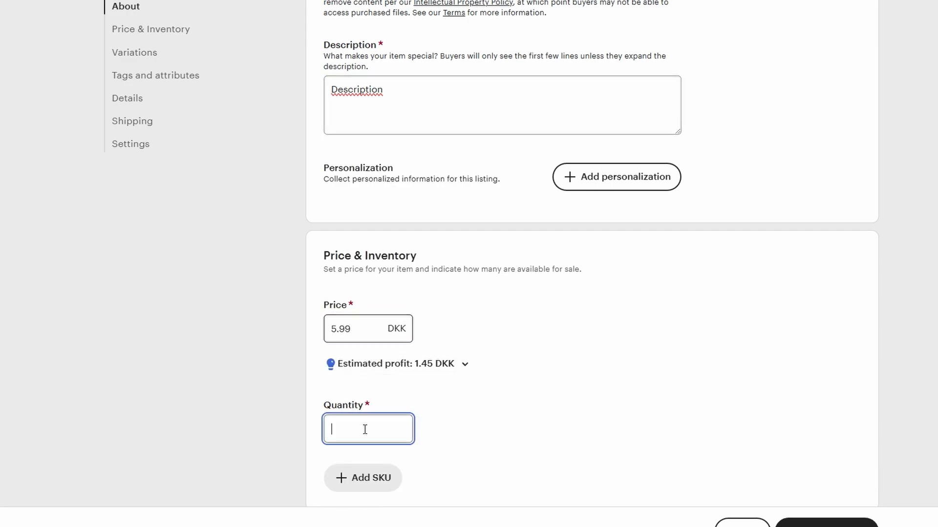
{"action": "type", "text": "1"}
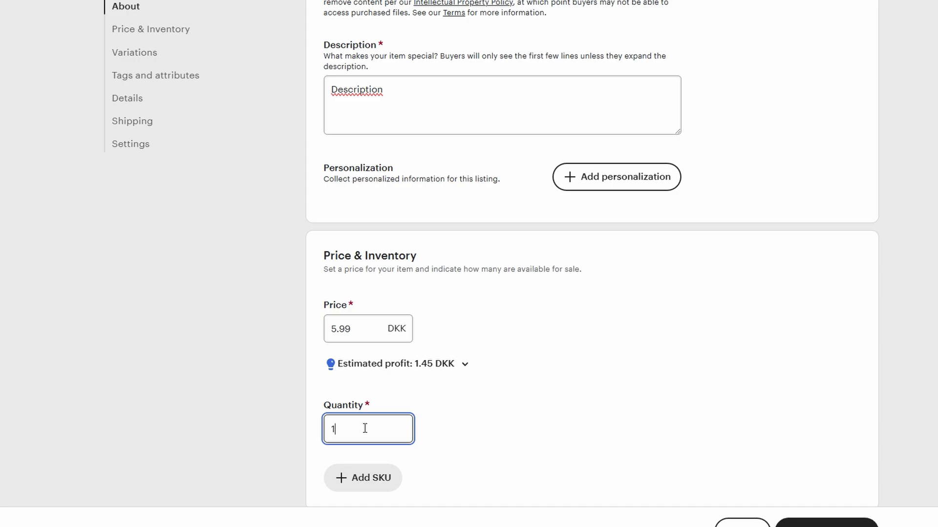
{"action": "type", "text": "00"}
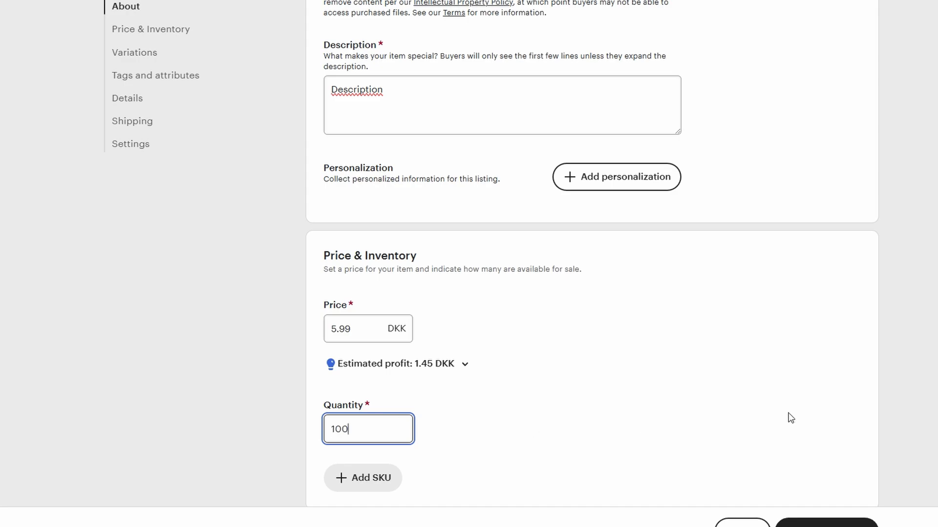
Scroll to the attributes and look at the primary color choices without picking one
{"action": "scroll", "scroll_direction": "down", "scroll_amount": 3}
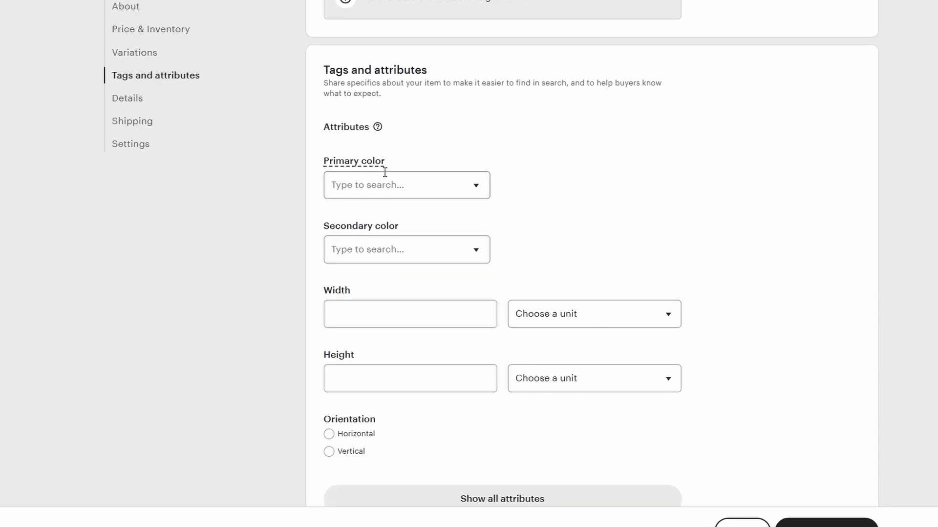
{"action": "left_click", "coordinate": [407, 184]}
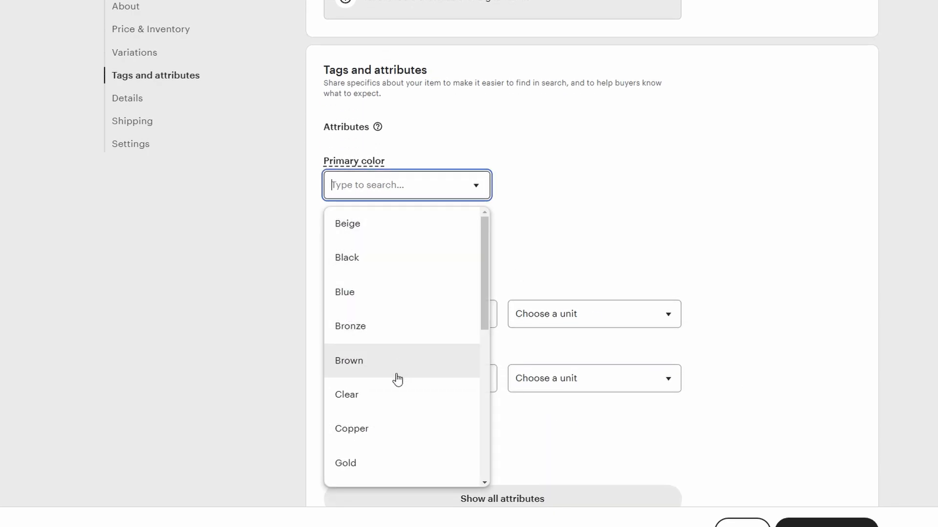
{"action": "mouse_move", "coordinate": [633, 217]}
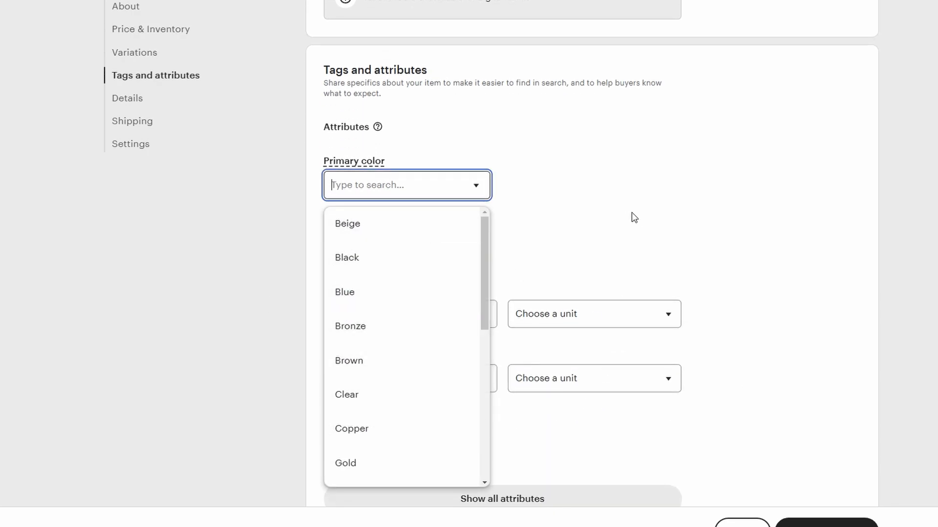
{"action": "left_click", "coordinate": [127, 98]}
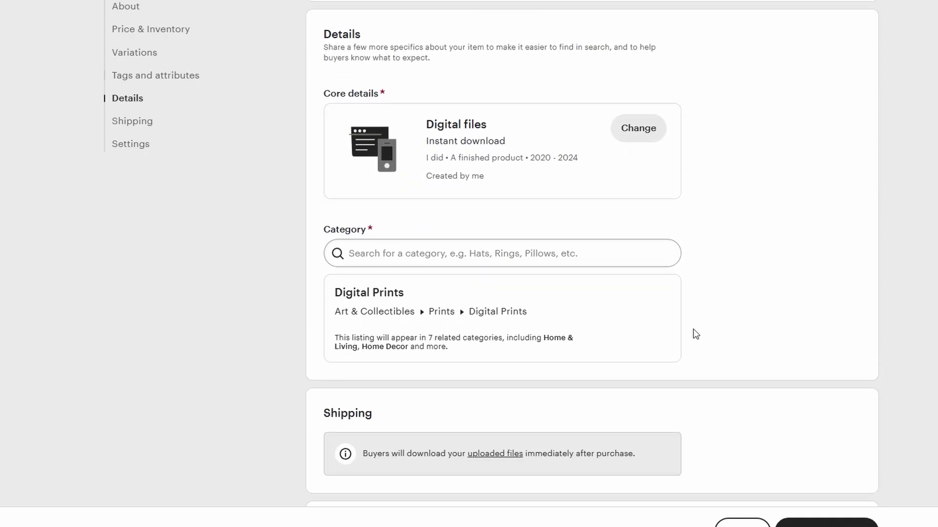